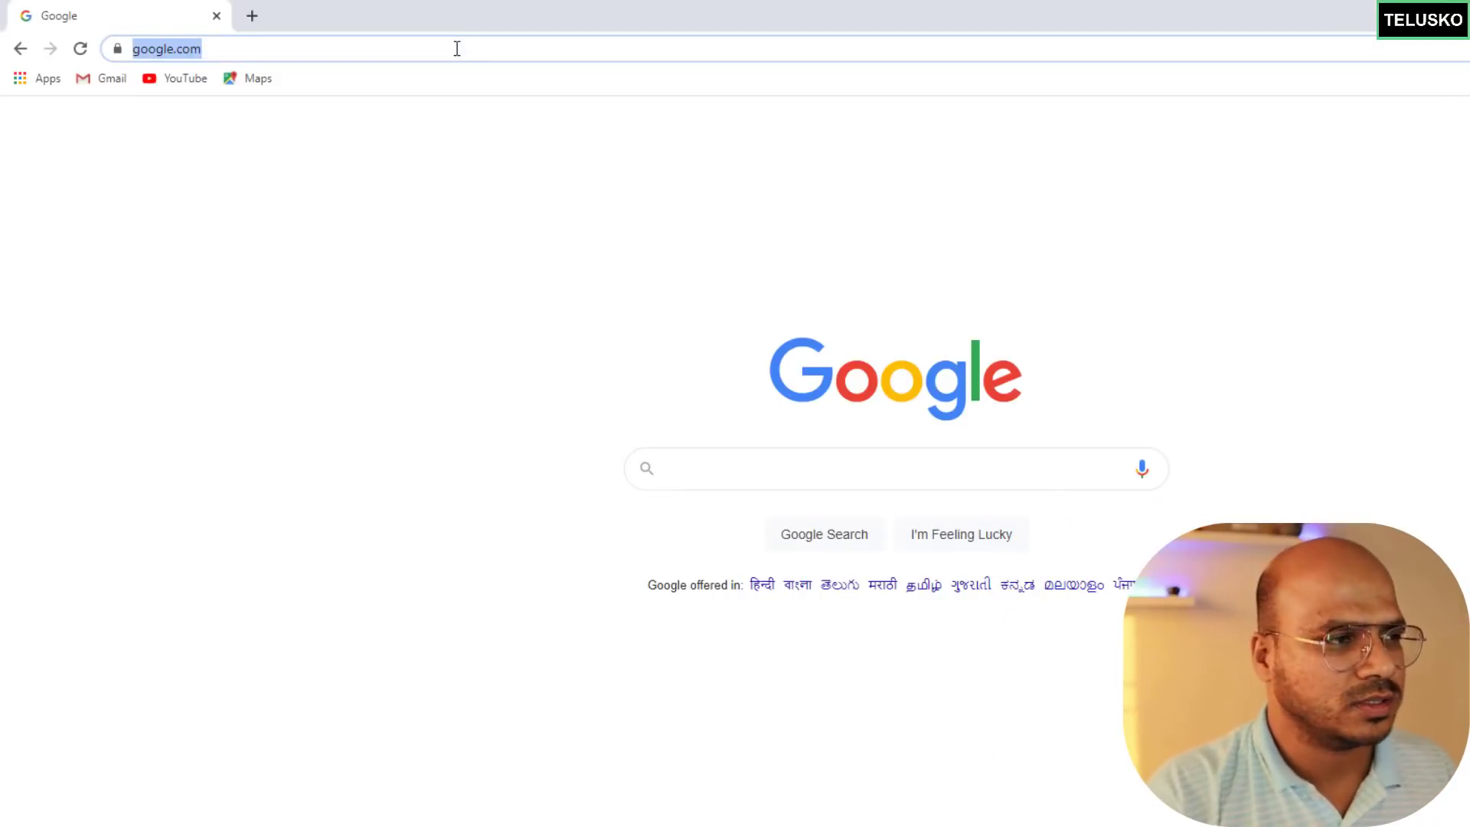
# Search 'node js download', open nodejs.org downloads, and return to the LTS 14.16.1 installers.
pyautogui.press('Return')
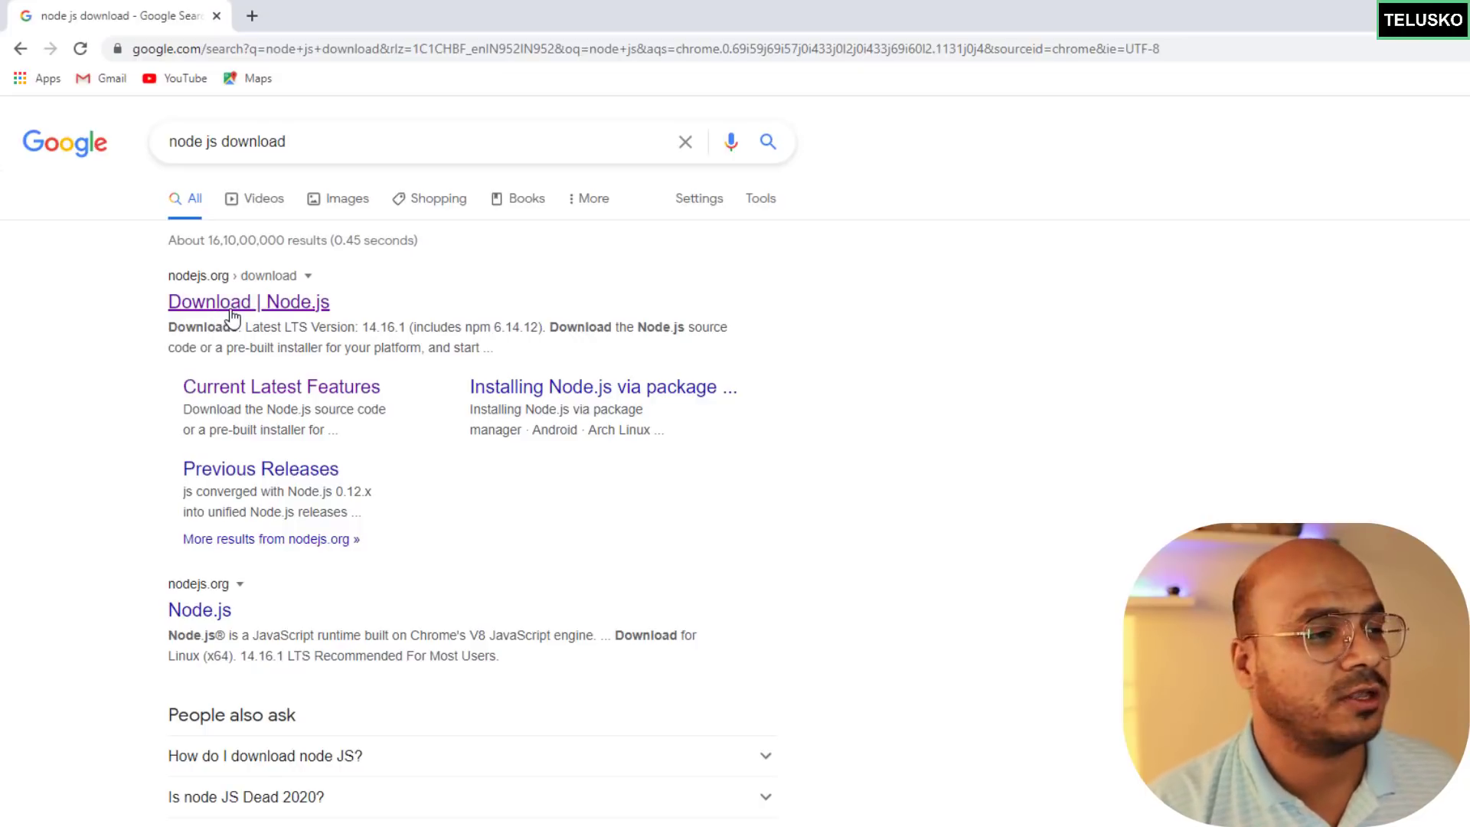
pyautogui.click(248, 301)
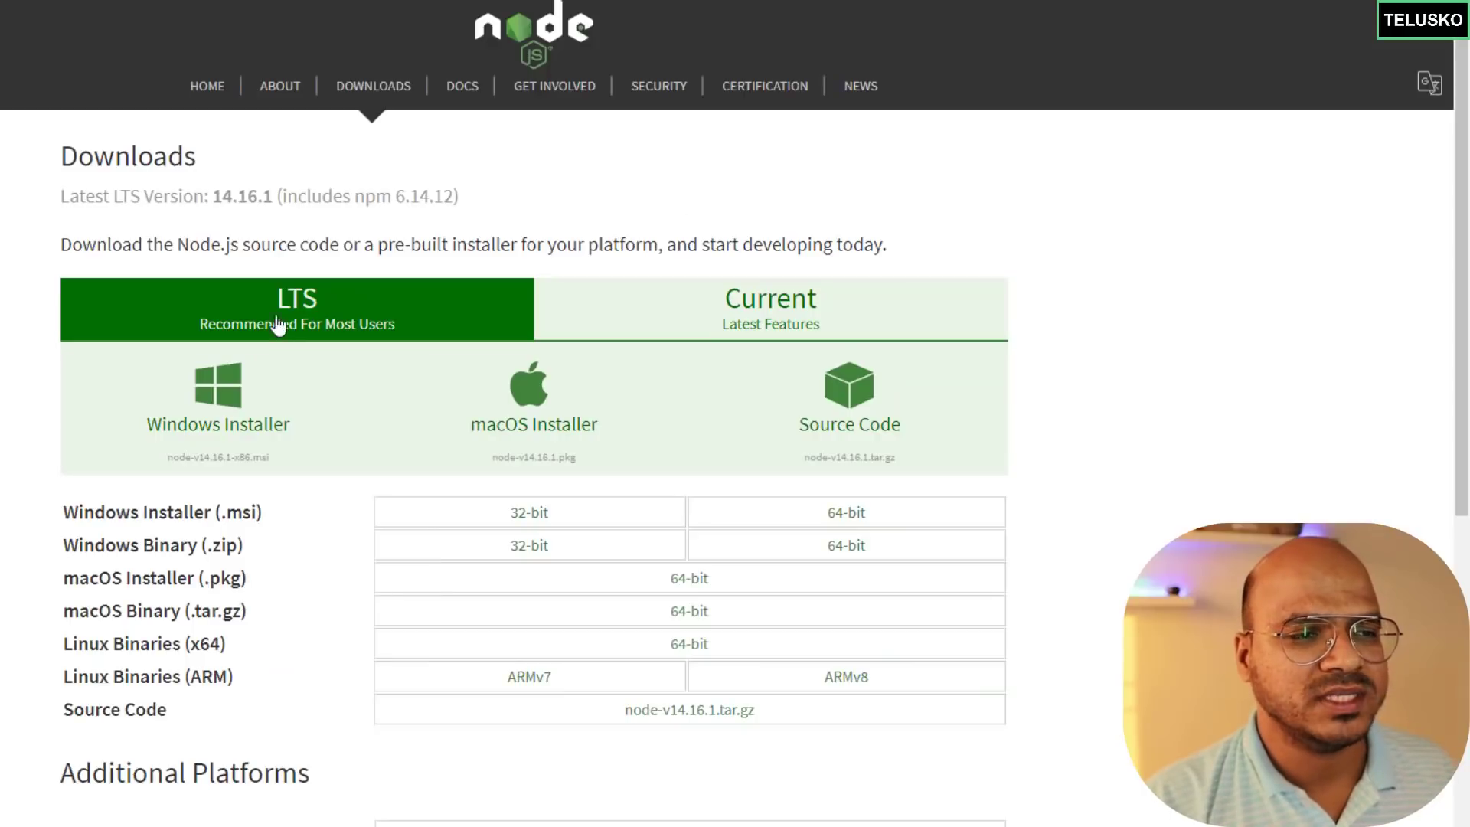
pyautogui.moveTo(410, 303)
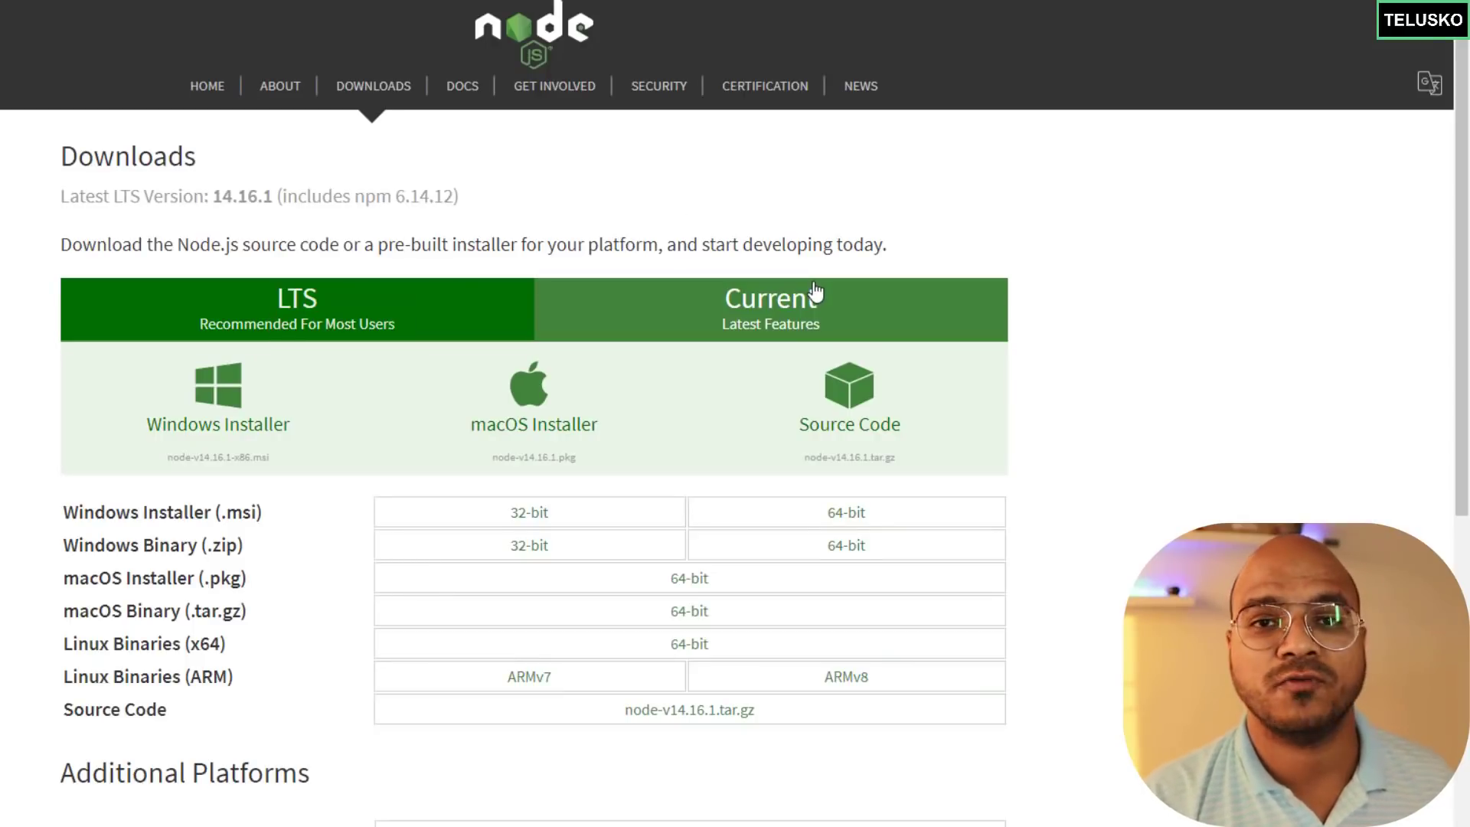
pyautogui.moveTo(766, 306)
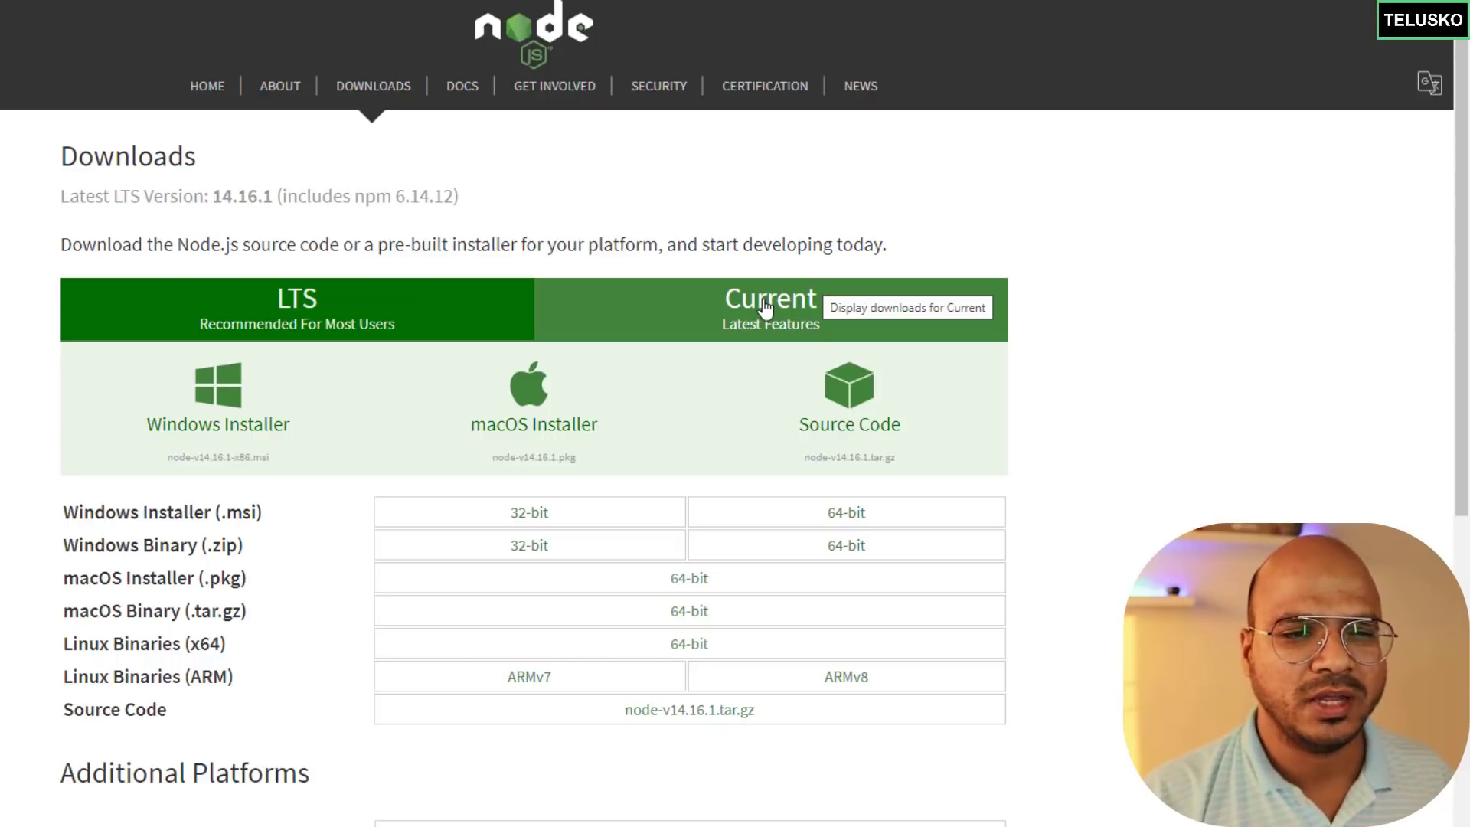
pyautogui.click(770, 309)
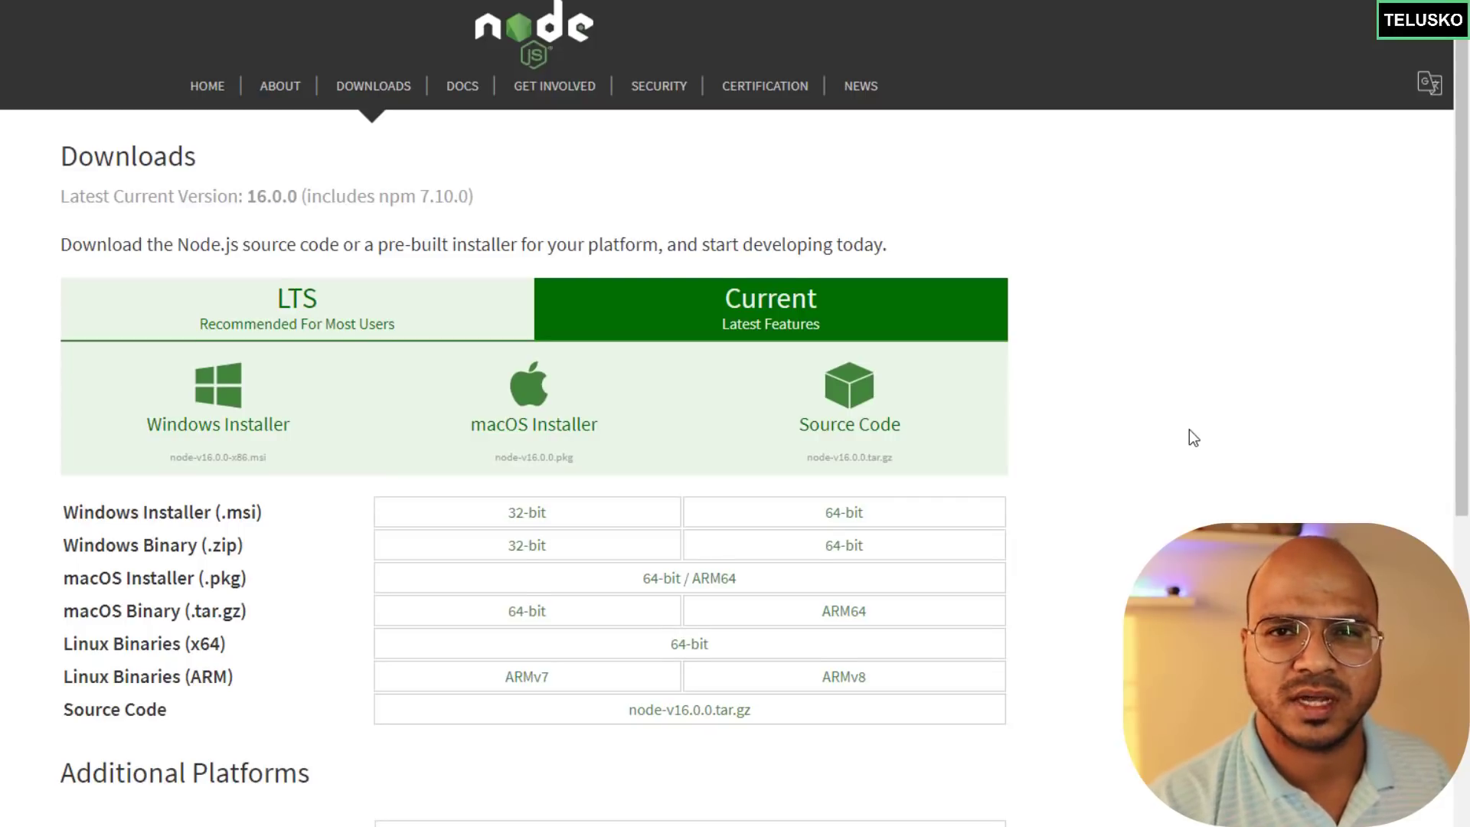
pyautogui.click(297, 310)
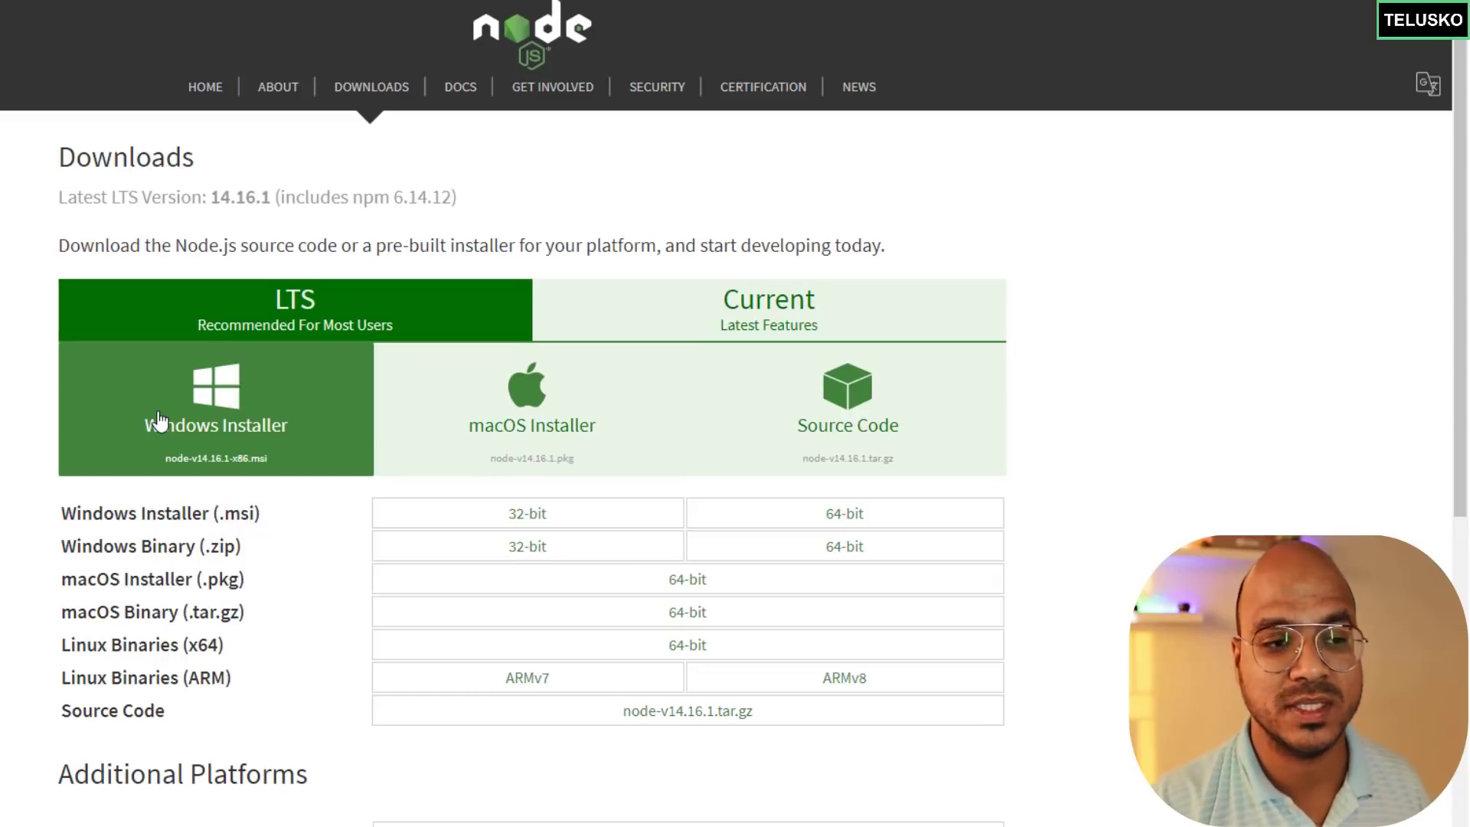
pyautogui.moveTo(202, 418)
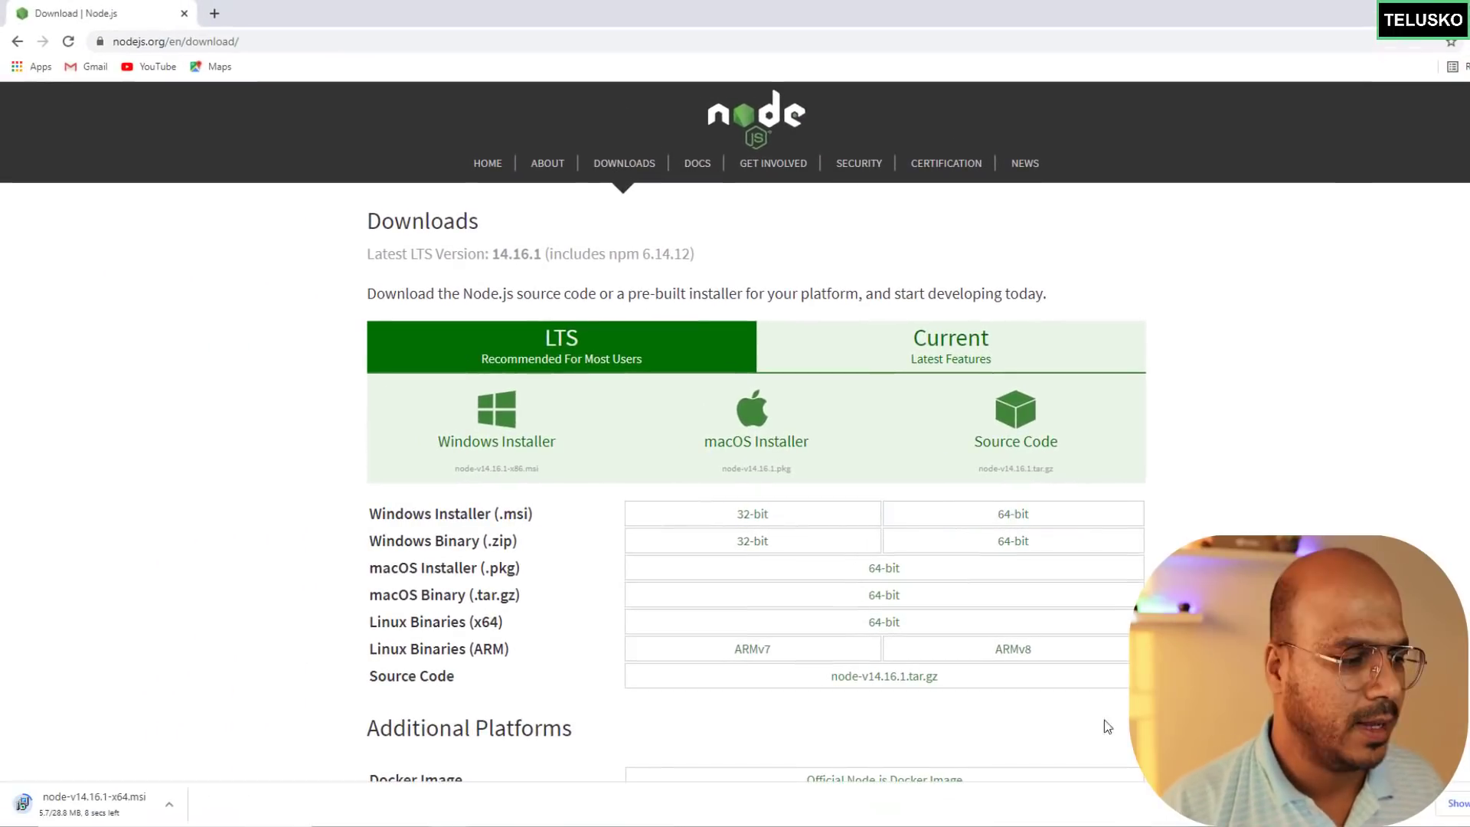
pyautogui.moveTo(732, 677)
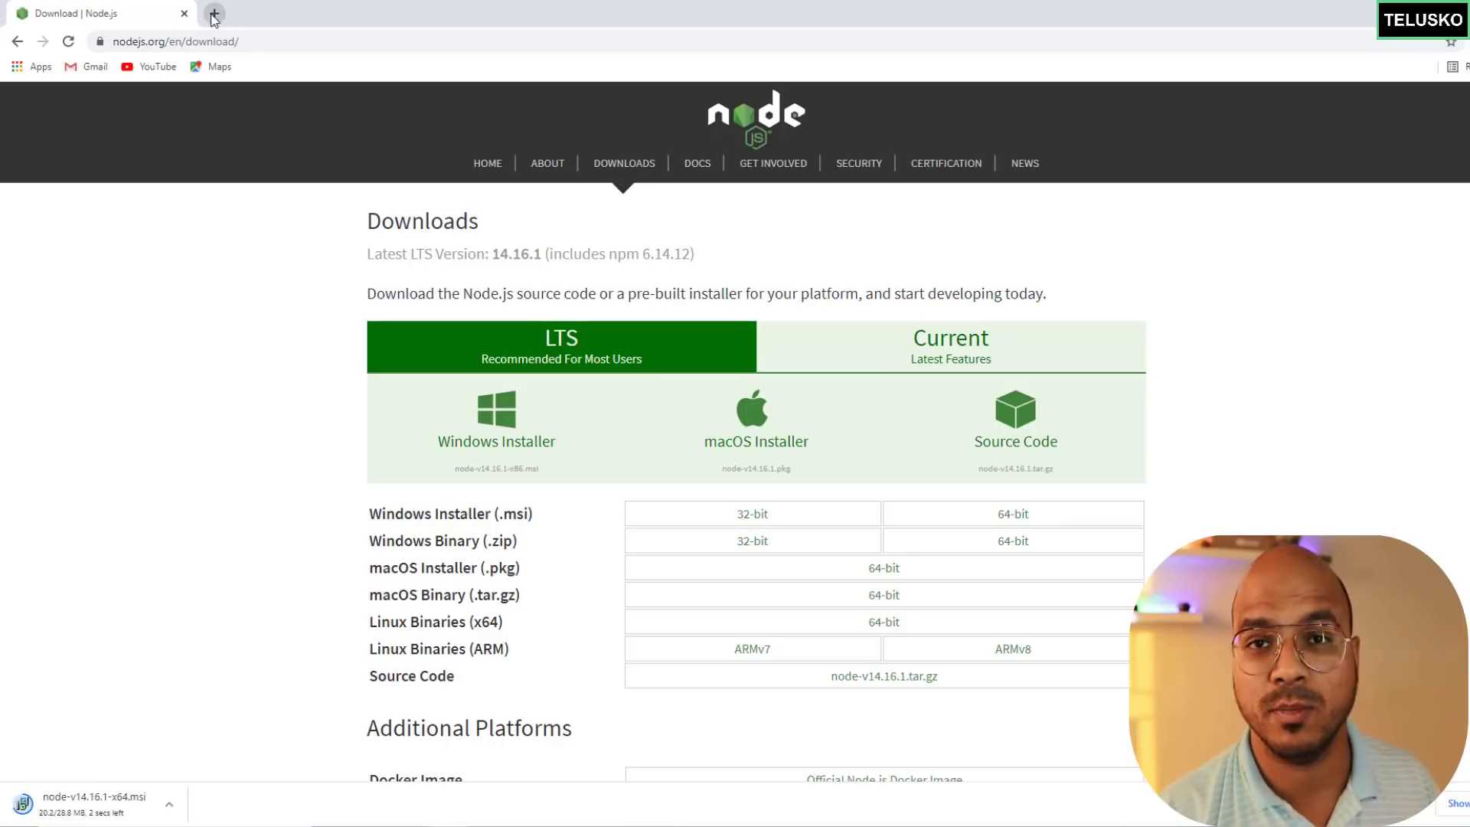
# Search 'vs code' in a new tab, visit code.visualstudio.com, and download the Windows build.
pyautogui.click(213, 13)
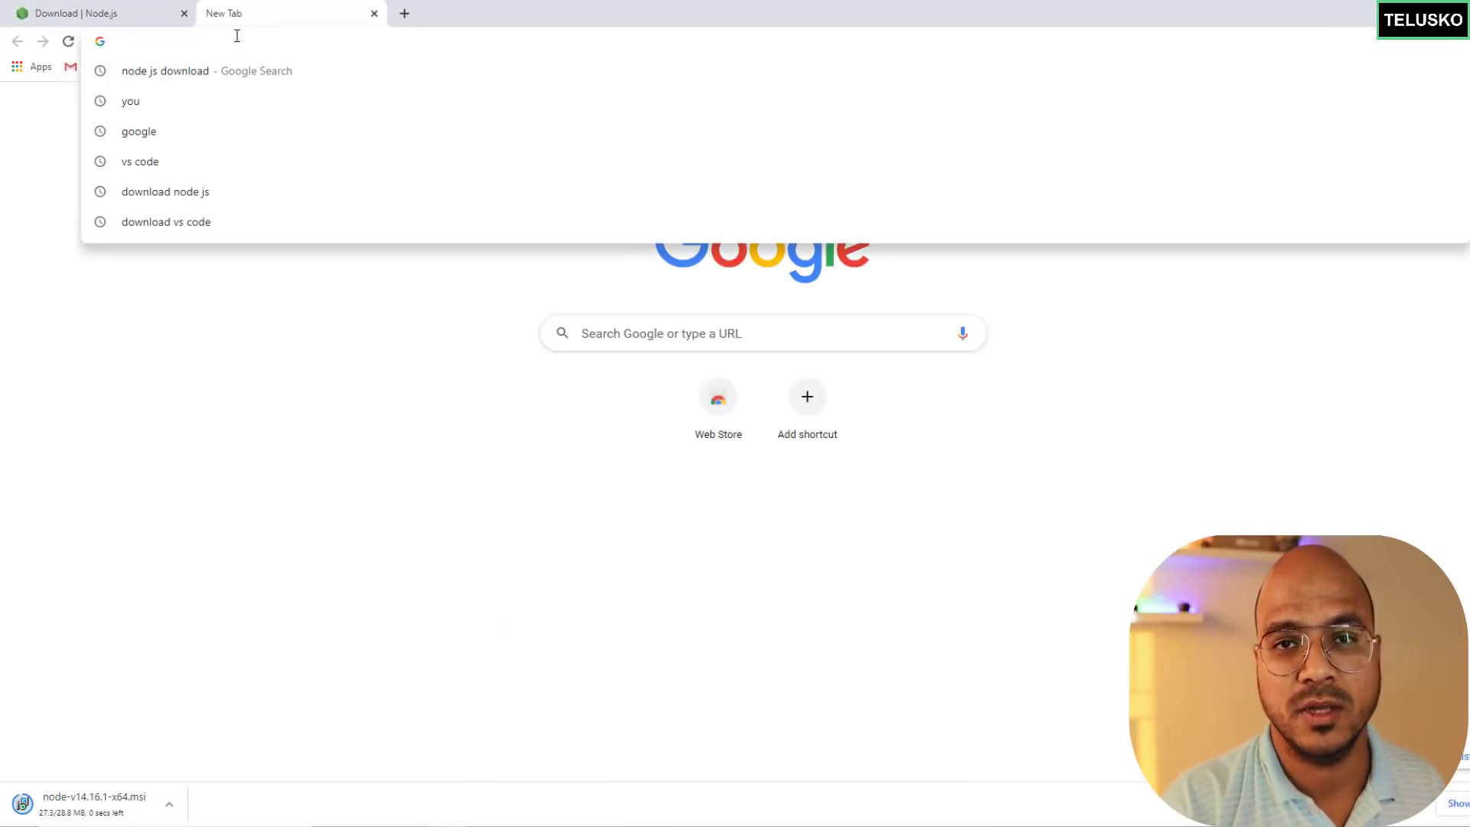
pyautogui.write('vs code')
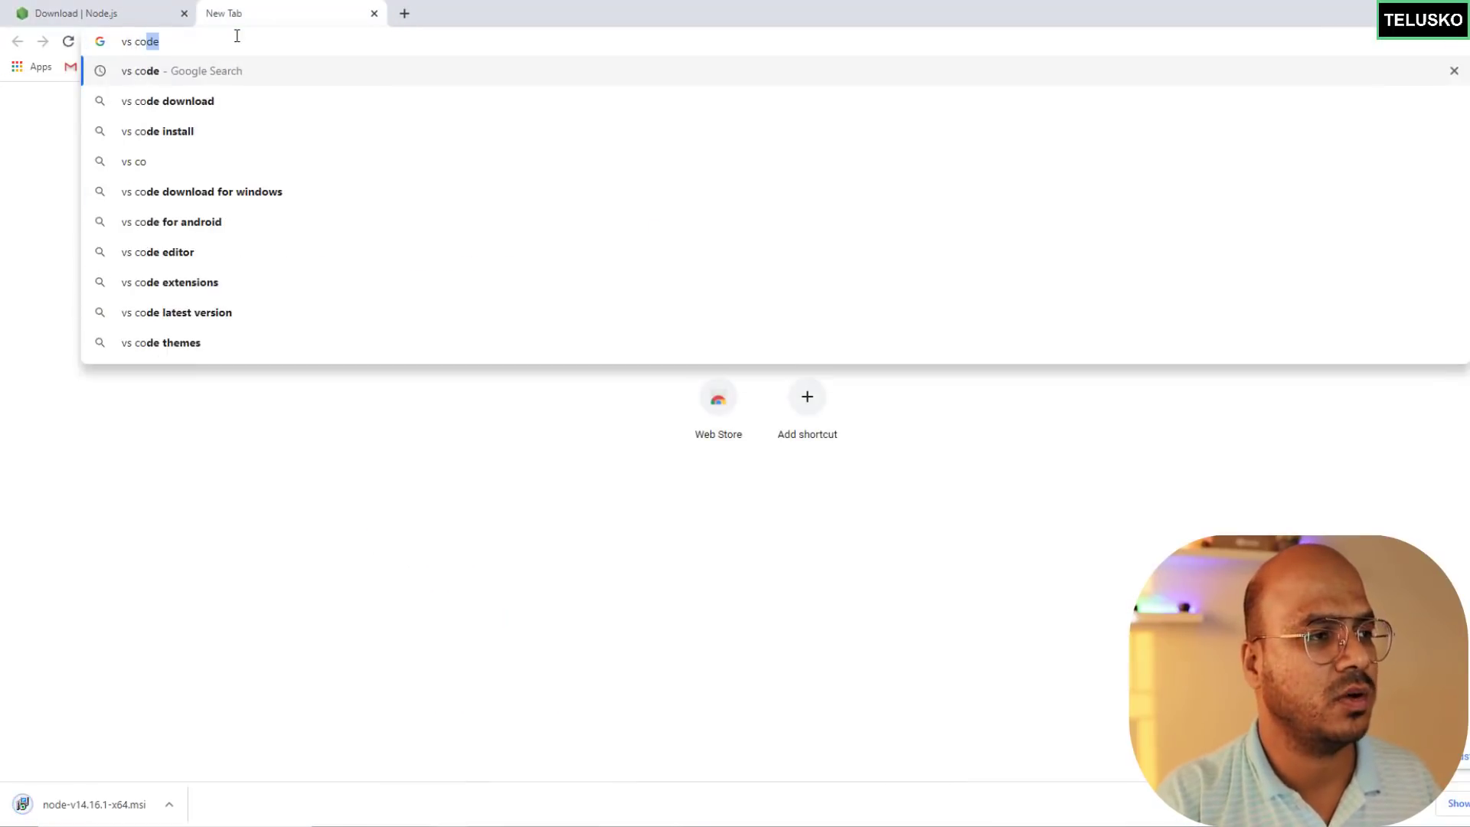
pyautogui.press('Return')
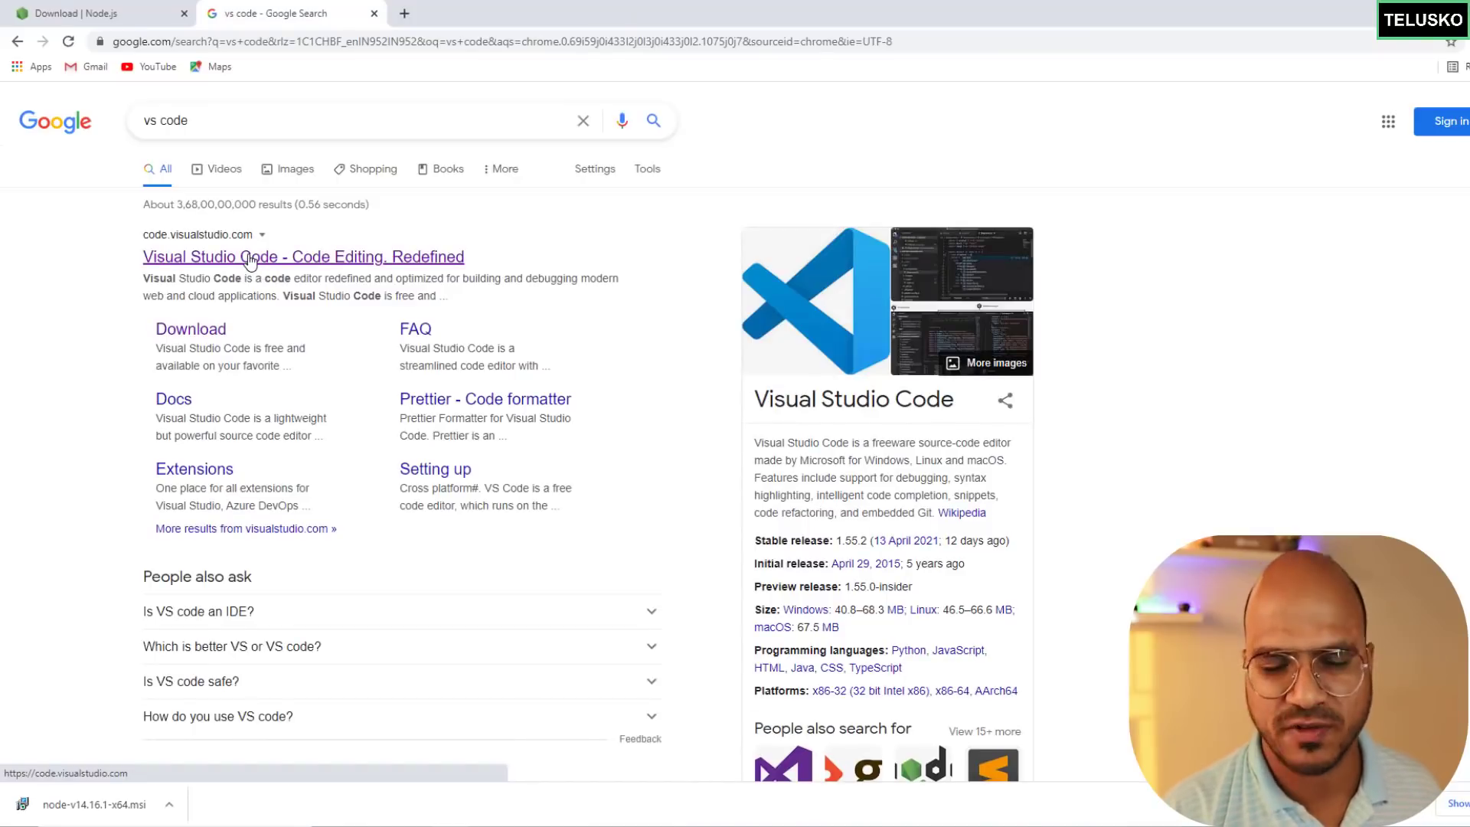
pyautogui.click(302, 256)
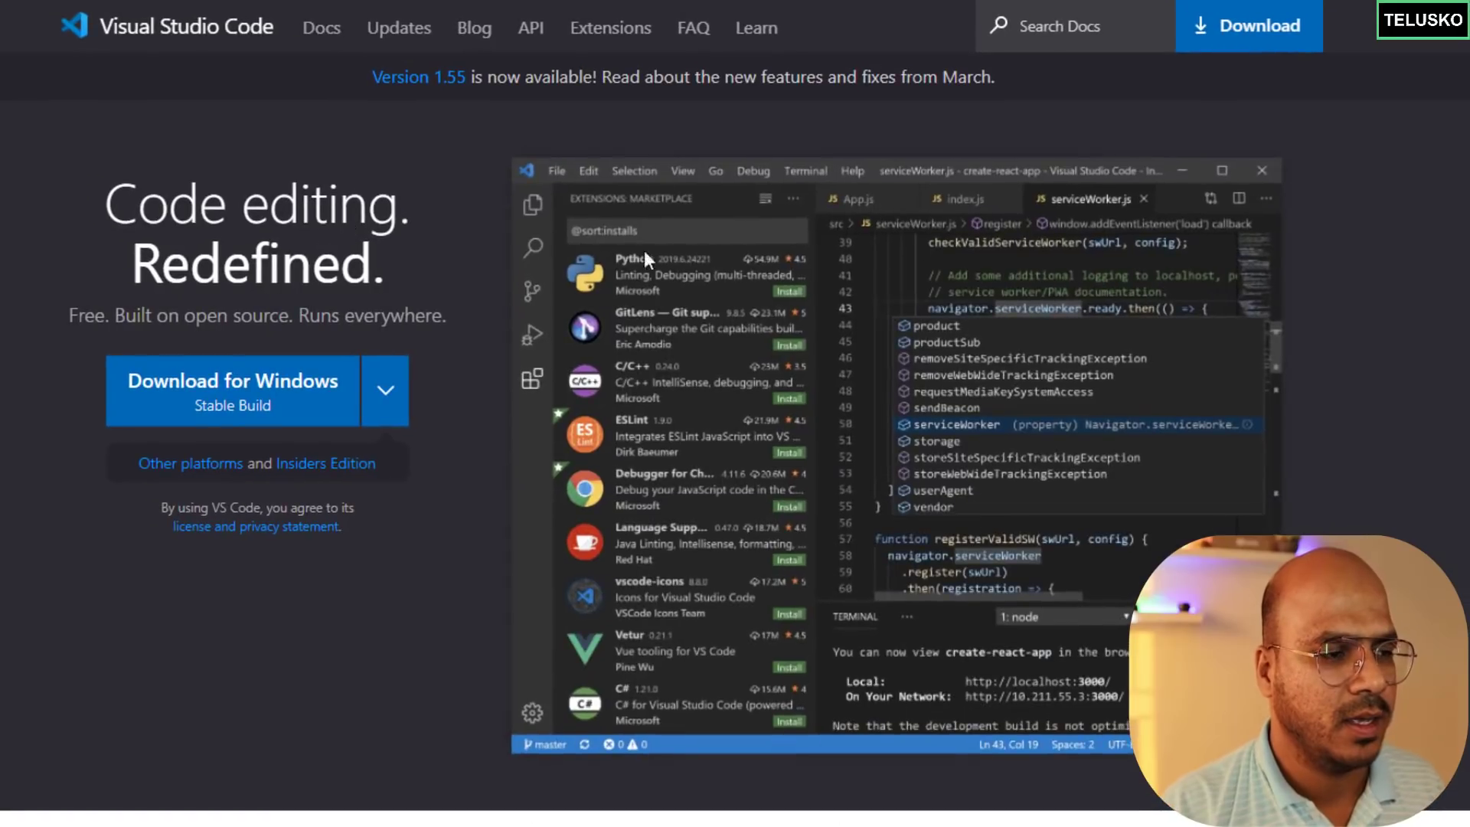
pyautogui.moveTo(469, 408)
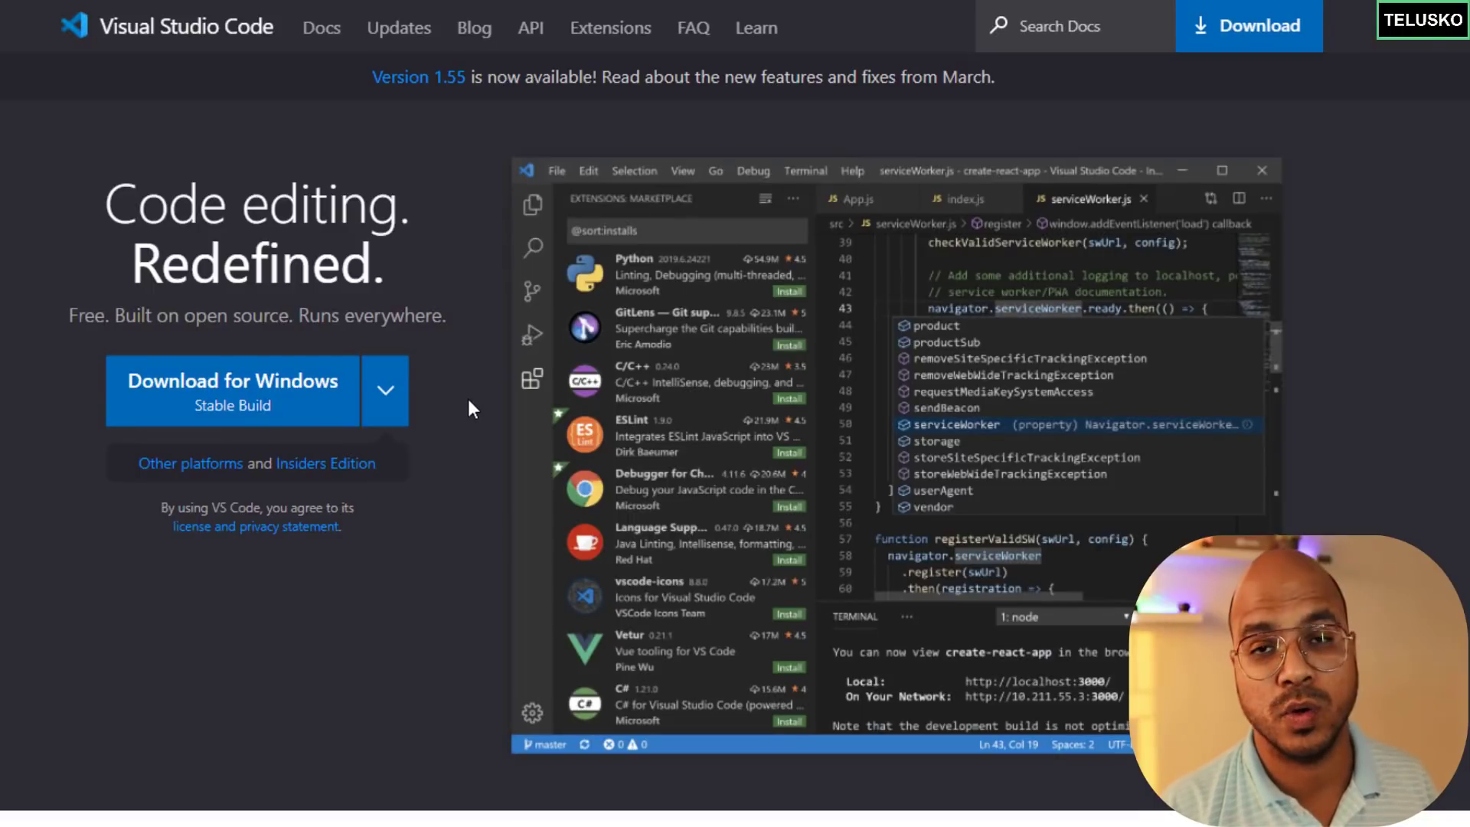
pyautogui.moveTo(323, 398)
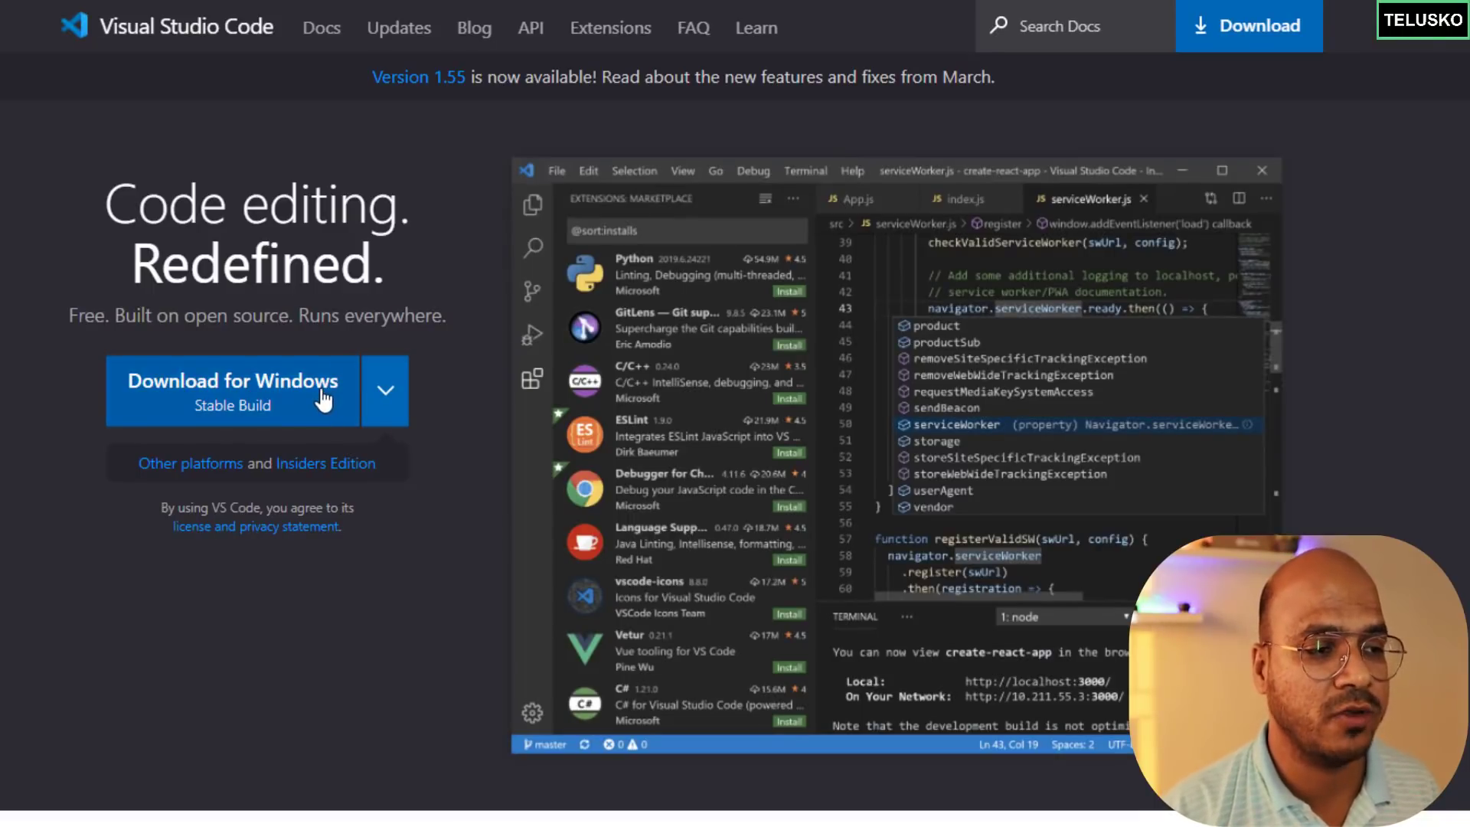
pyautogui.moveTo(385, 392)
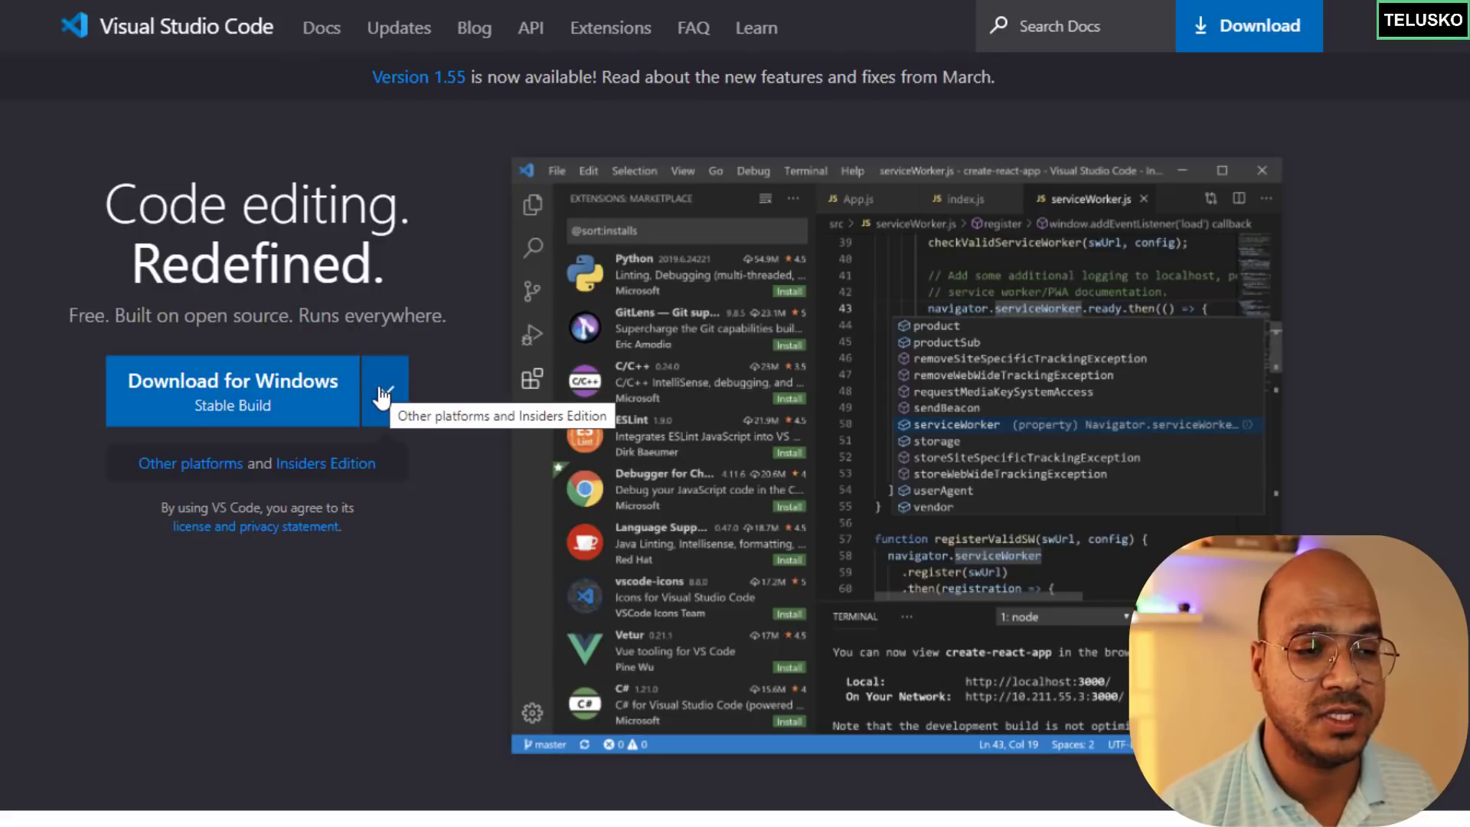
pyautogui.click(385, 391)
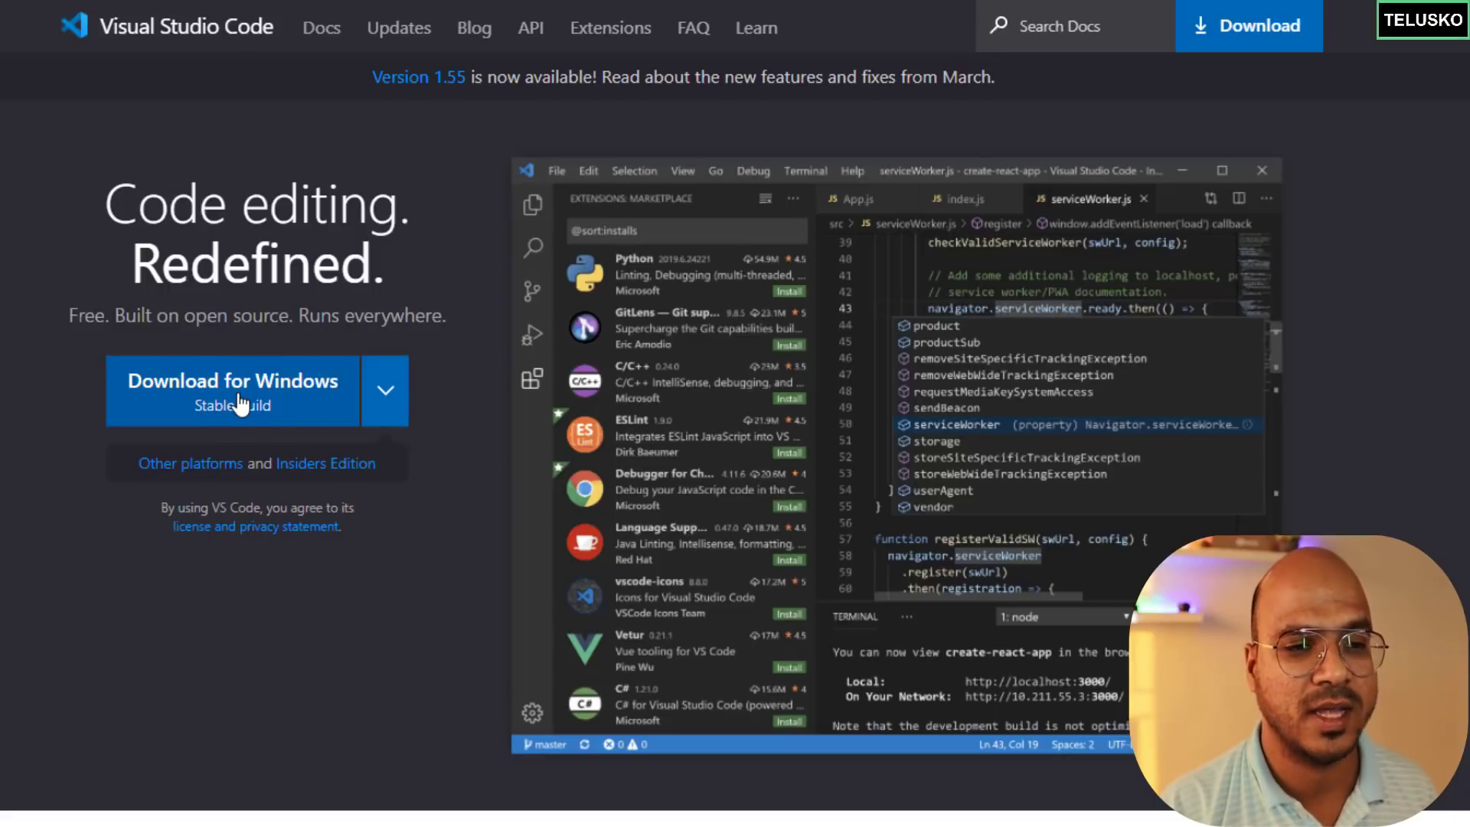
pyautogui.click(233, 380)
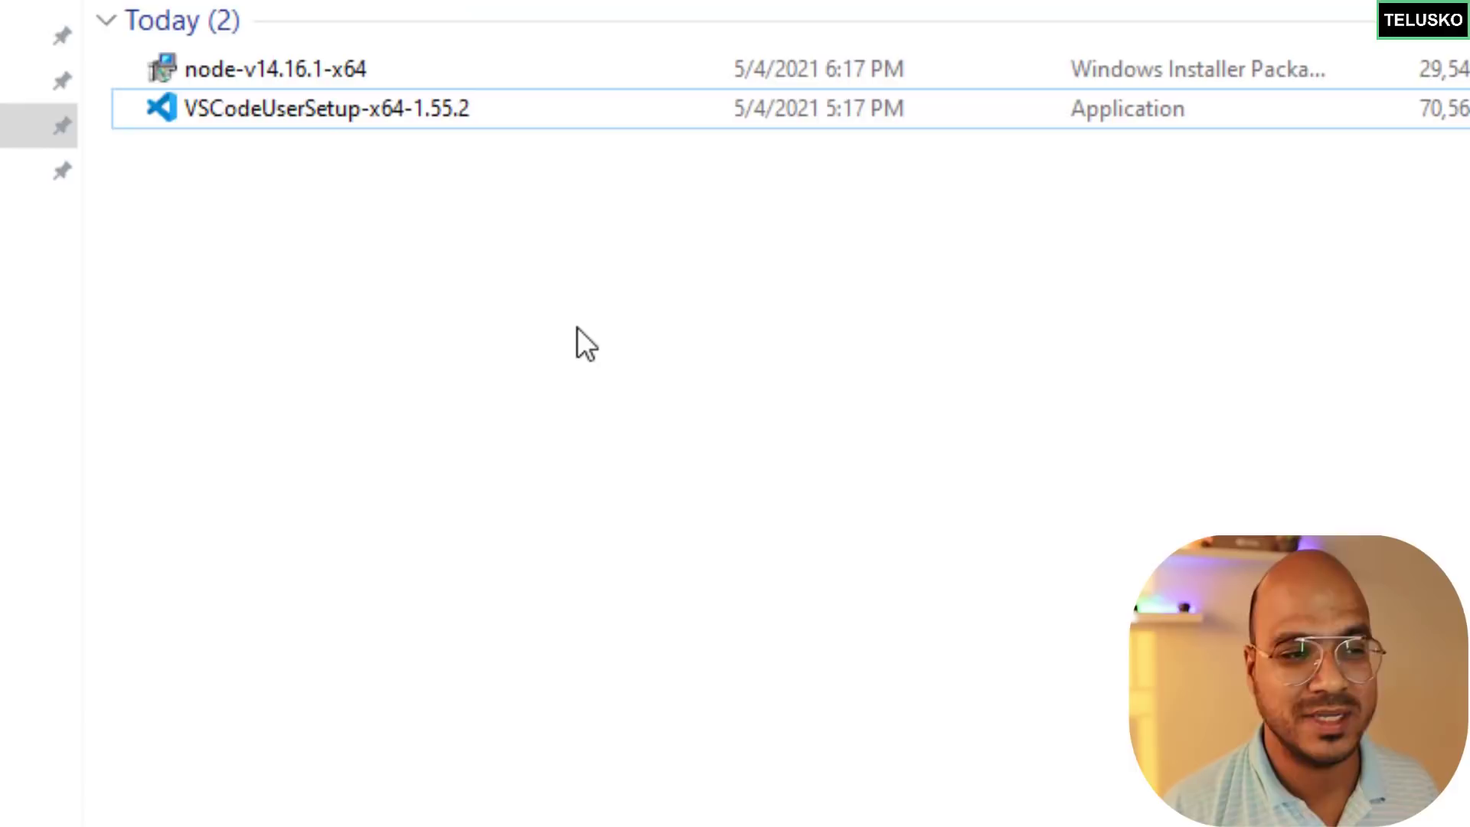
pyautogui.moveTo(272, 223)
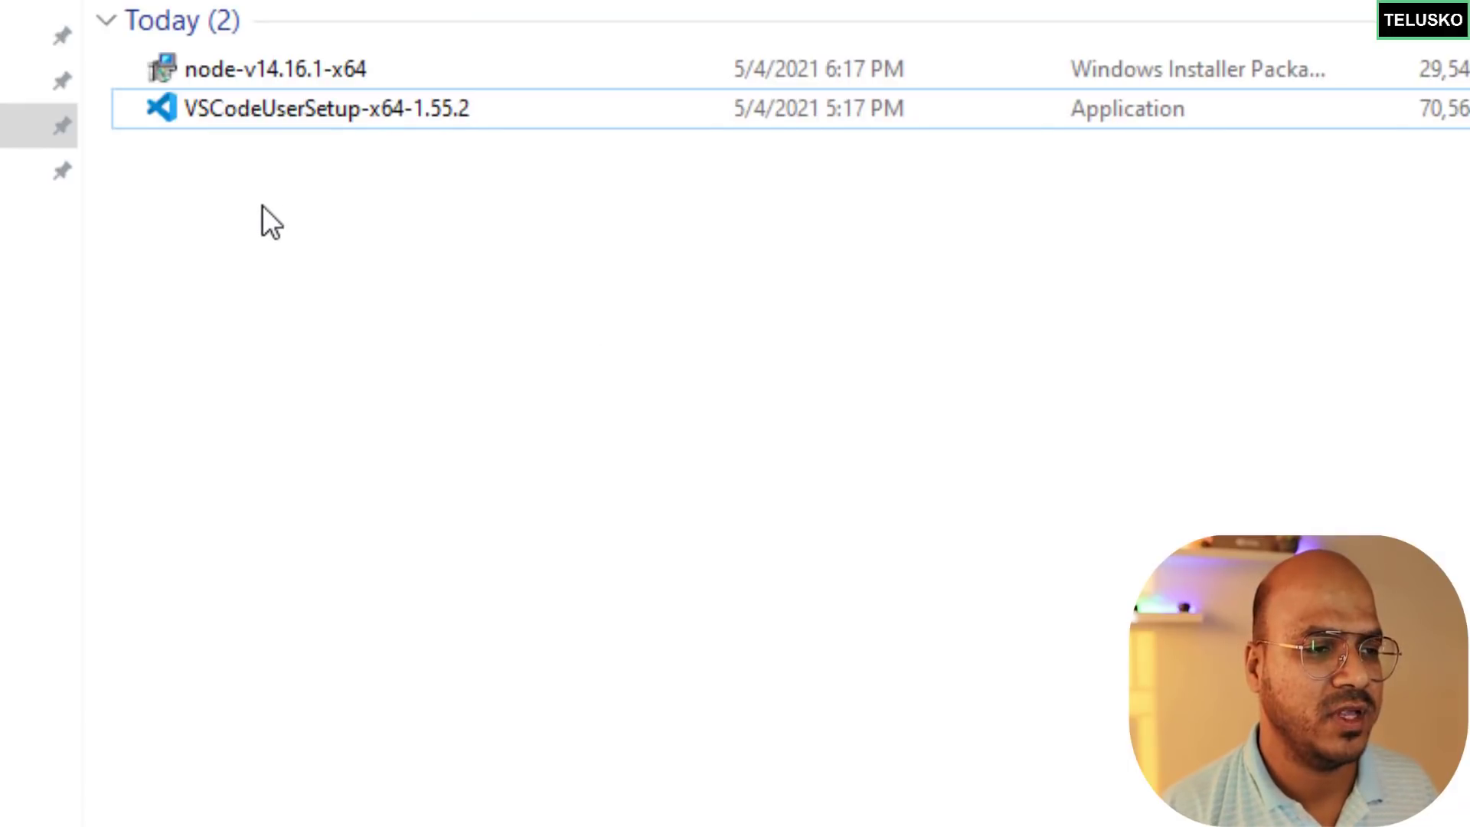
pyautogui.moveTo(548, 680)
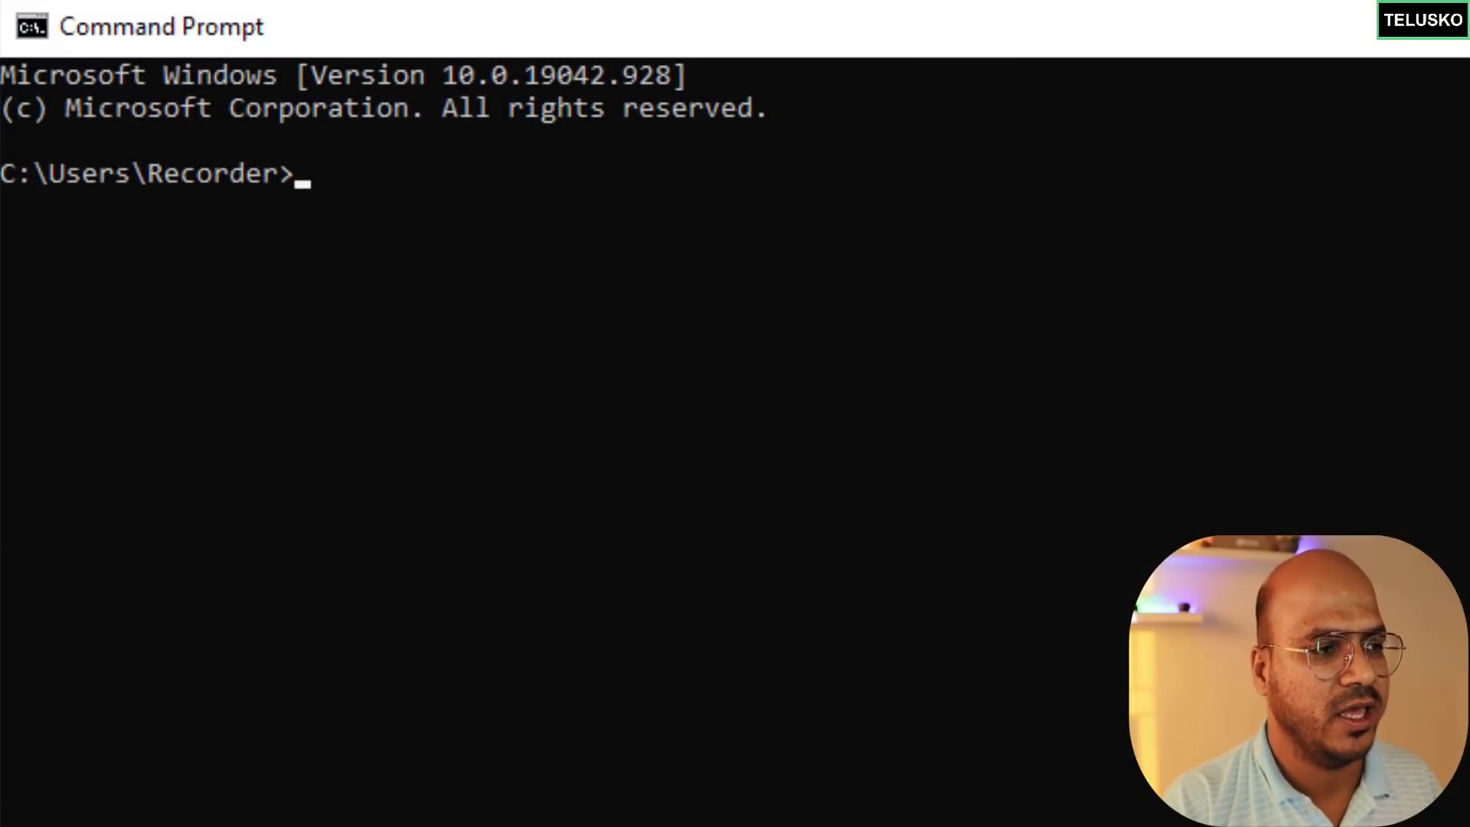
# Run node --version in Command Prompt to check for Node.js.
pyautogui.write('node --version')
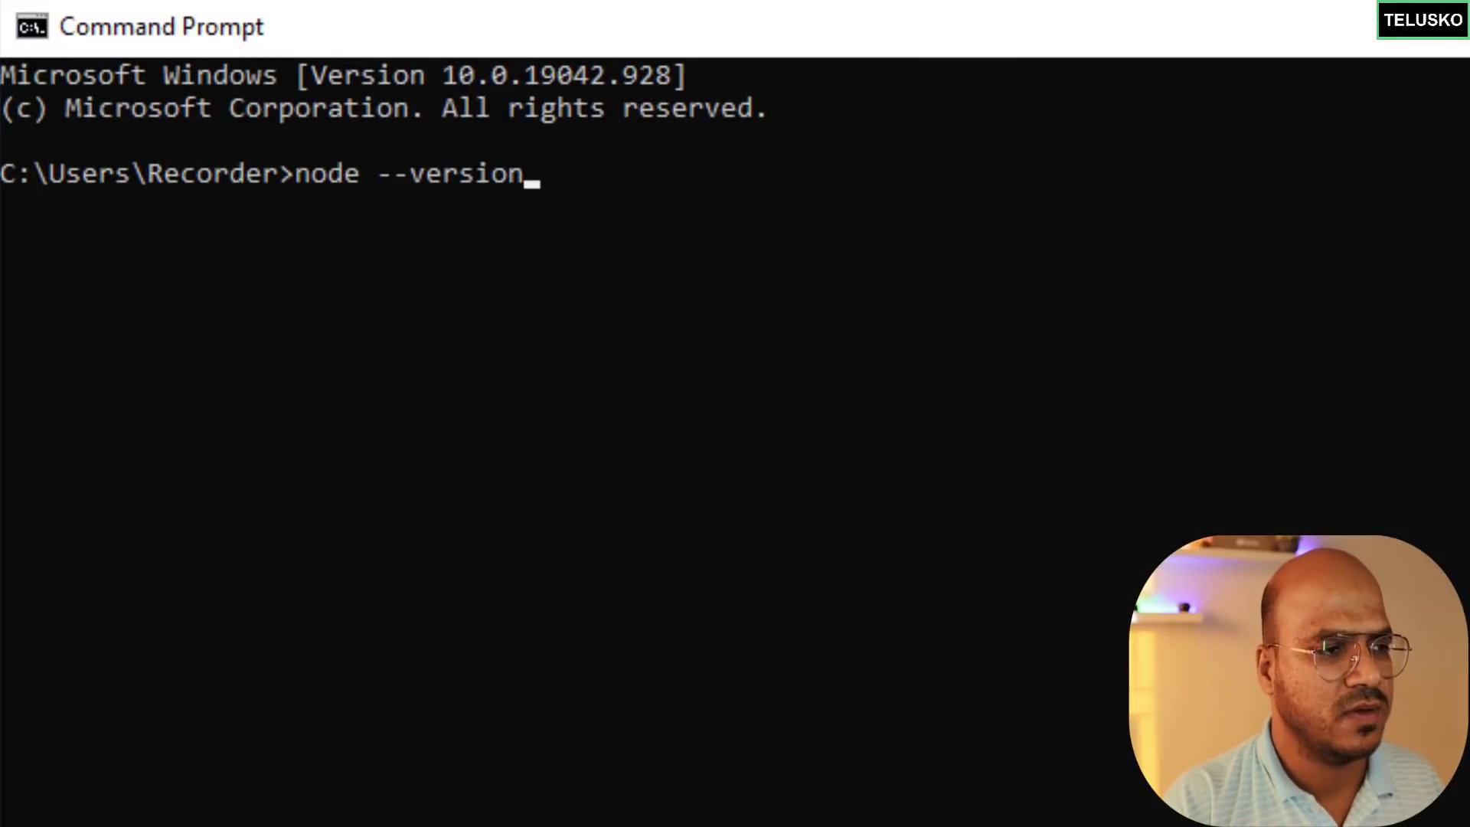
pyautogui.press('Return')
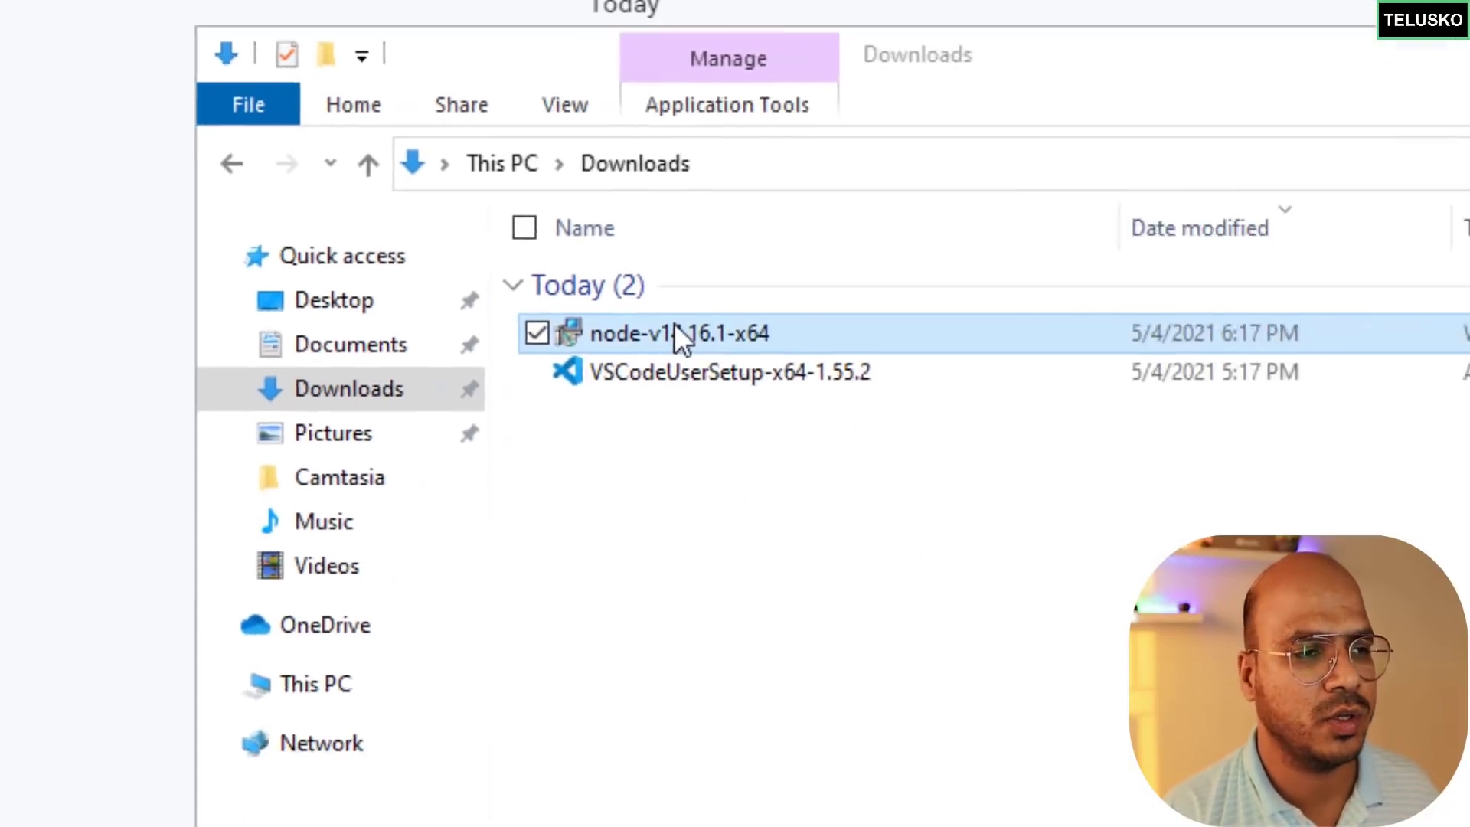
# Run the Node.js installer with default settings through to a successful finish.
pyautogui.doubleClick(676, 333)
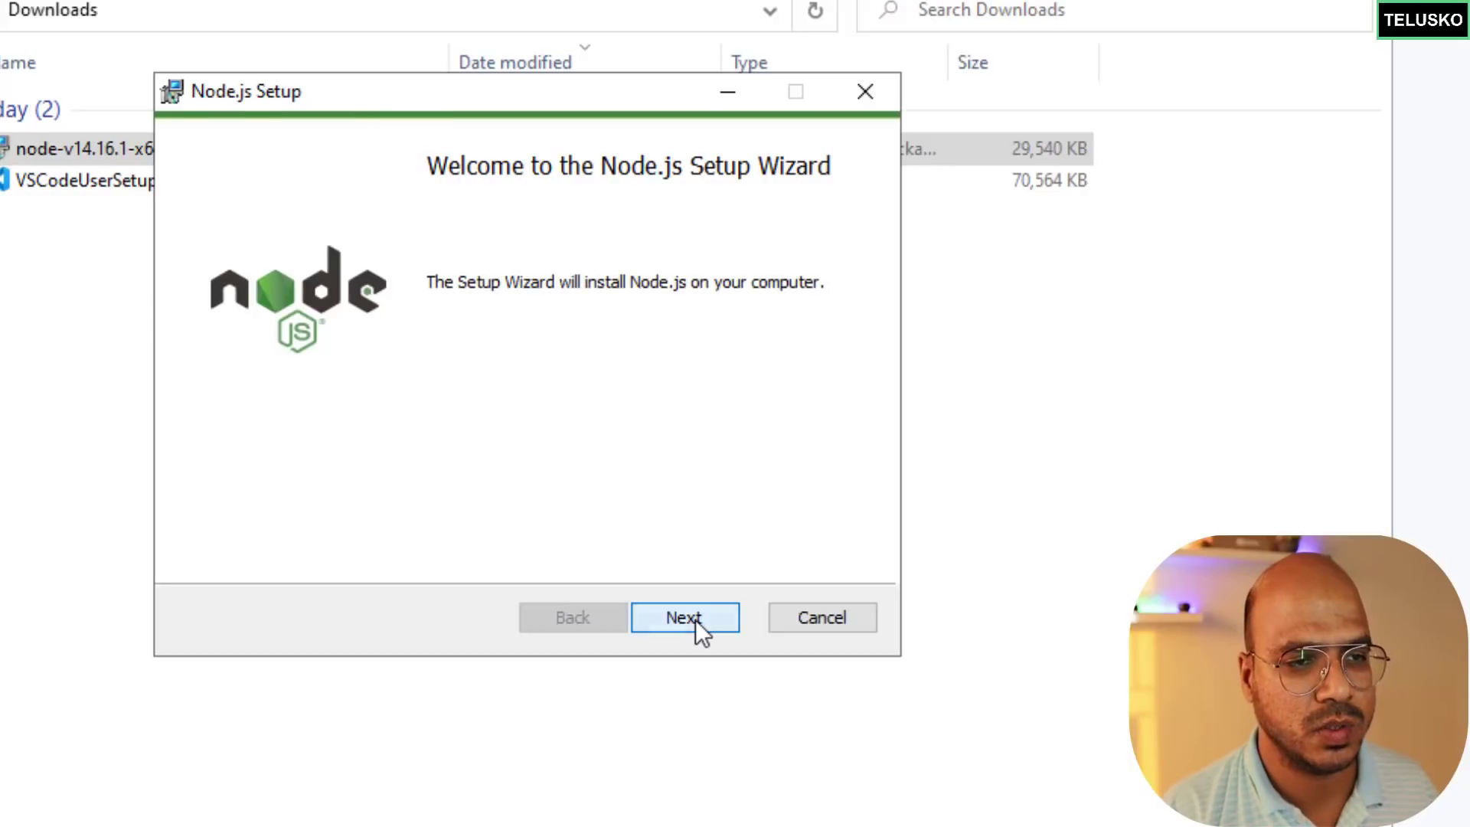
pyautogui.click(684, 617)
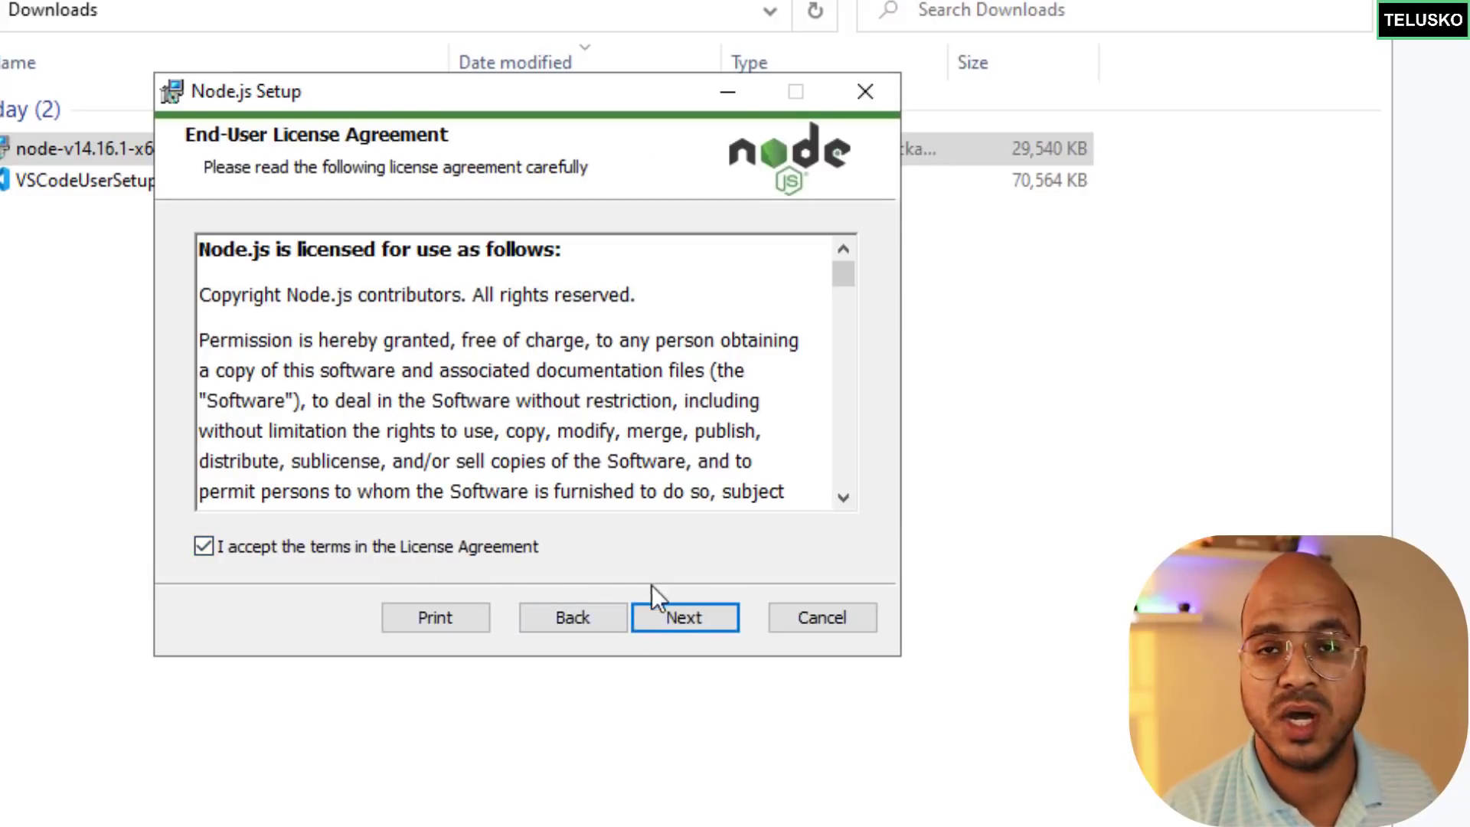
pyautogui.click(685, 617)
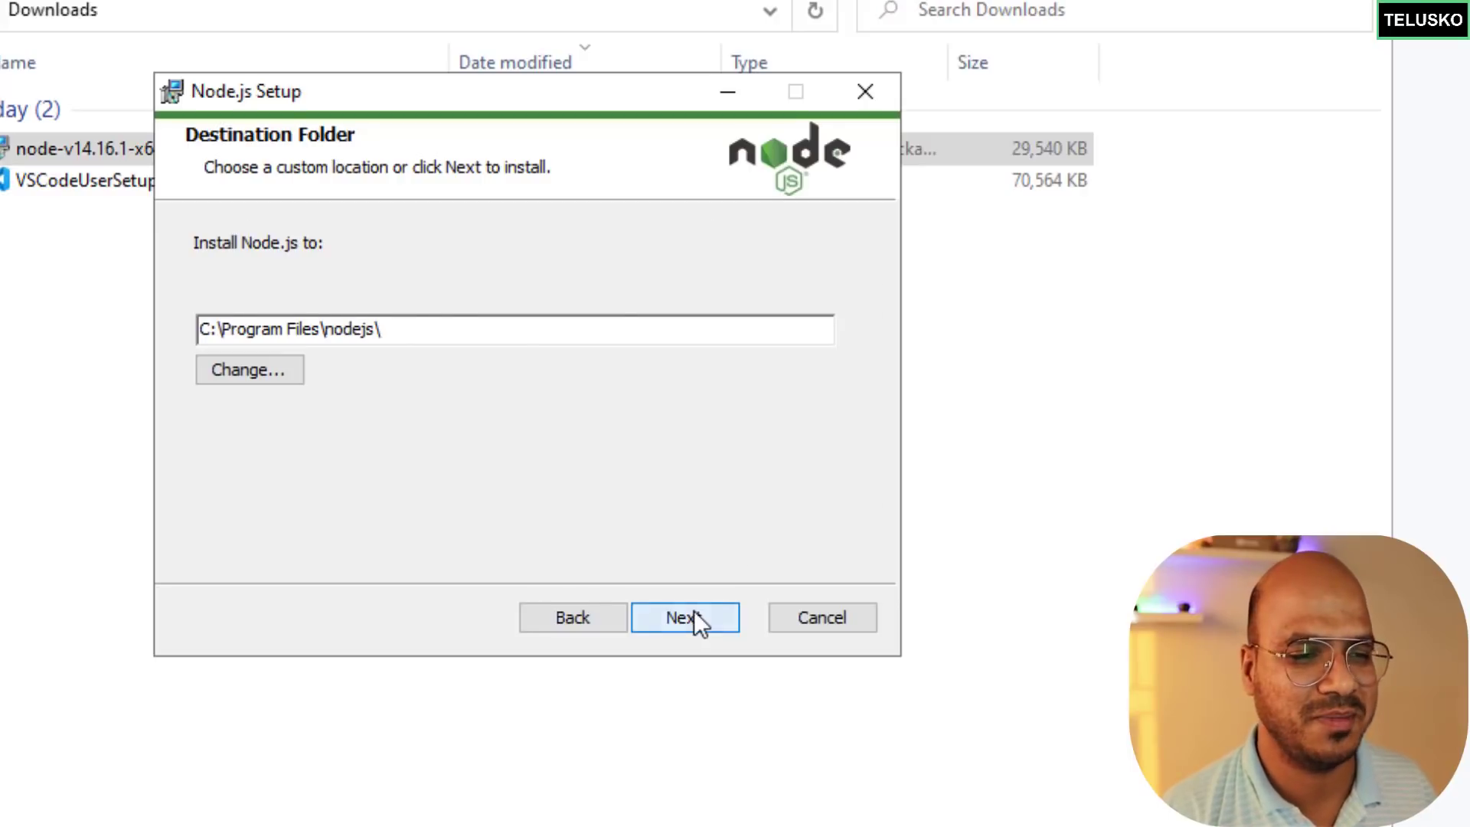
pyautogui.click(685, 617)
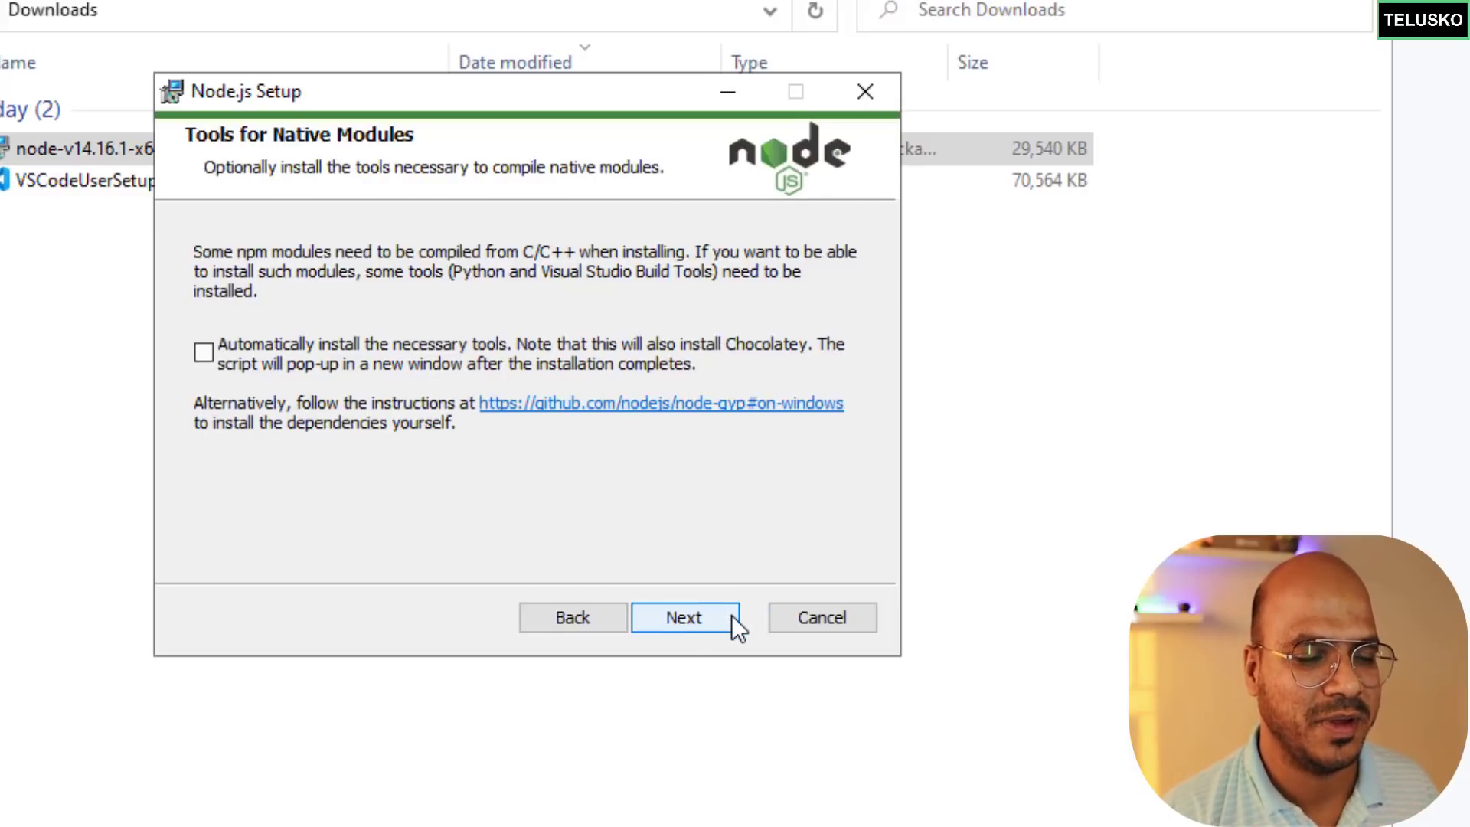
pyautogui.click(683, 617)
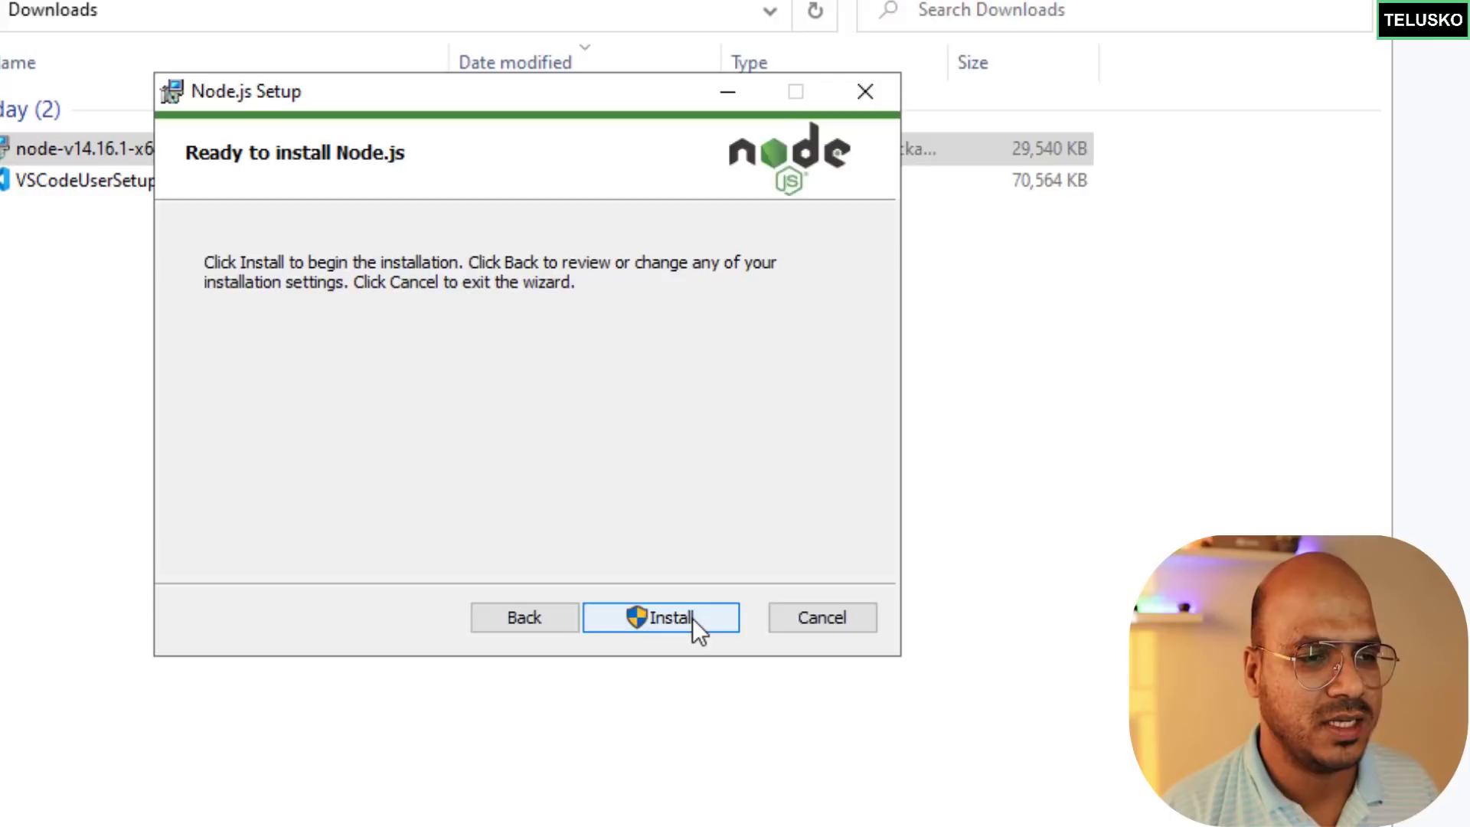
pyautogui.click(660, 617)
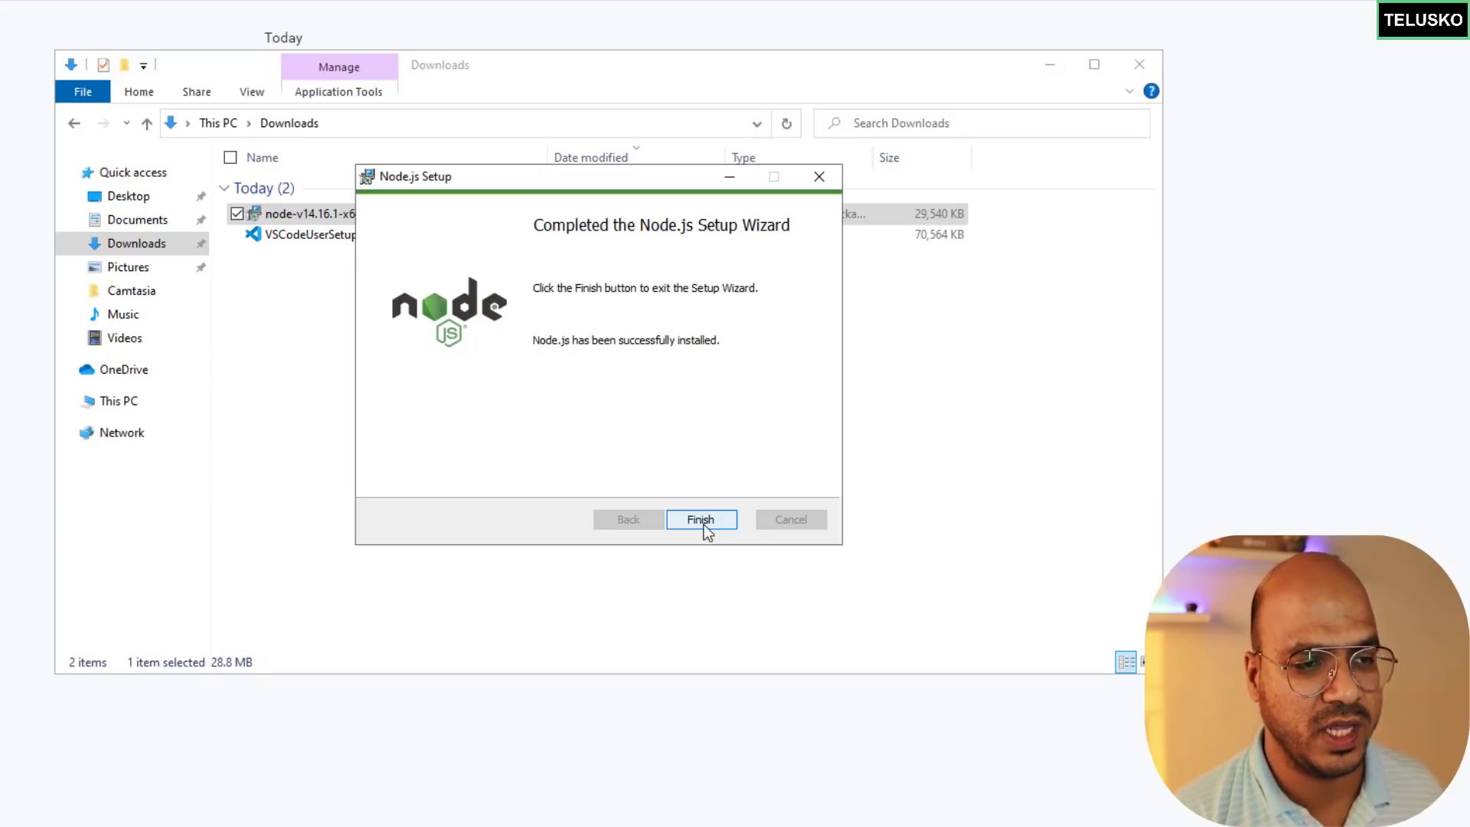
pyautogui.click(701, 519)
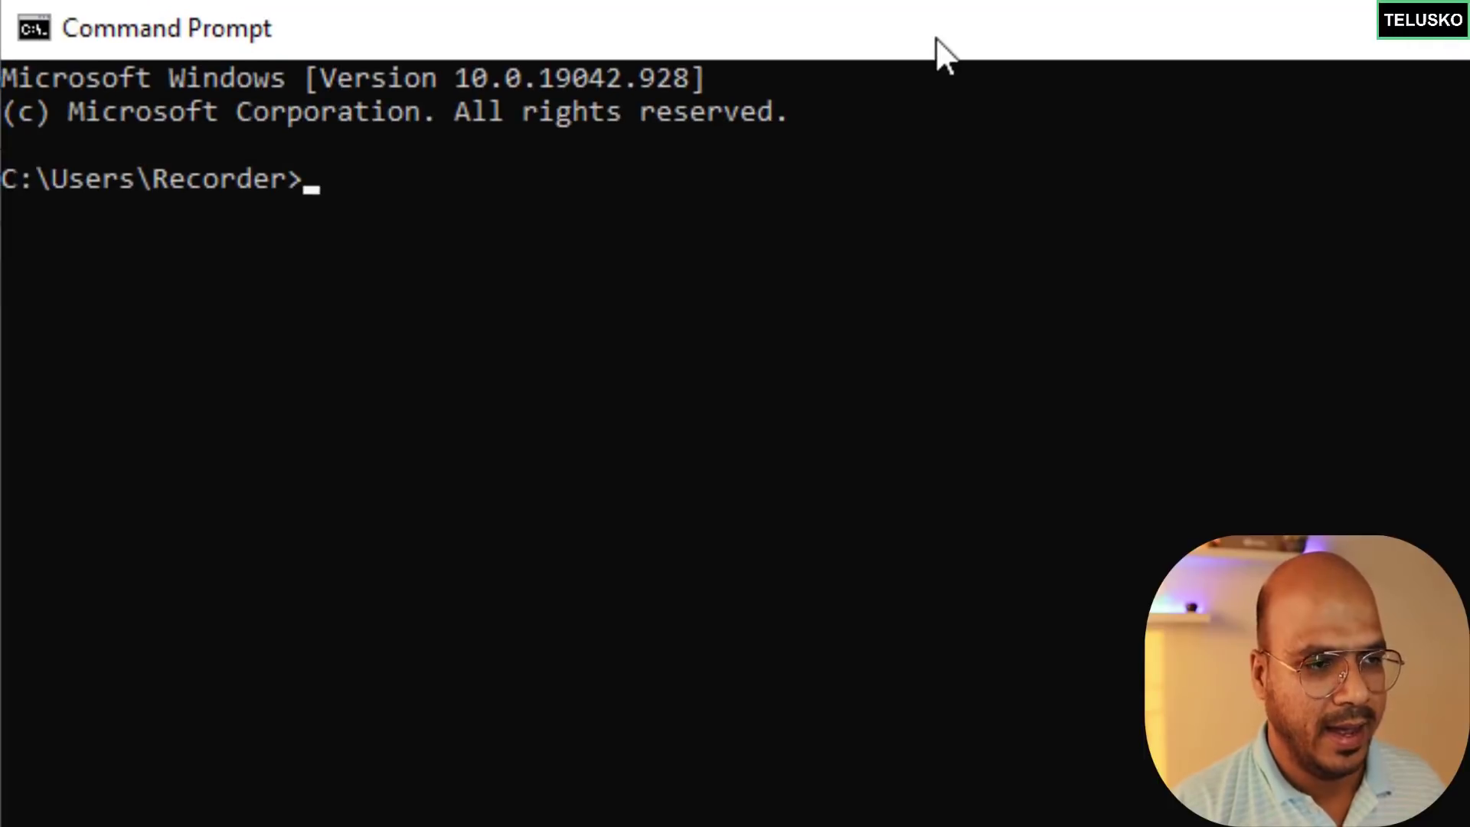
# Enter node --v at the Command Prompt to check the Node.js version.
pyautogui.write('node --v')
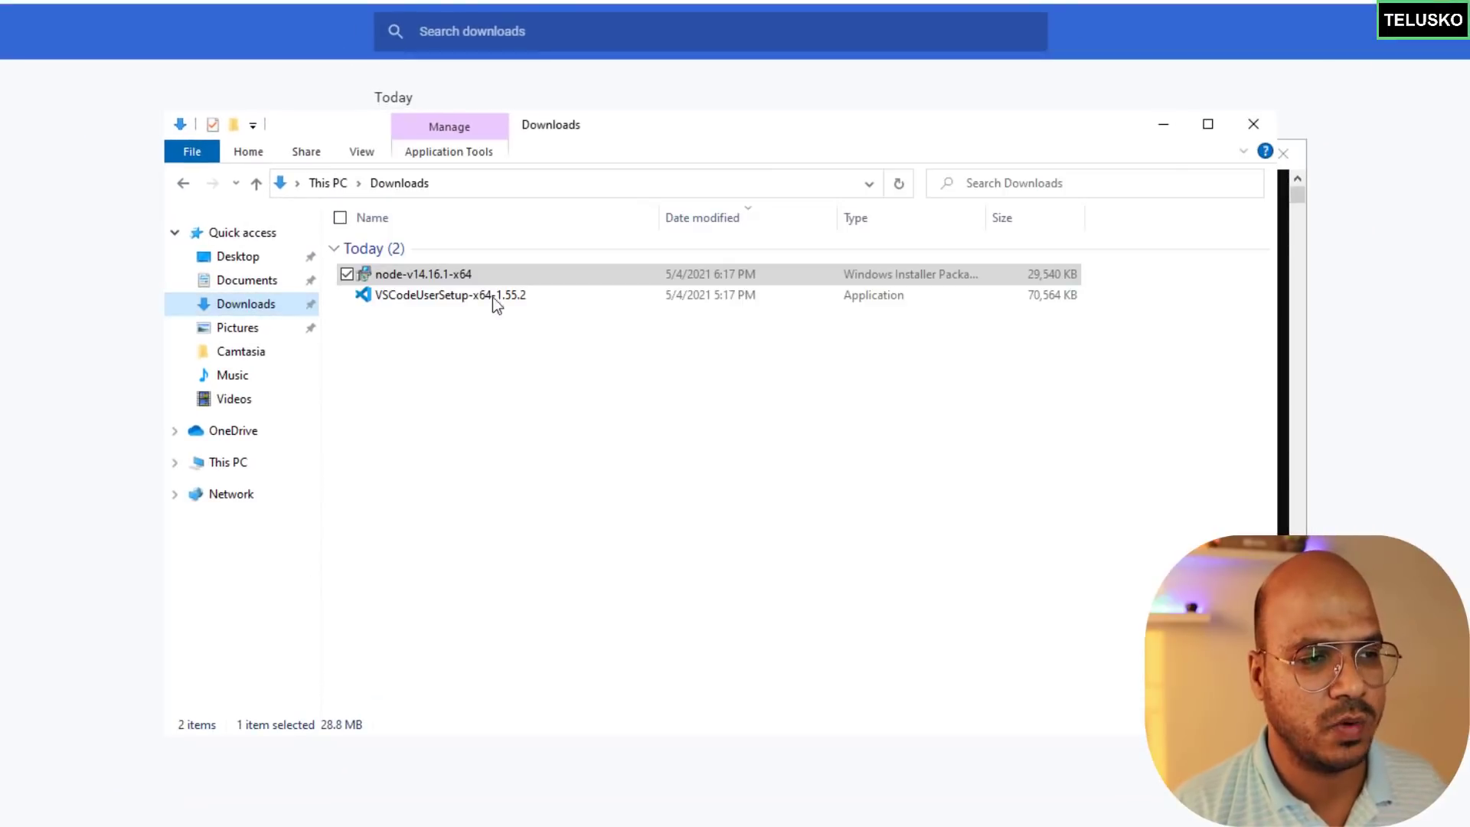
# Run VSCodeUserSetup, accept the licence, keep the default shortcuts folder, and add a desktop icon.
pyautogui.doubleClick(449, 294)
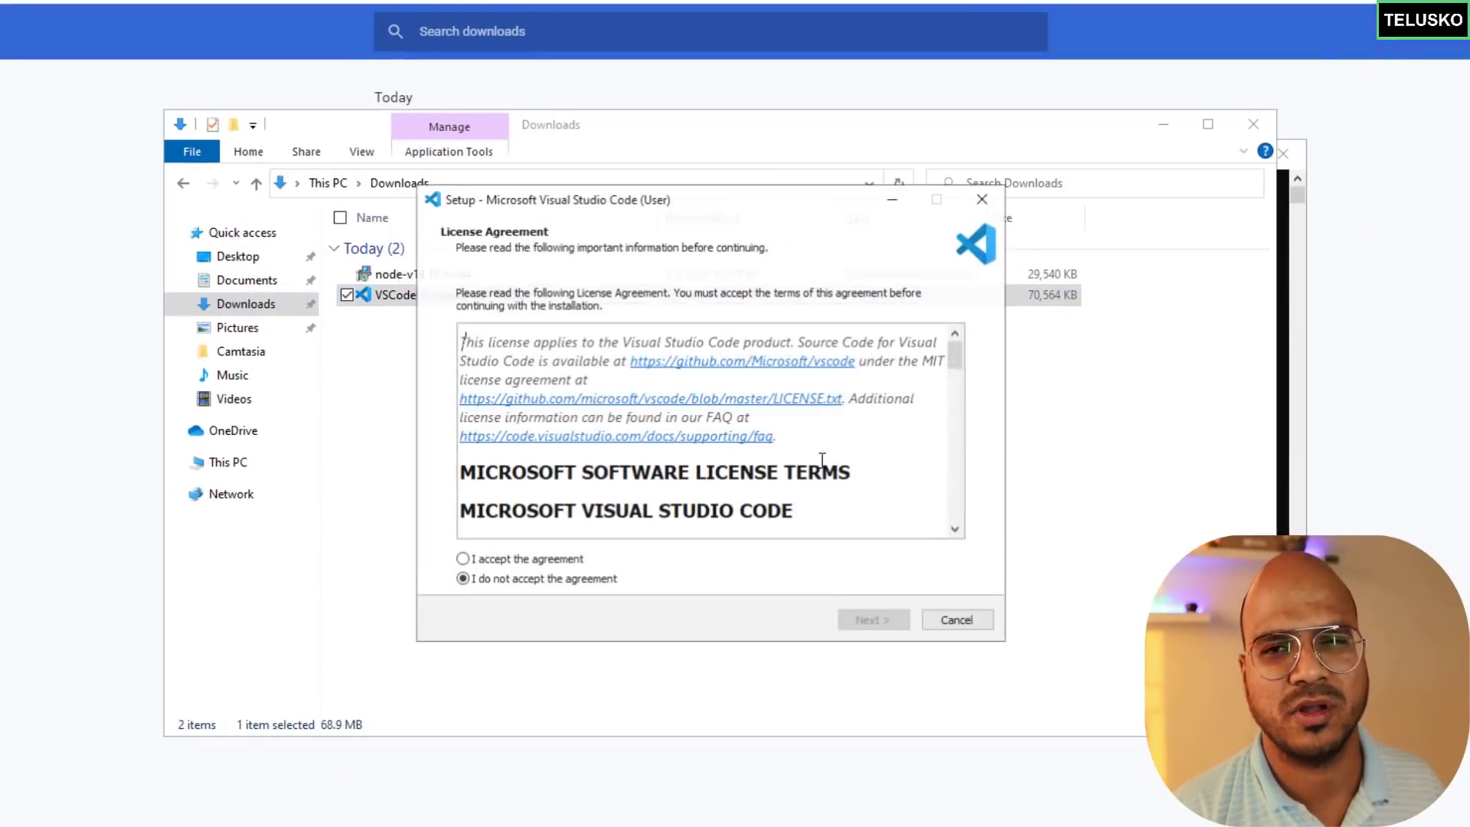
pyautogui.click(461, 559)
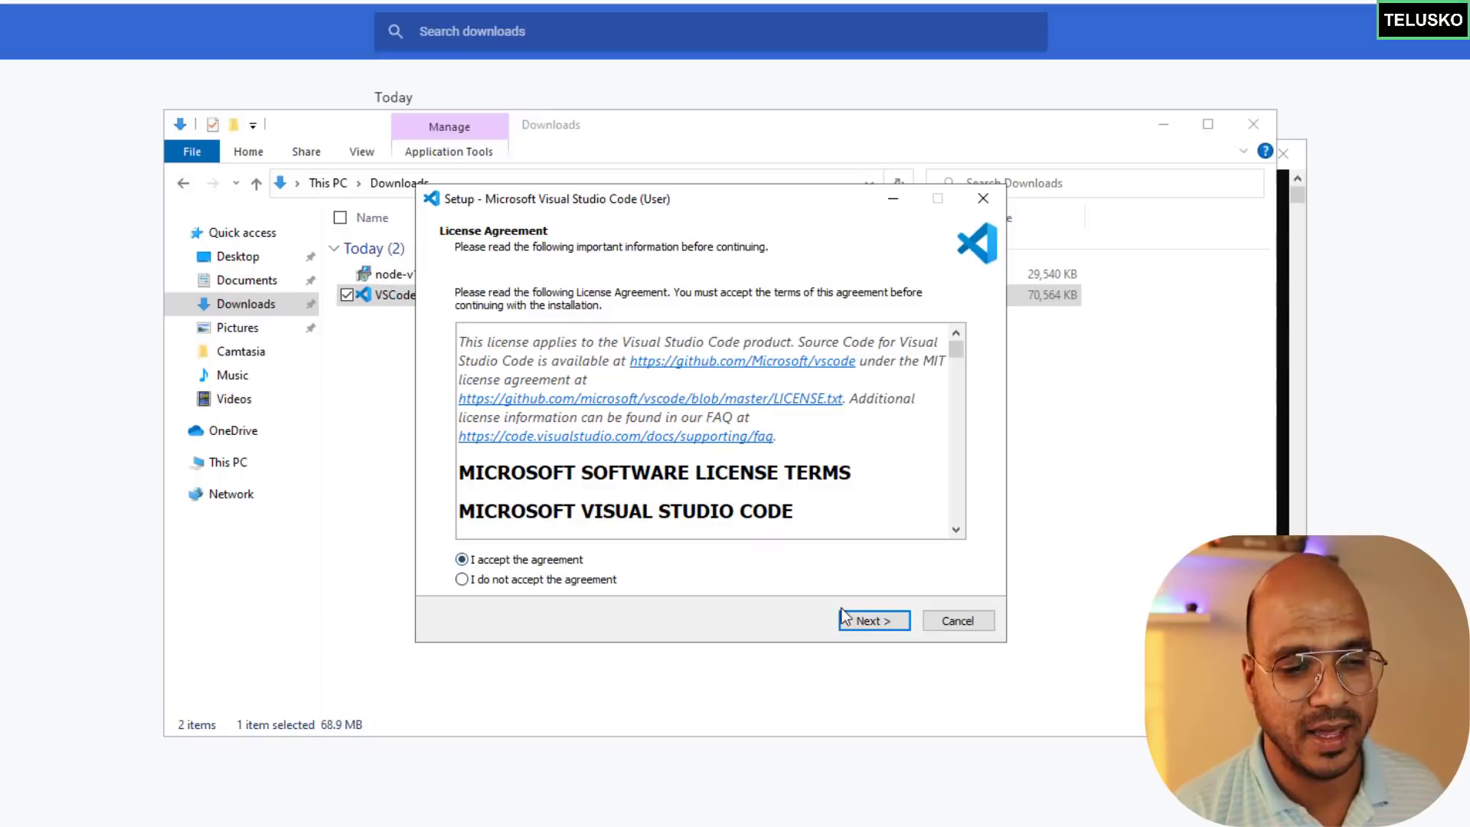
pyautogui.click(871, 620)
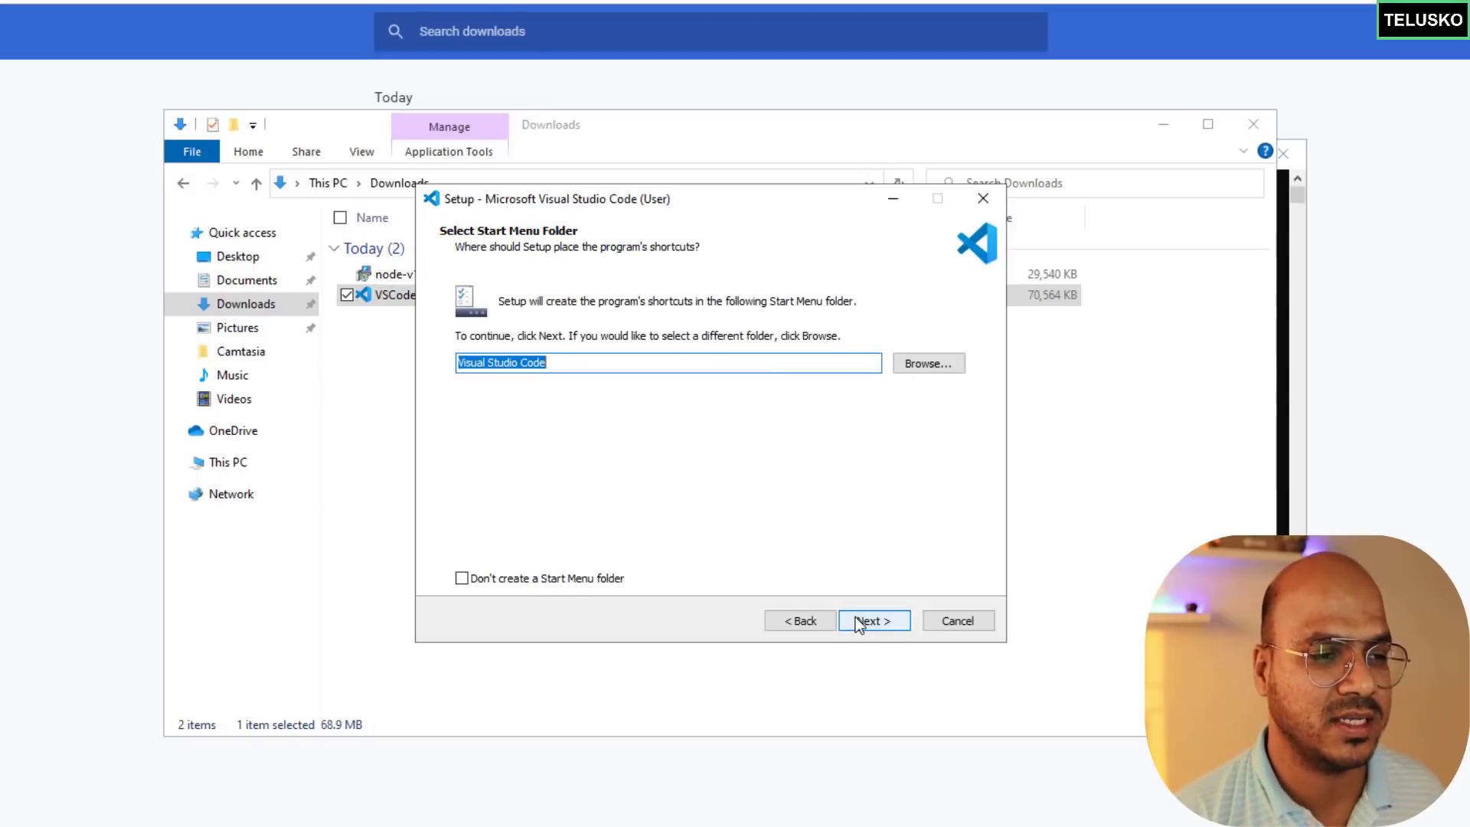
pyautogui.click(873, 621)
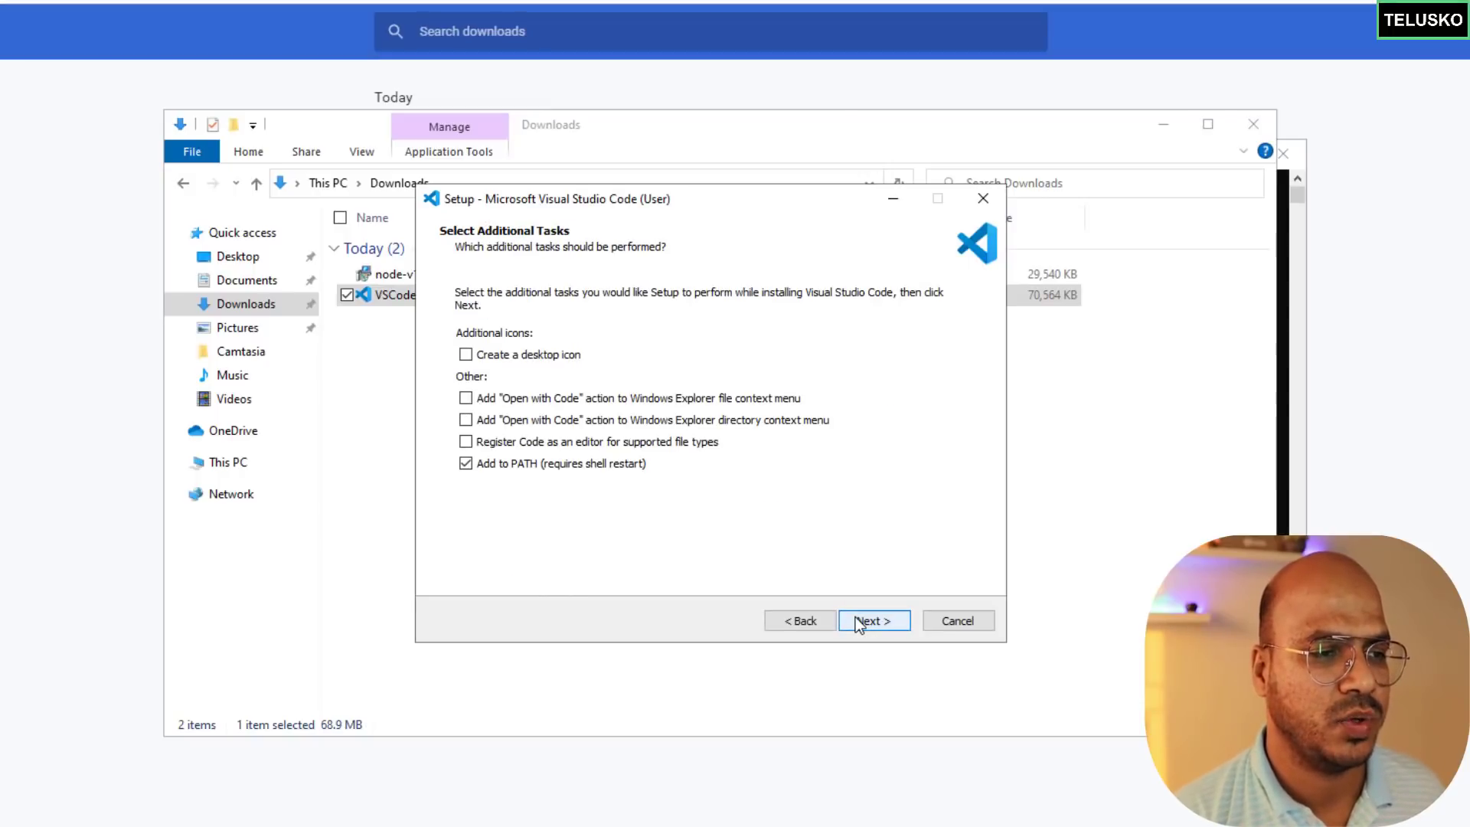
pyautogui.click(466, 355)
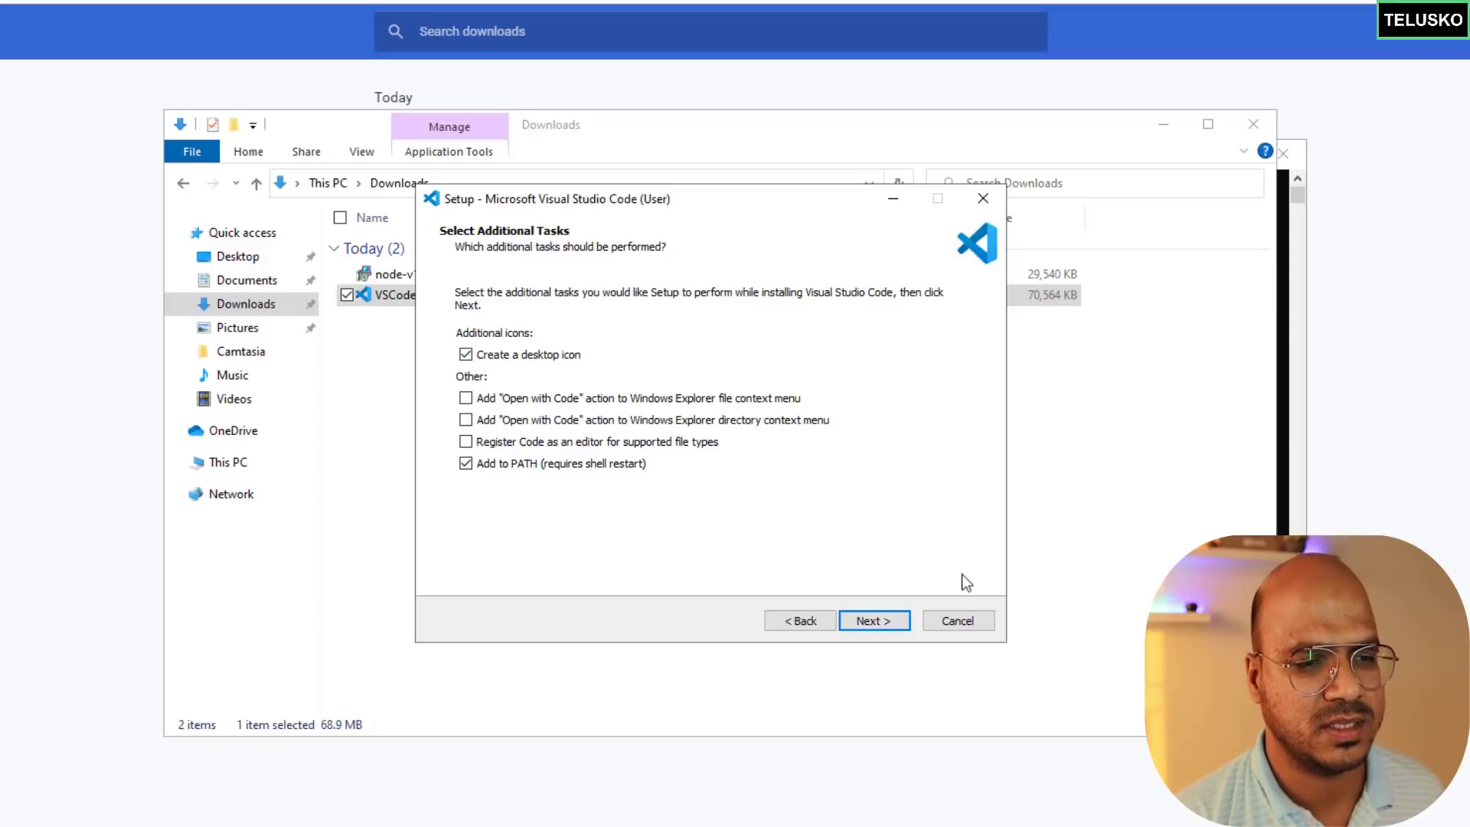
pyautogui.click(873, 619)
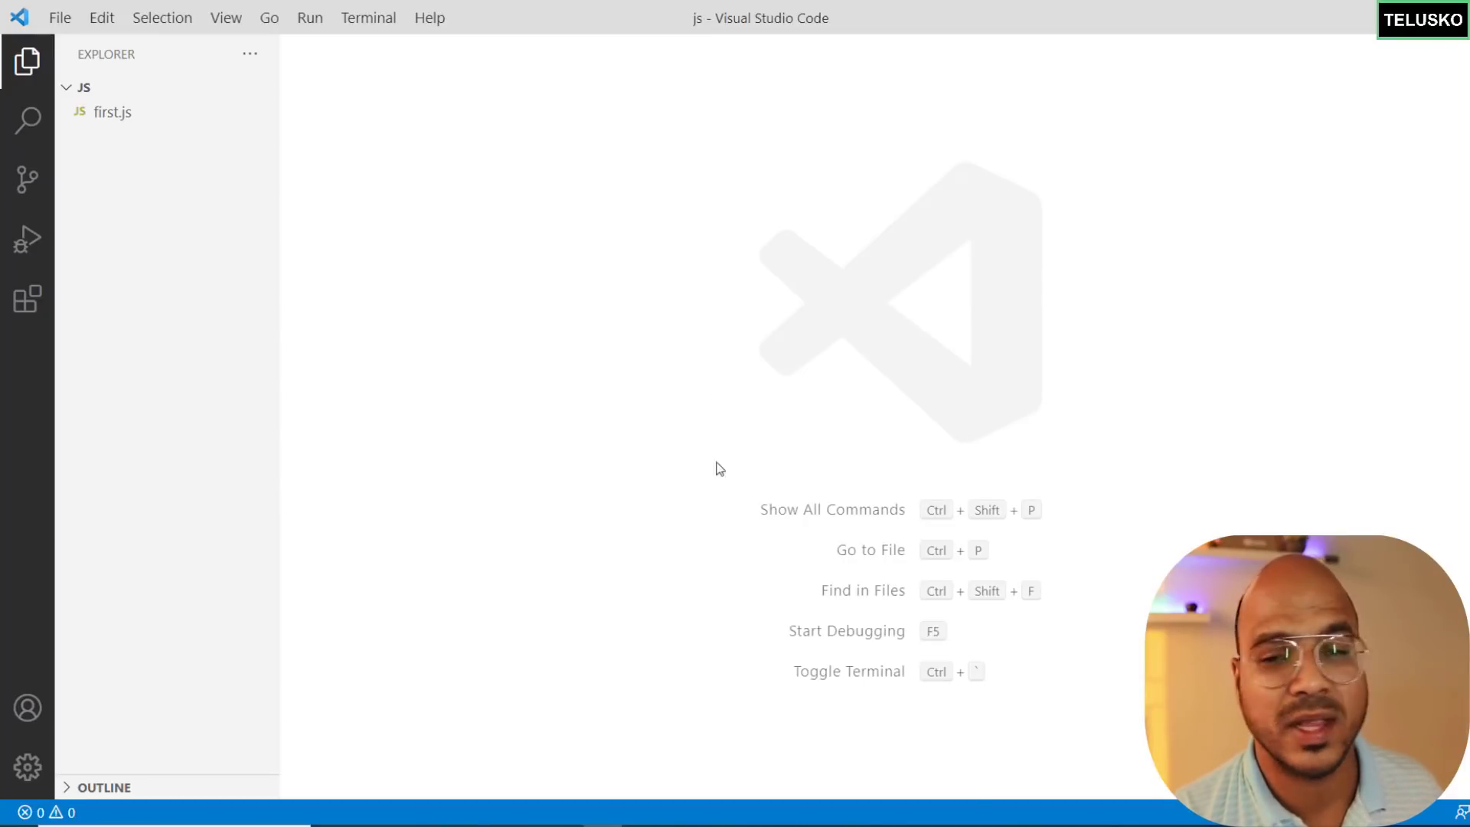
pyautogui.moveTo(546, 187)
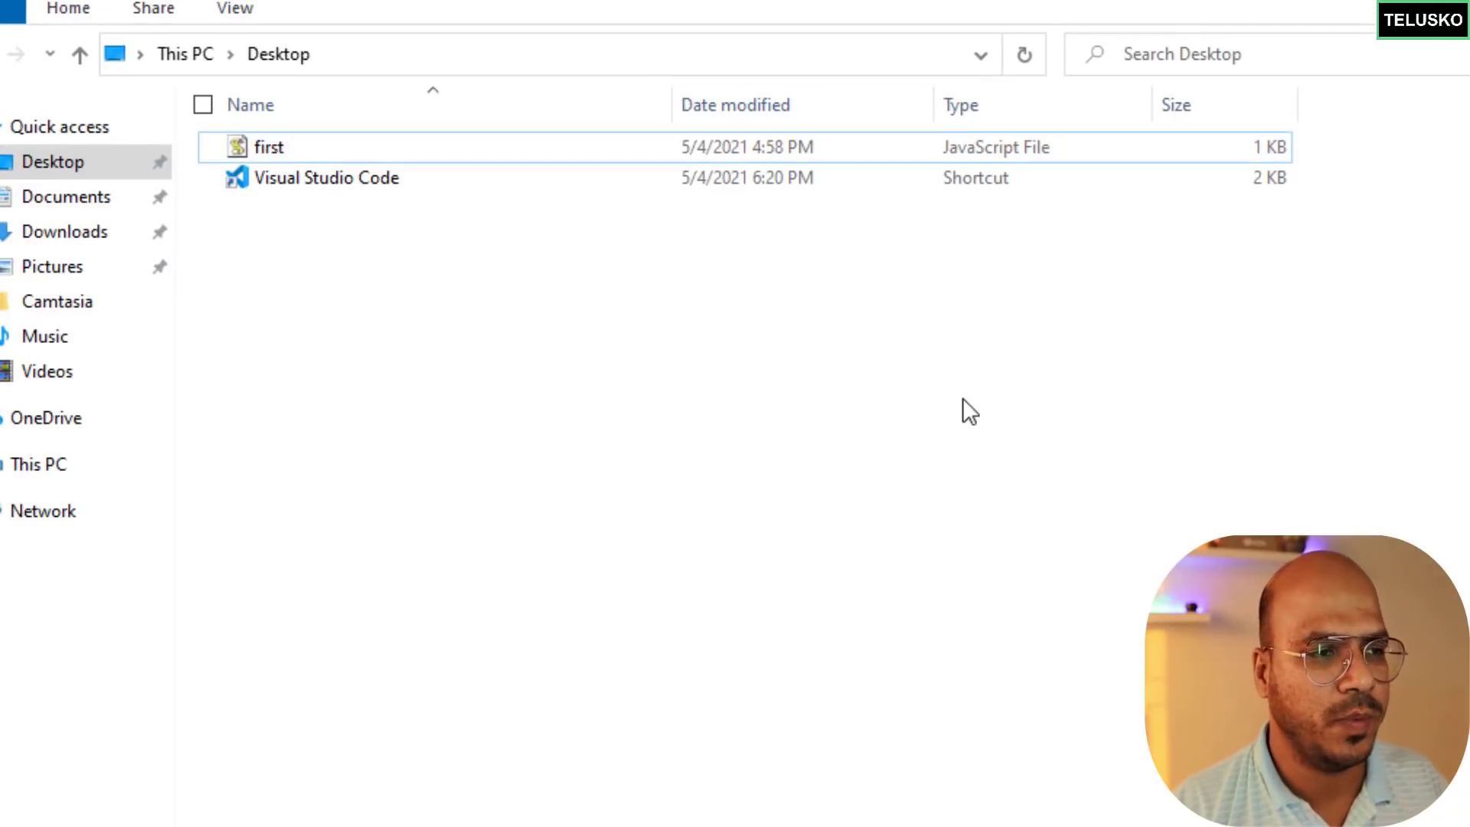
pyautogui.moveTo(394, 328)
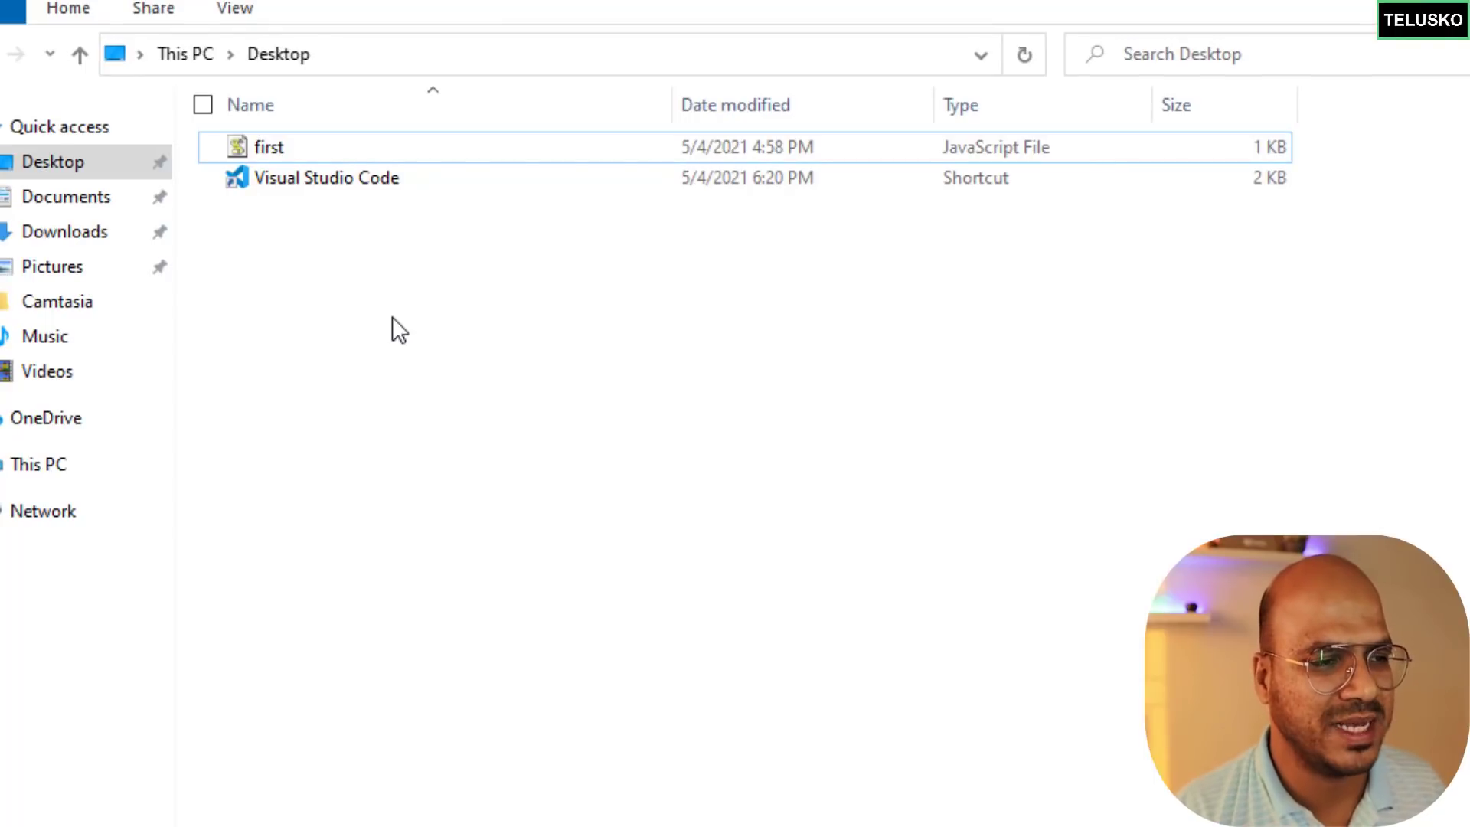
# Add a new folder to the Desktop through the right-click New menu.
pyautogui.rightClick(393, 333)
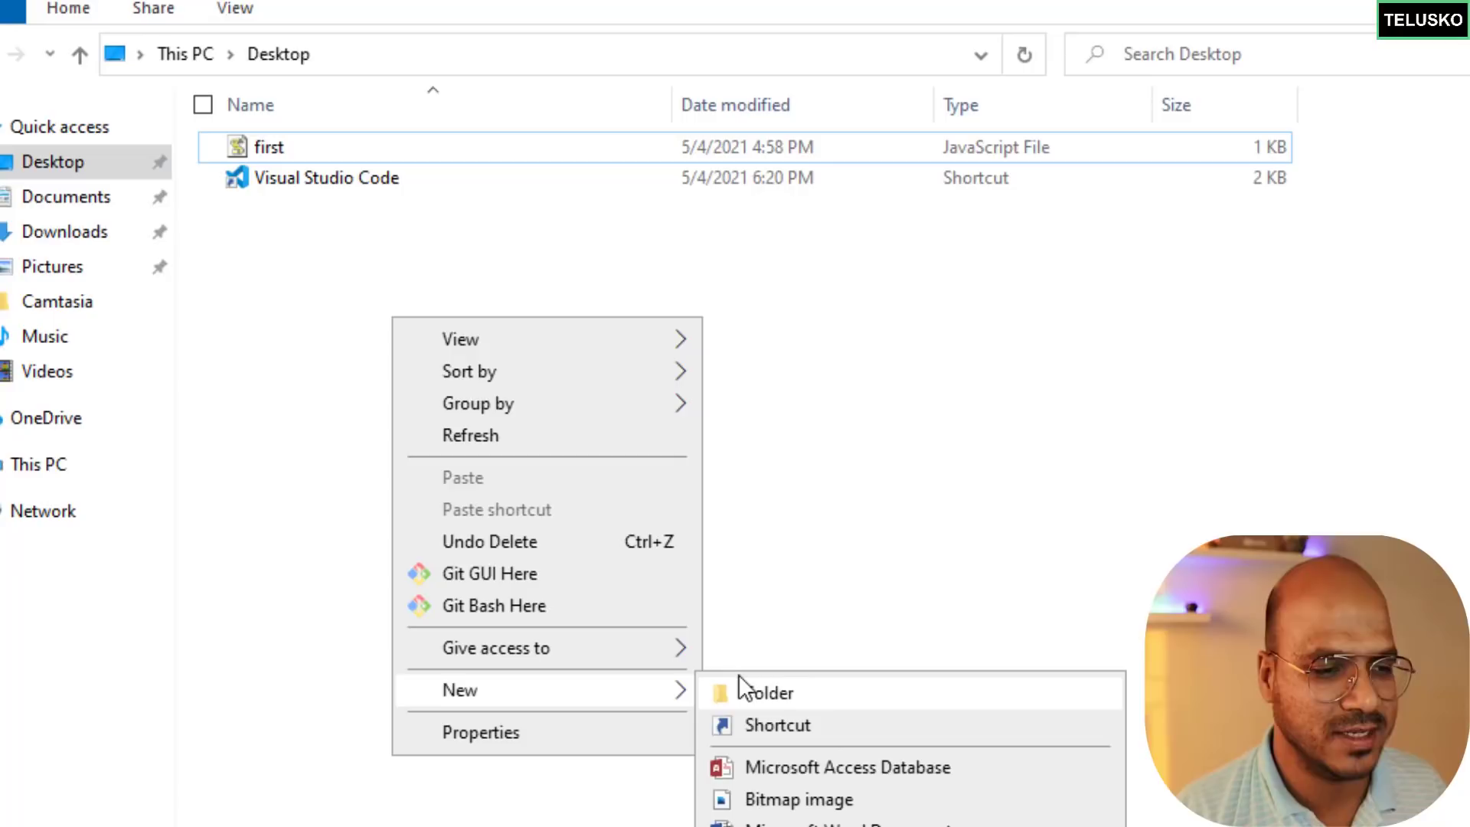
pyautogui.click(765, 693)
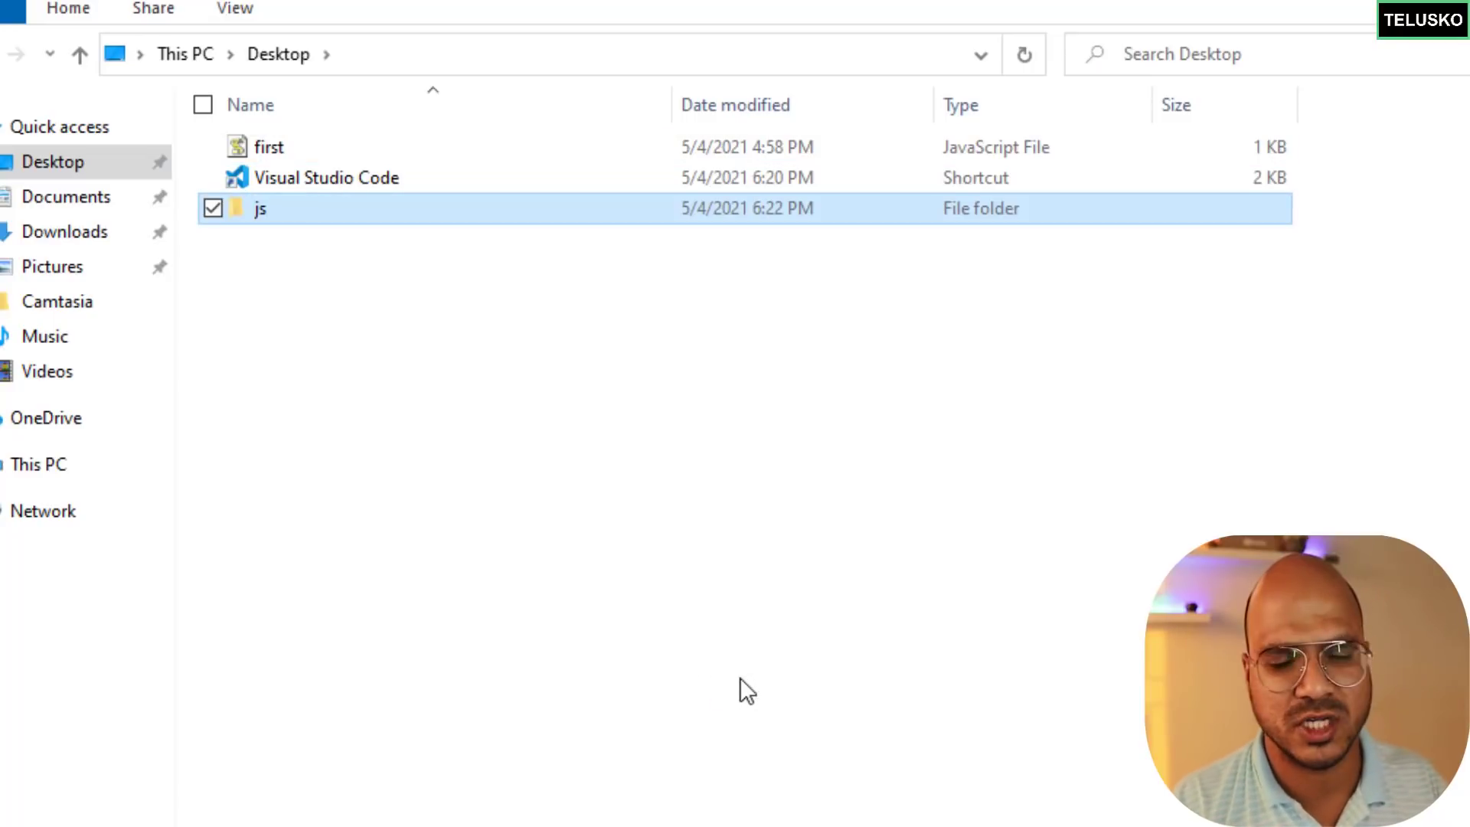
# Launch VS Code and open the Desktop's js folder via Open Folder.
pyautogui.doubleClick(260, 208)
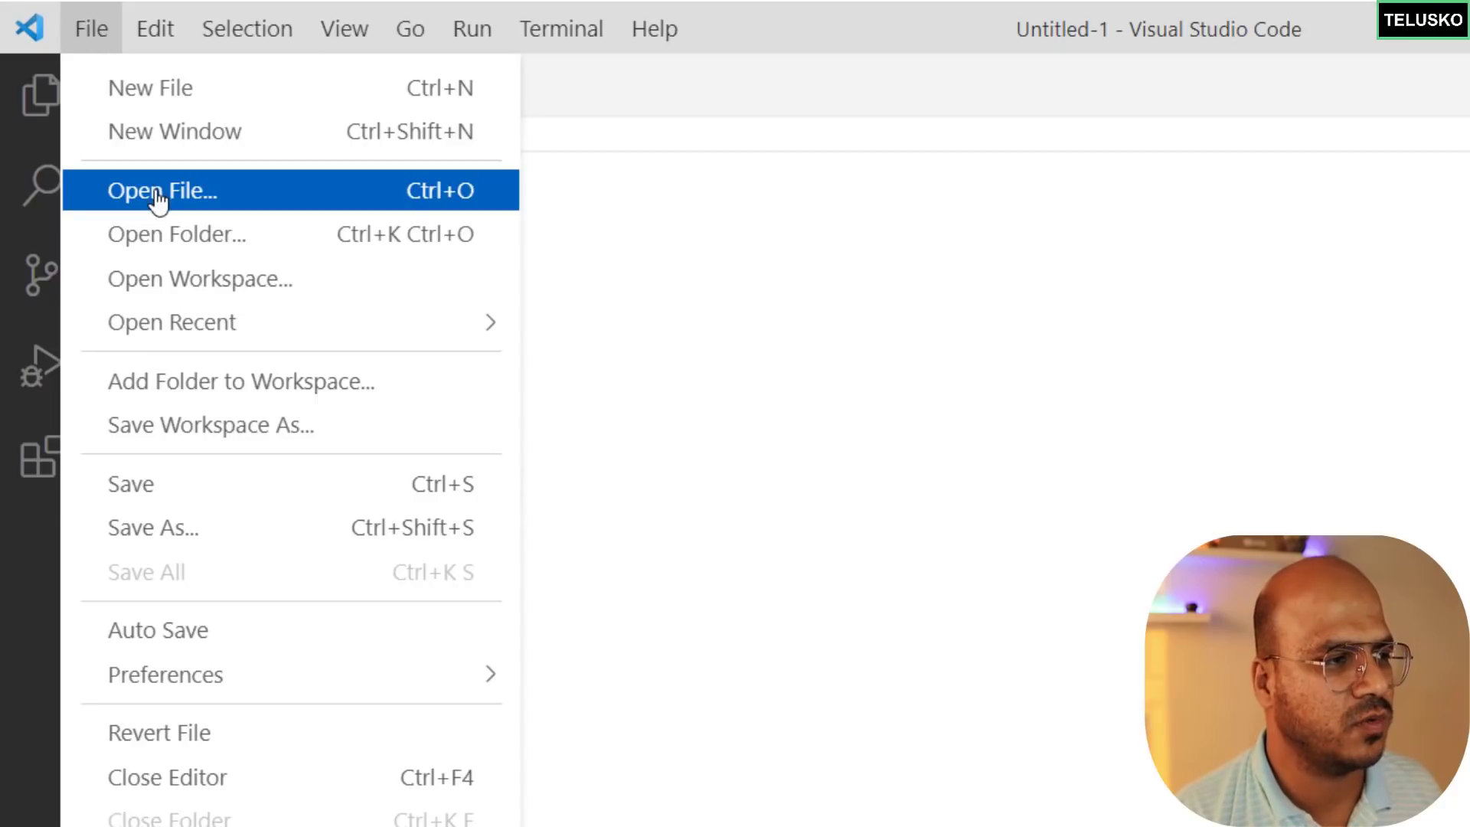
pyautogui.click(176, 233)
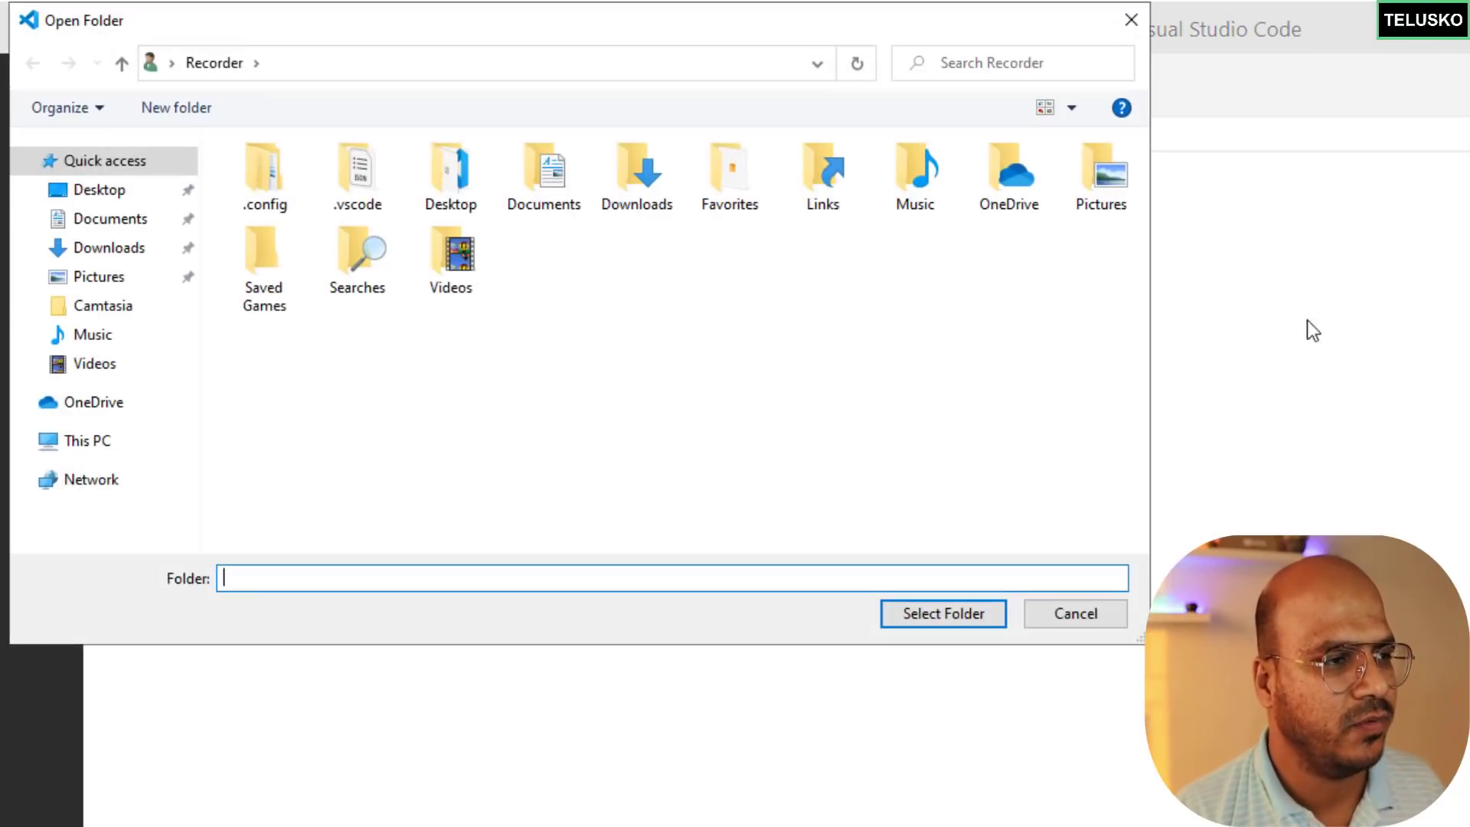
pyautogui.click(99, 189)
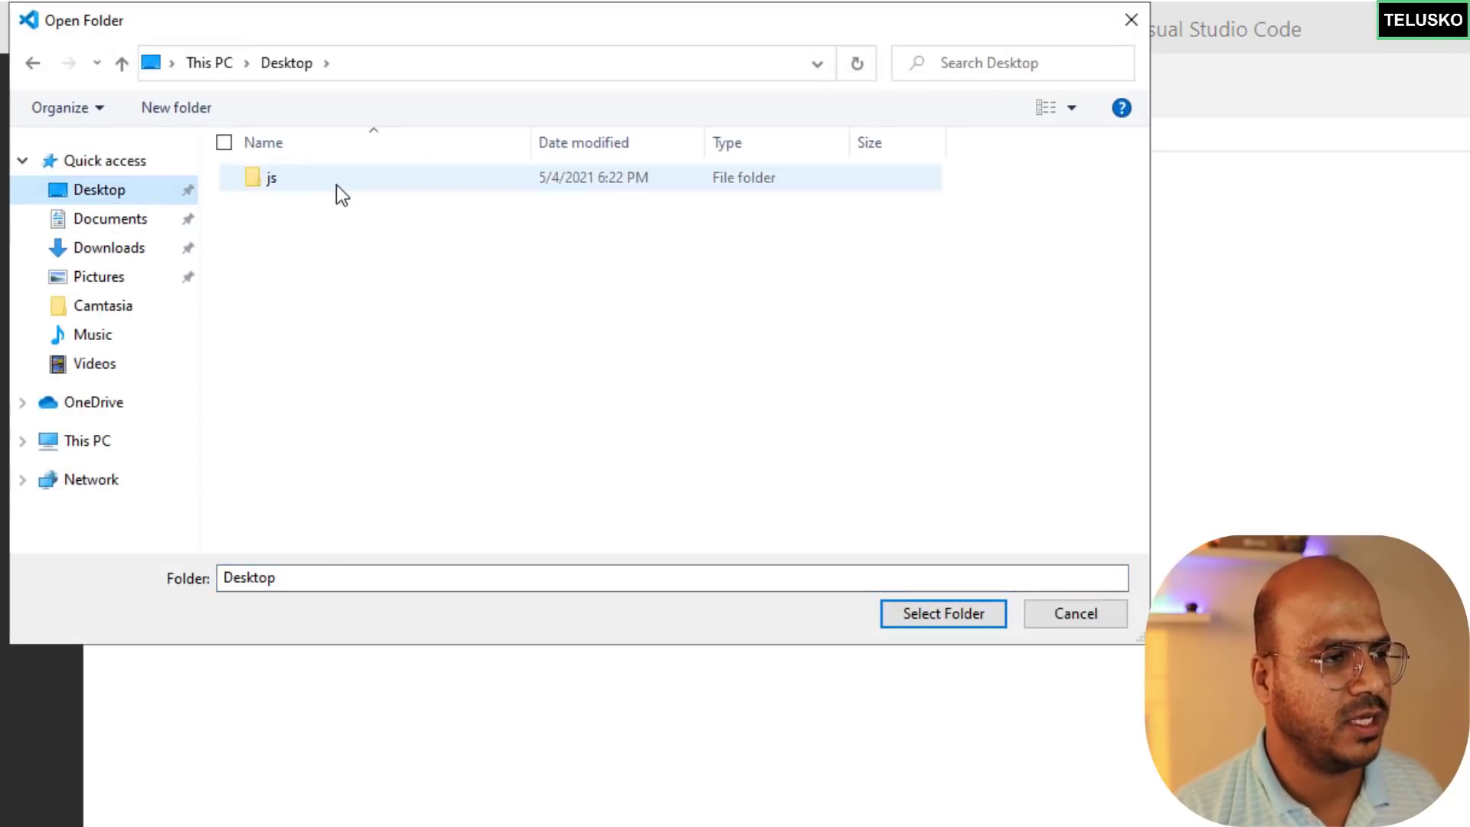
pyautogui.doubleClick(271, 176)
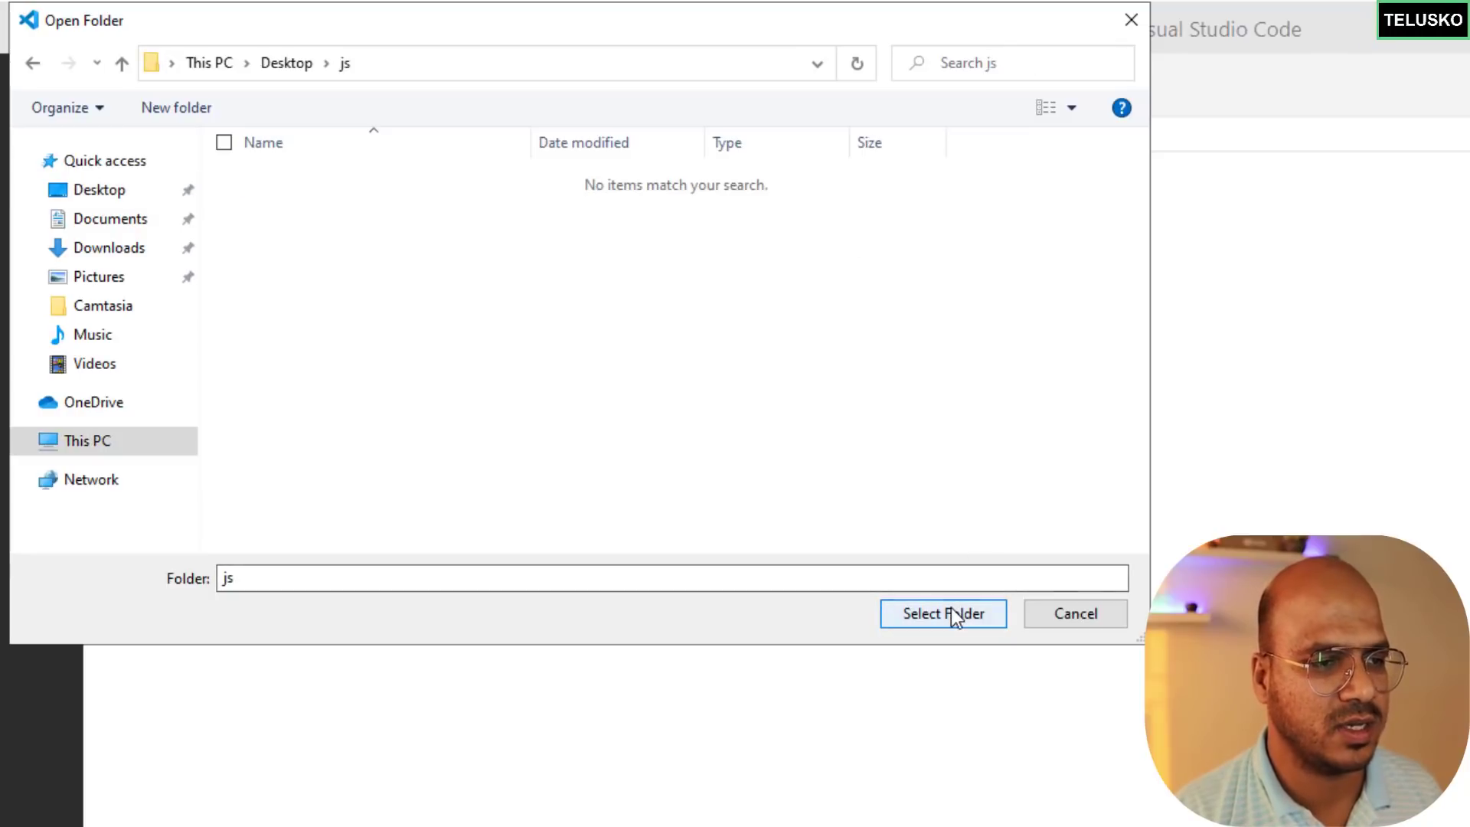
pyautogui.click(942, 613)
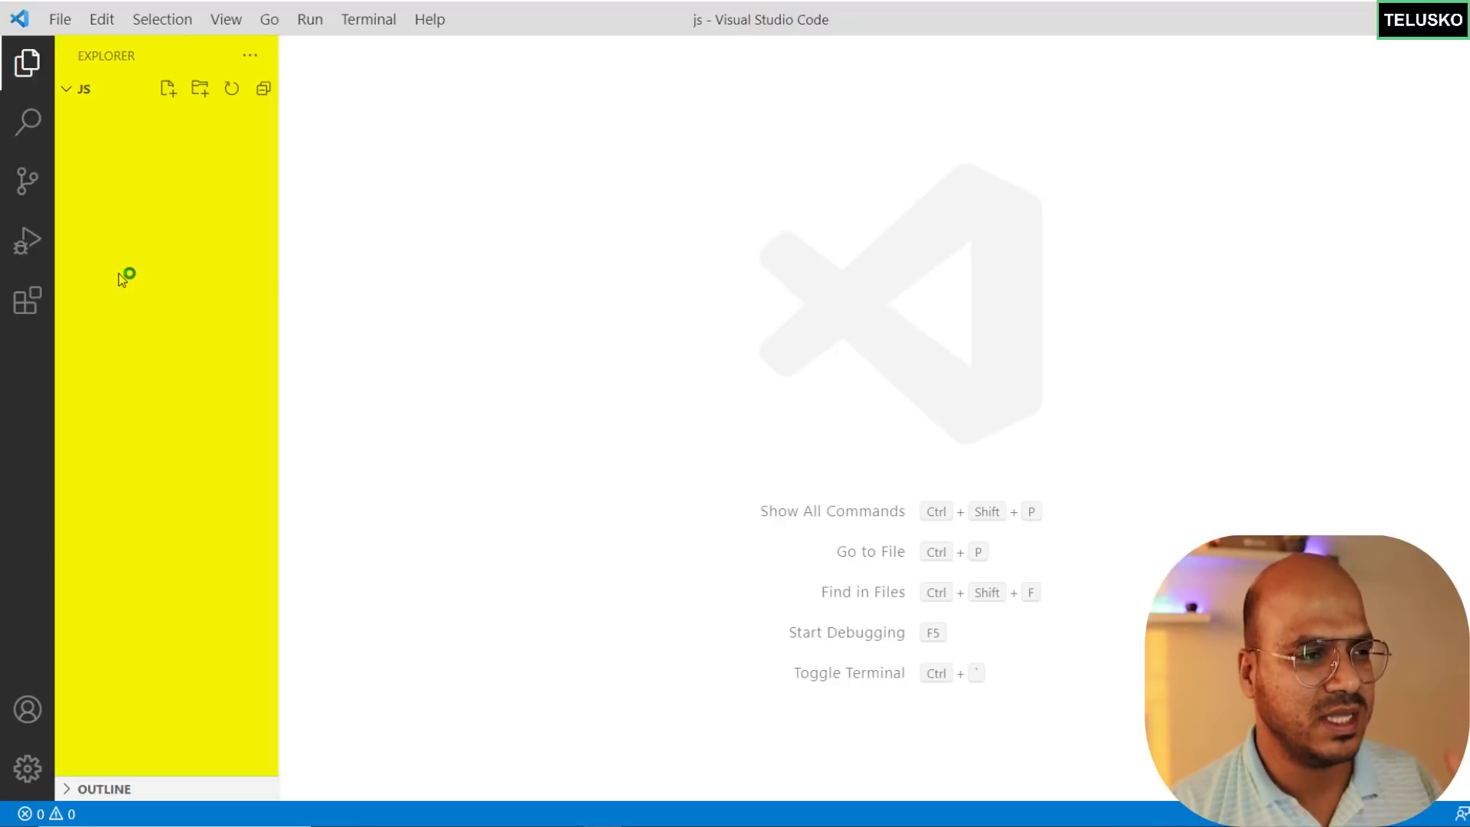
pyautogui.moveTo(129, 225)
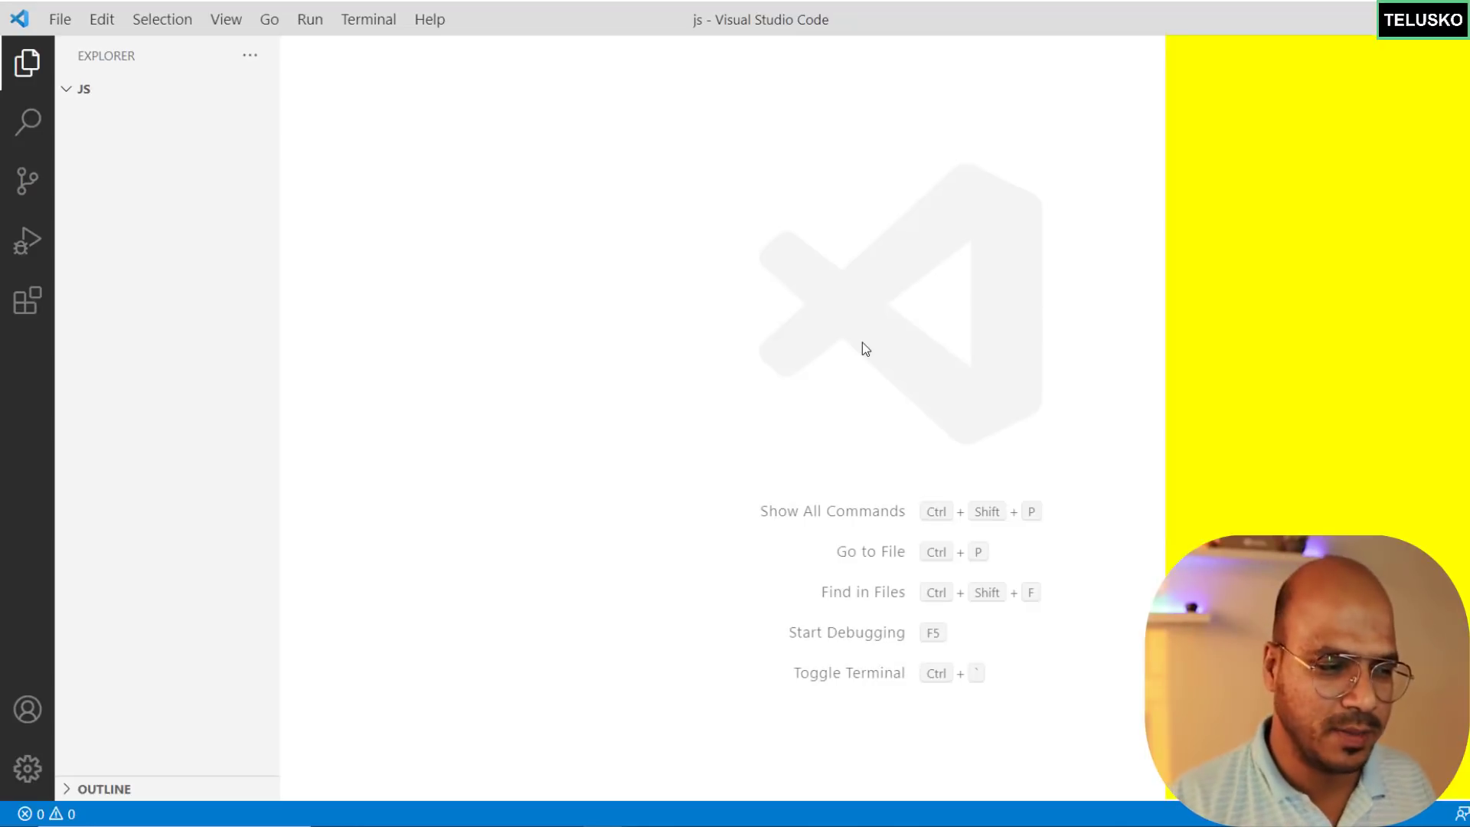
pyautogui.moveTo(367, 18)
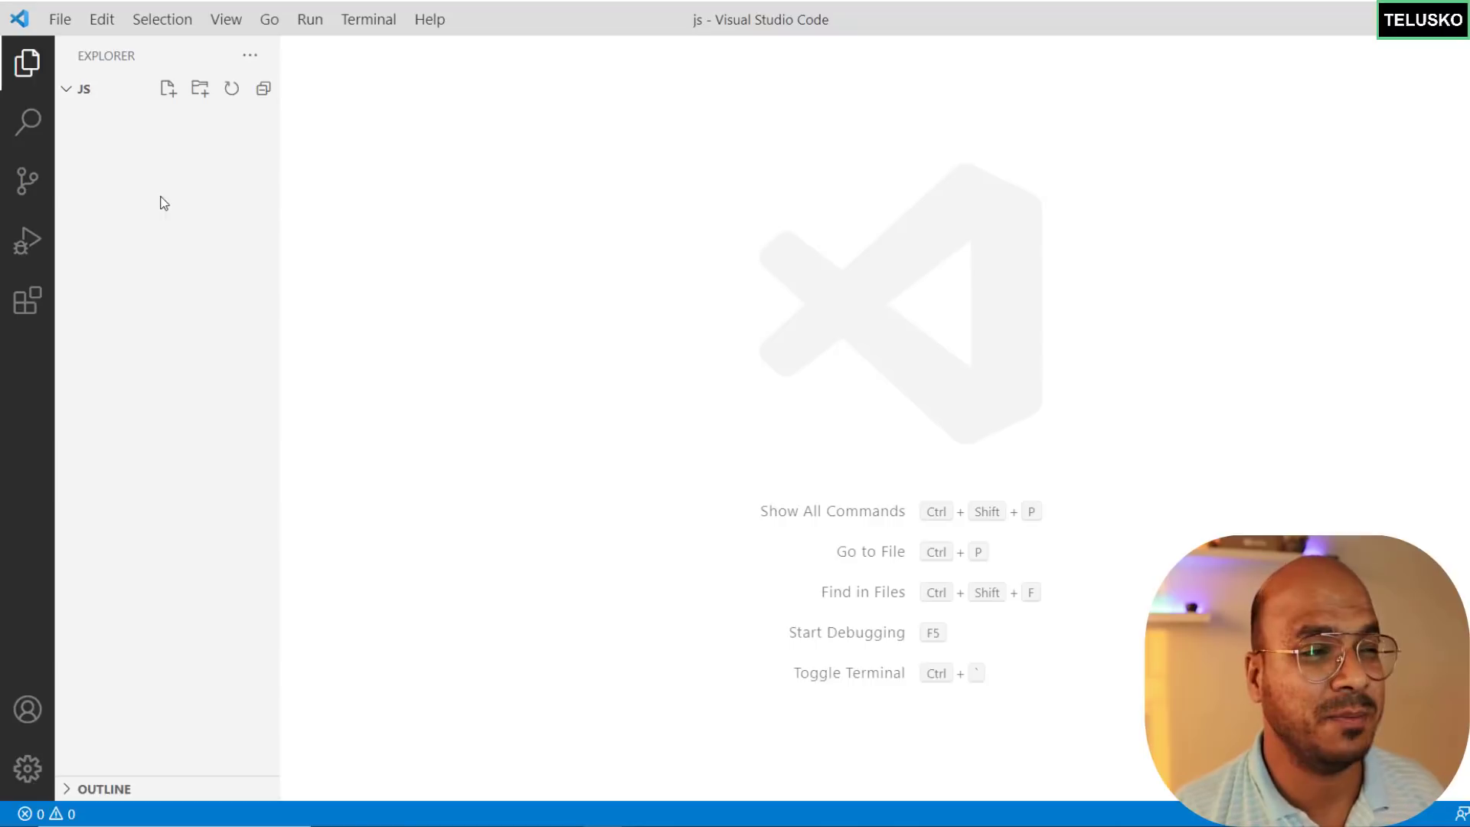
pyautogui.moveTo(167, 89)
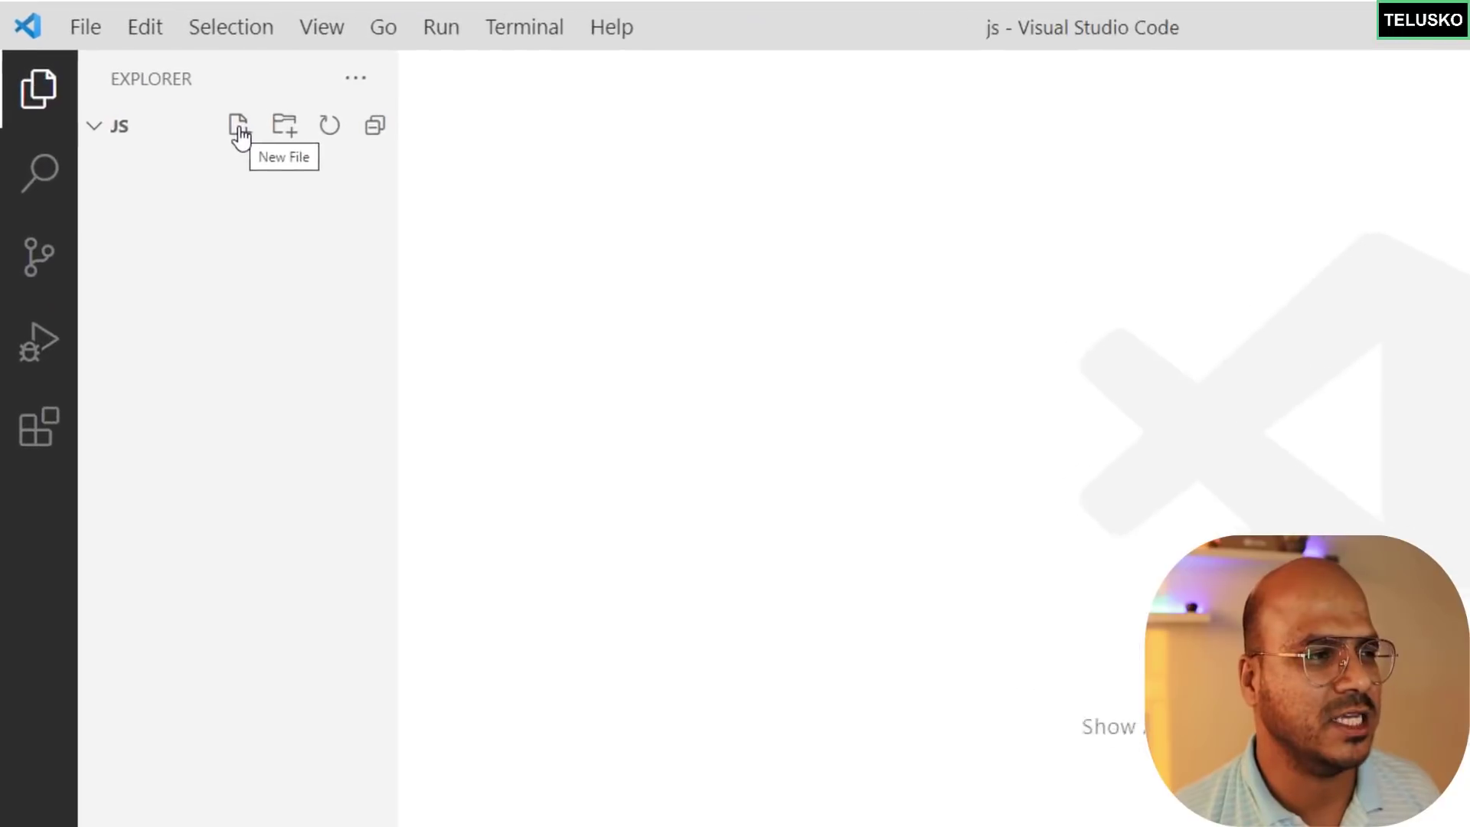
# Create first.js in the js folder and write console.log("Hello World") in it.
pyautogui.click(240, 125)
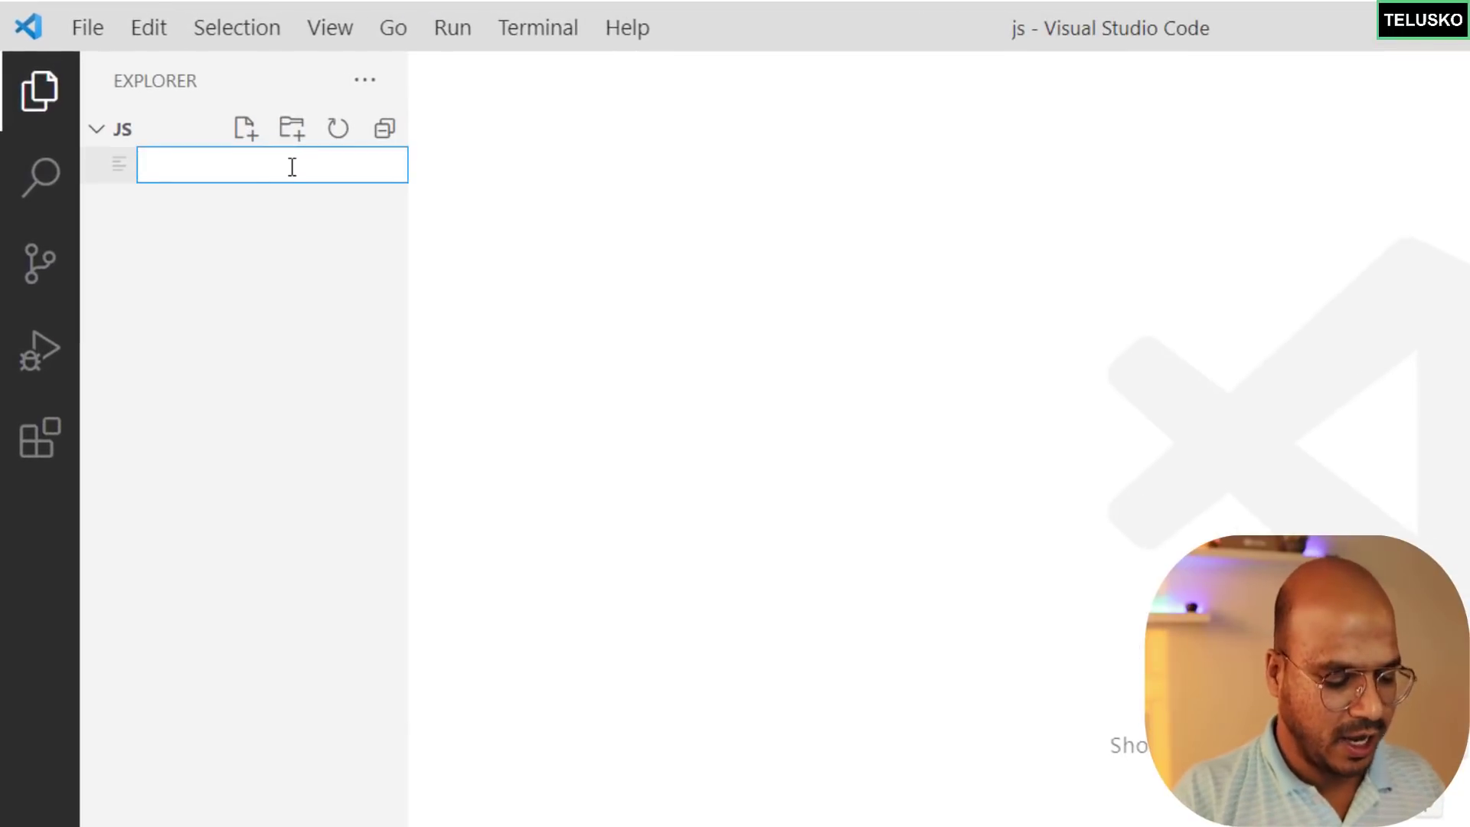
pyautogui.write('first.js')
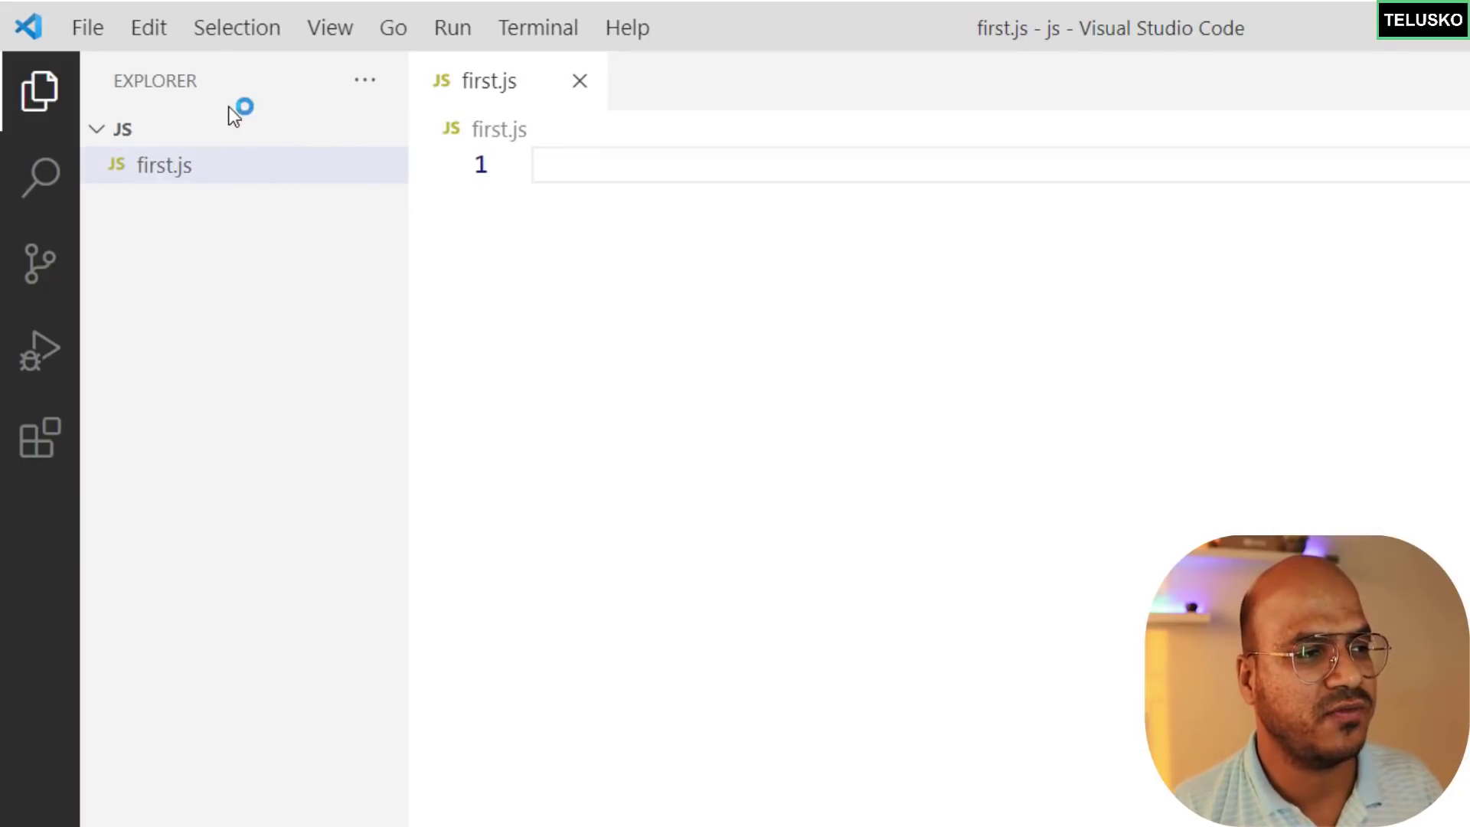
pyautogui.moveTo(204, 146)
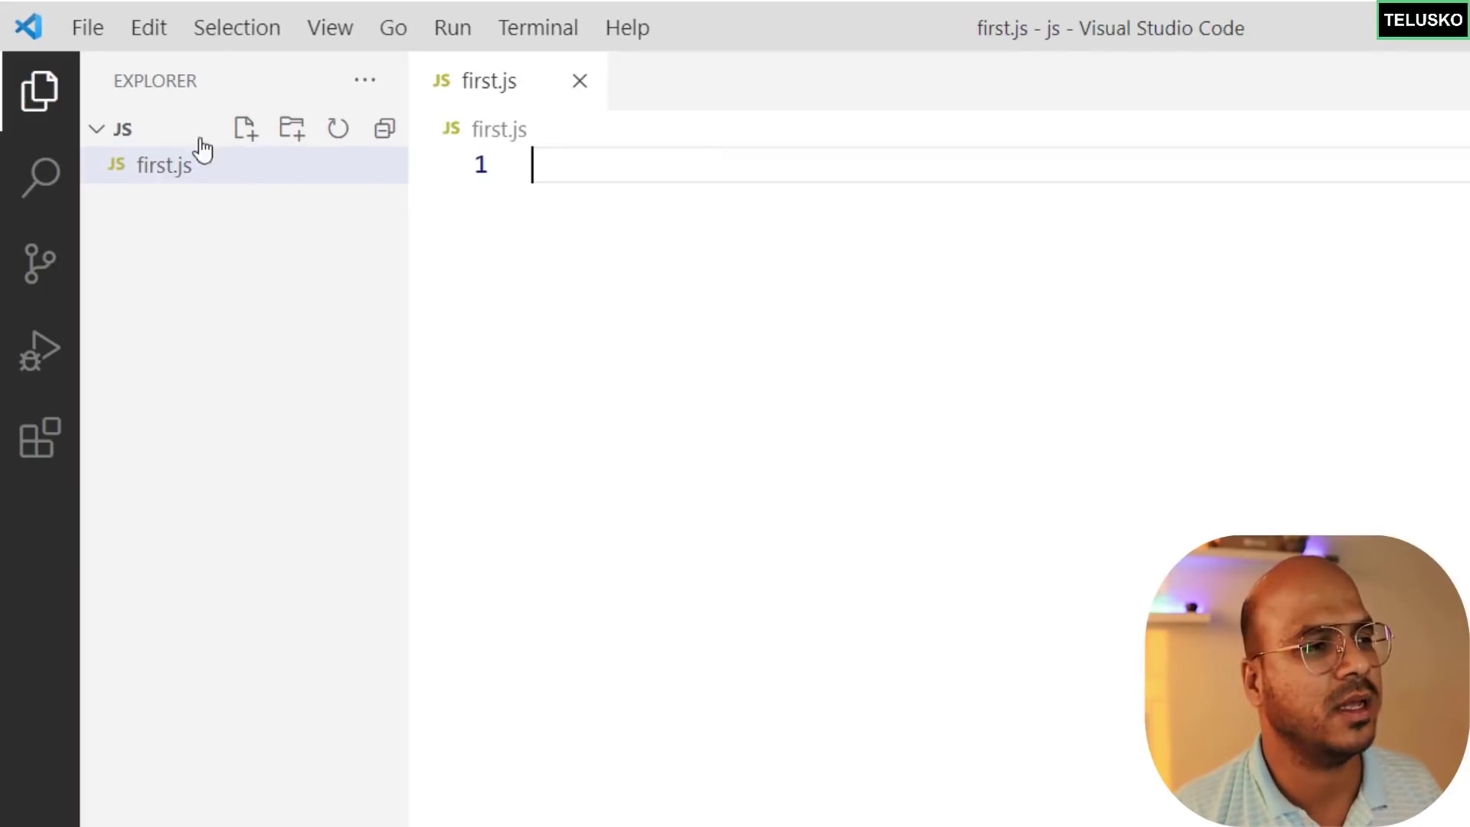
pyautogui.moveTo(766, 189)
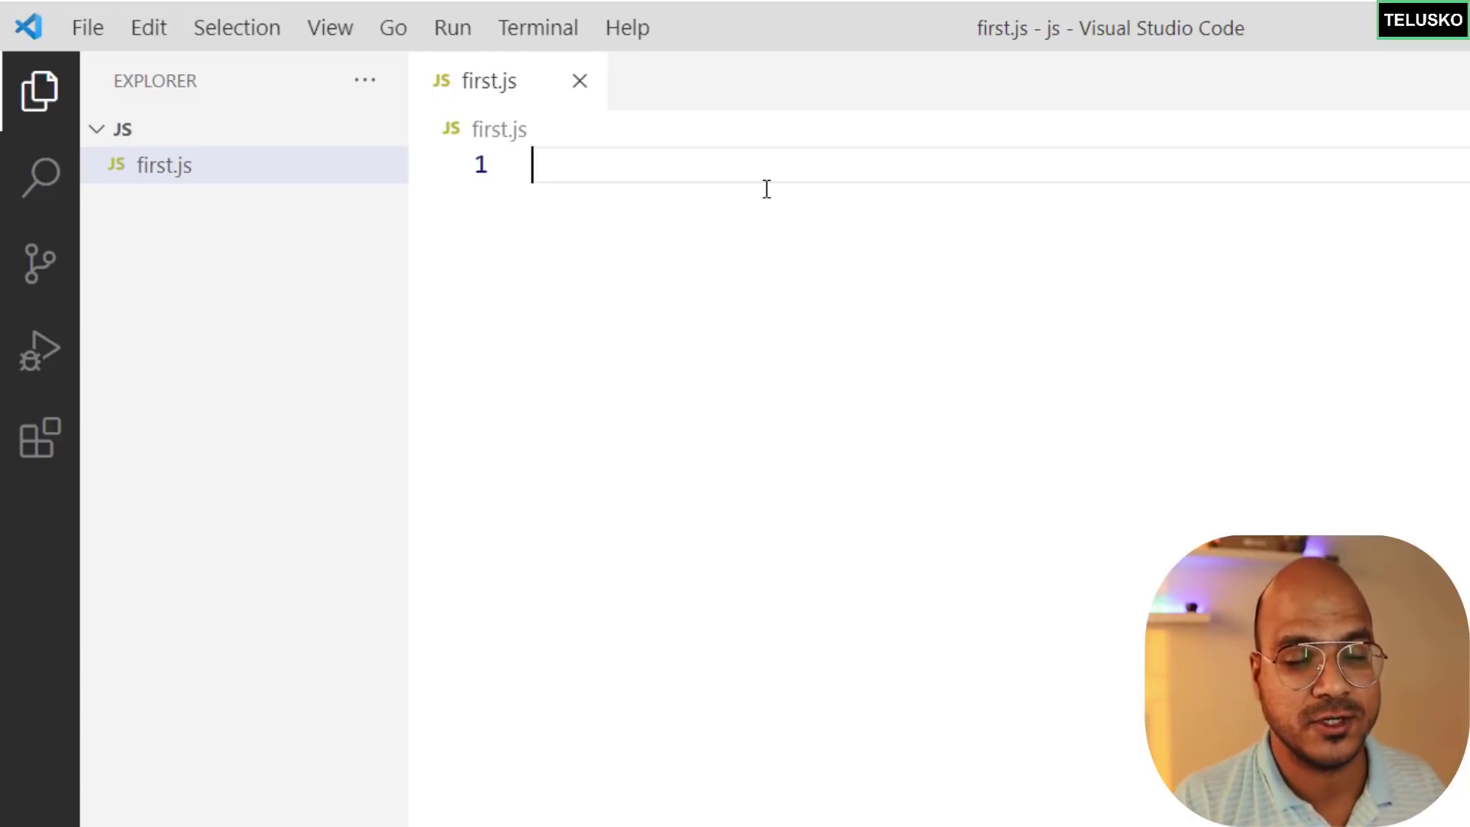
pyautogui.write('console.log((')
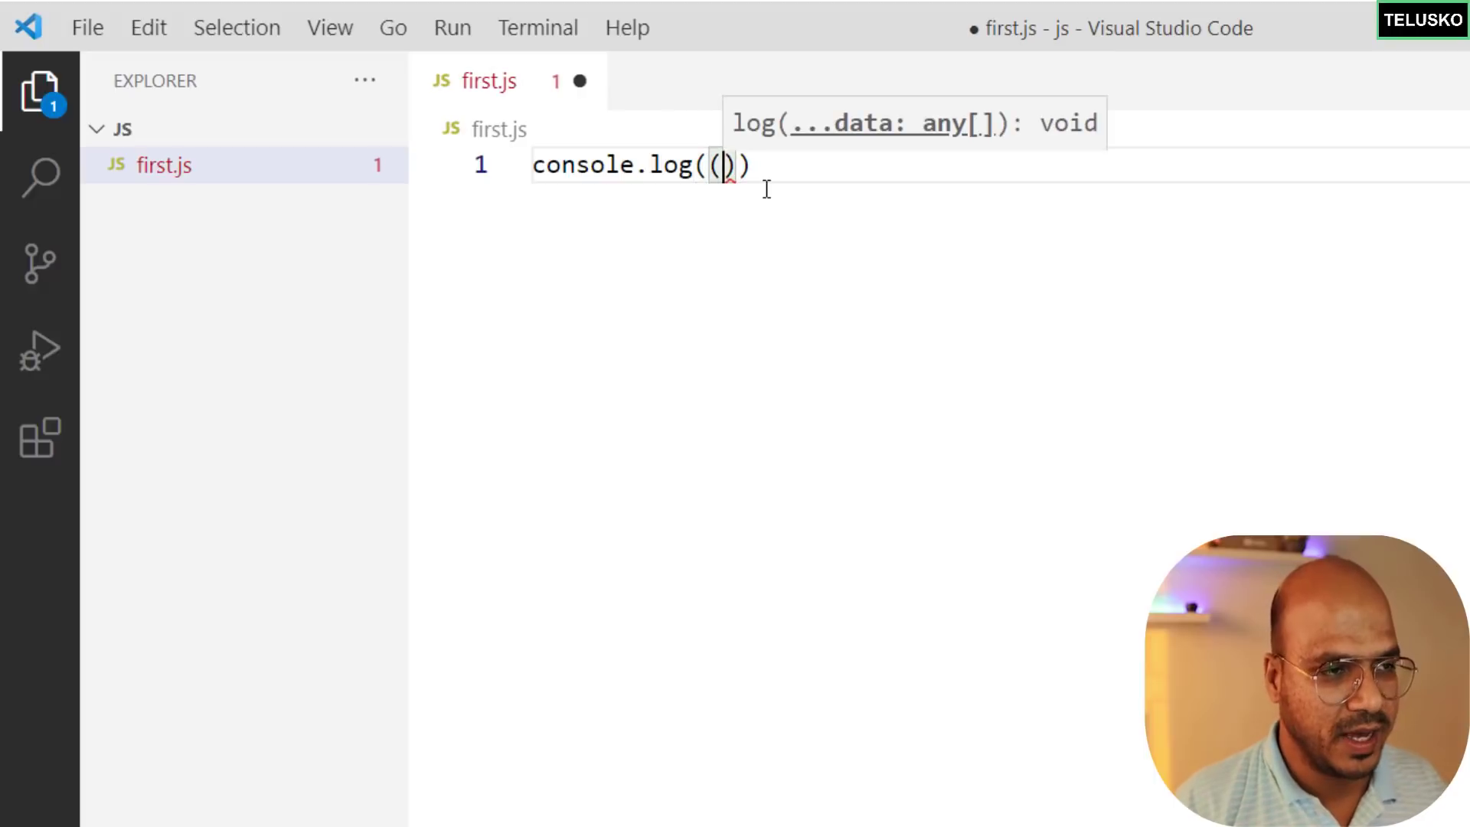
pyautogui.write('"Hello world')
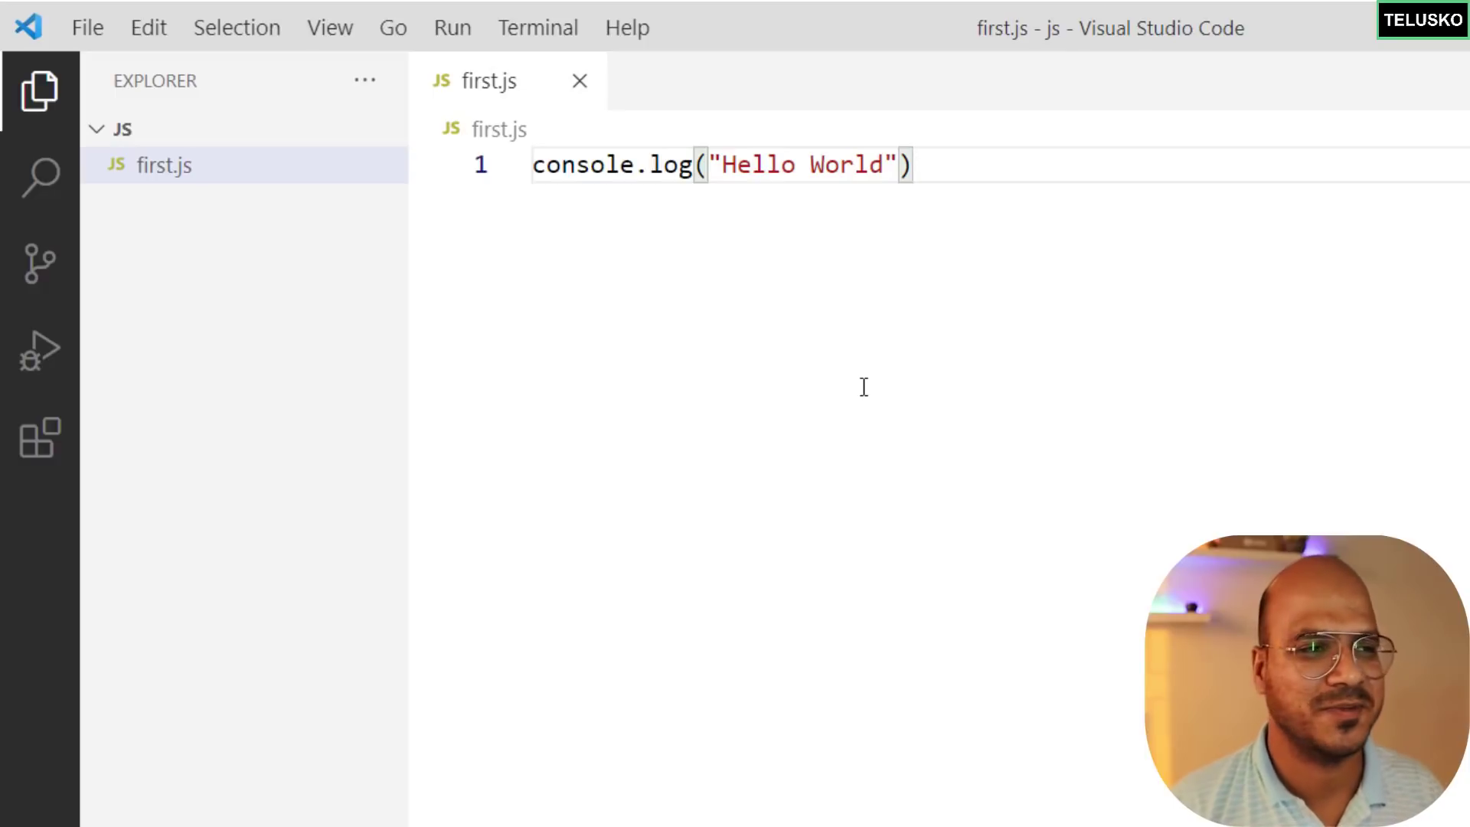
pyautogui.moveTo(874, 345)
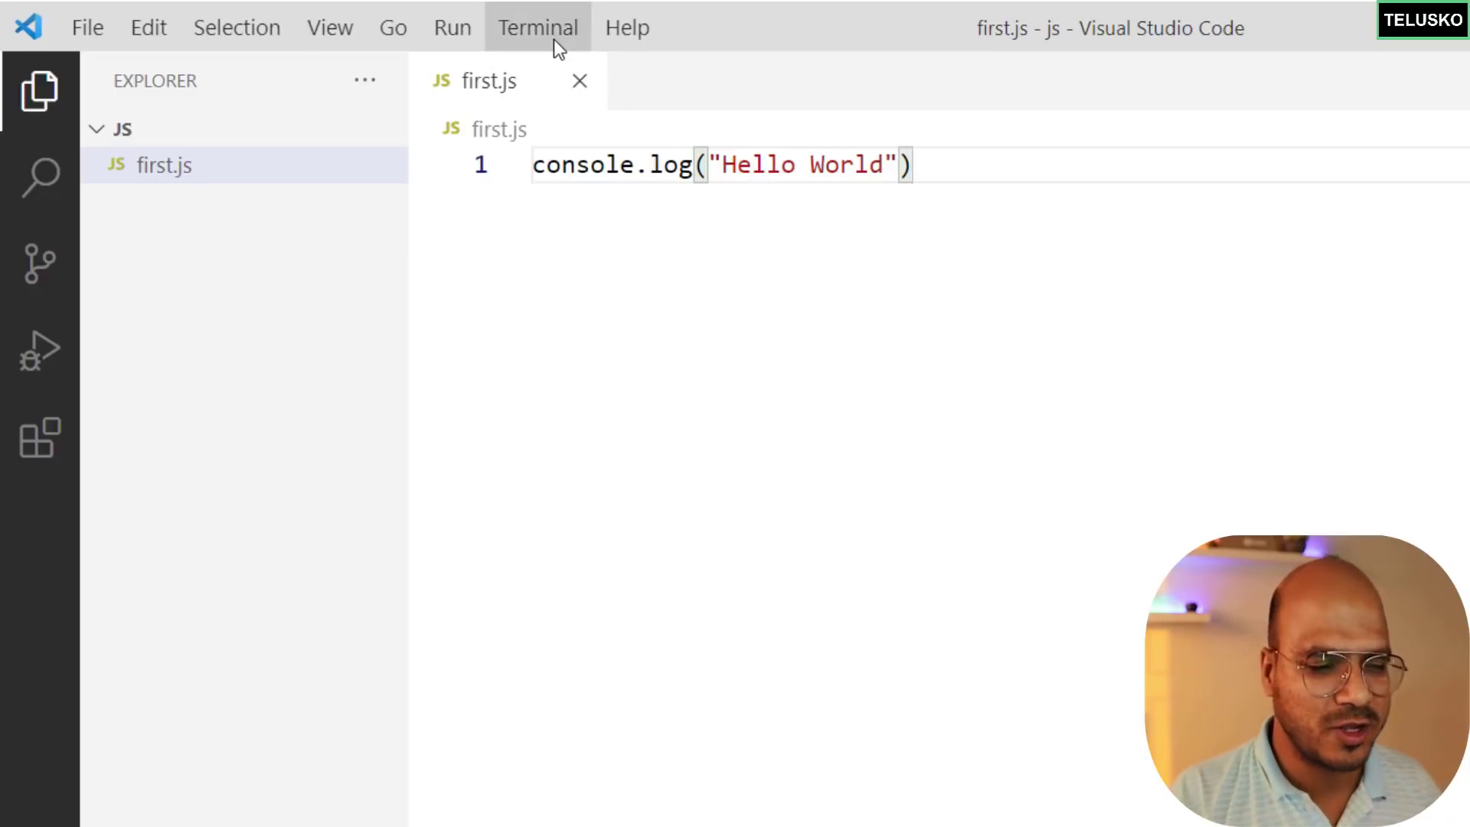
pyautogui.moveTo(668, 498)
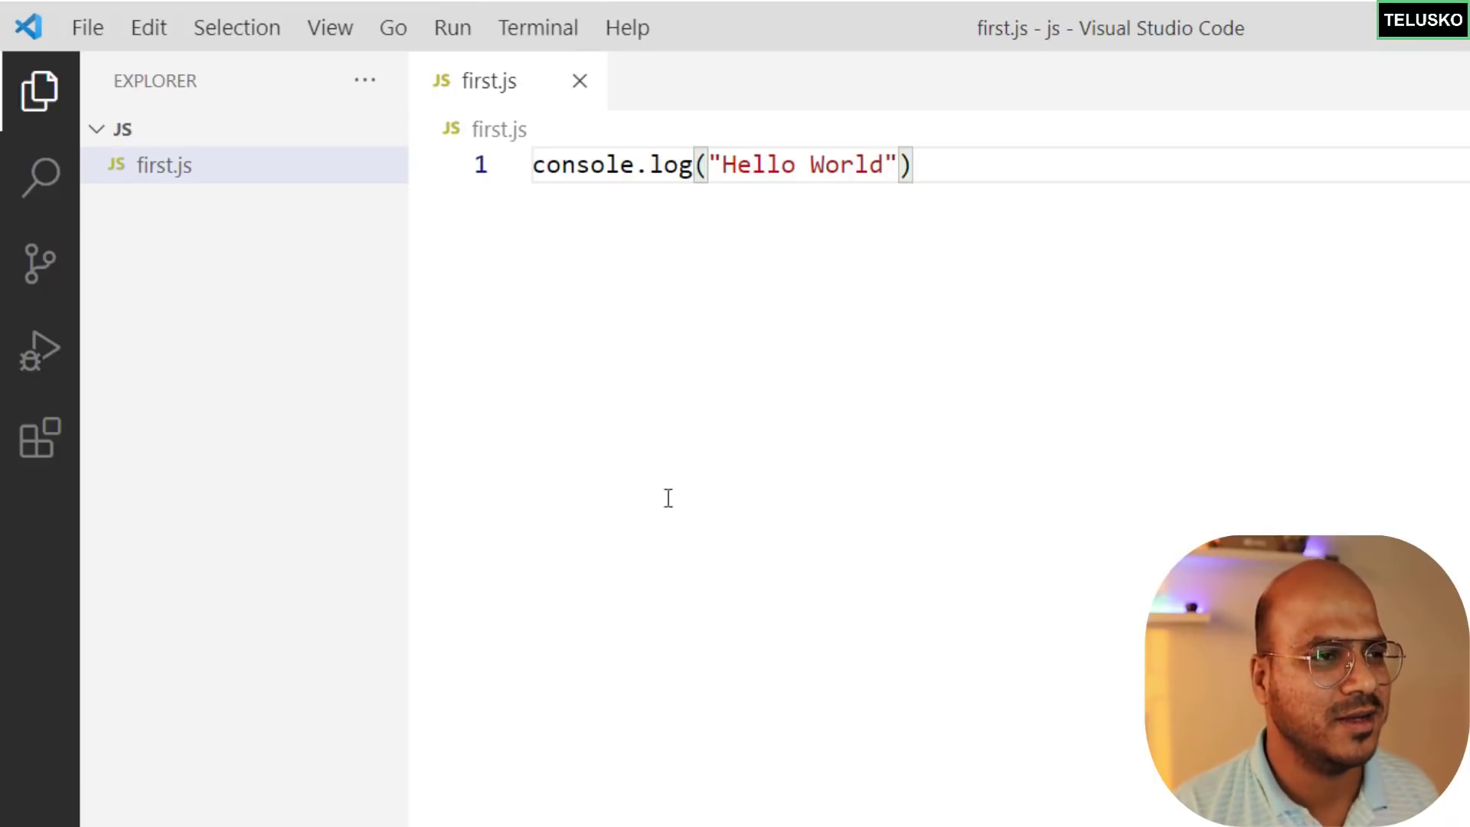
pyautogui.moveTo(538, 27)
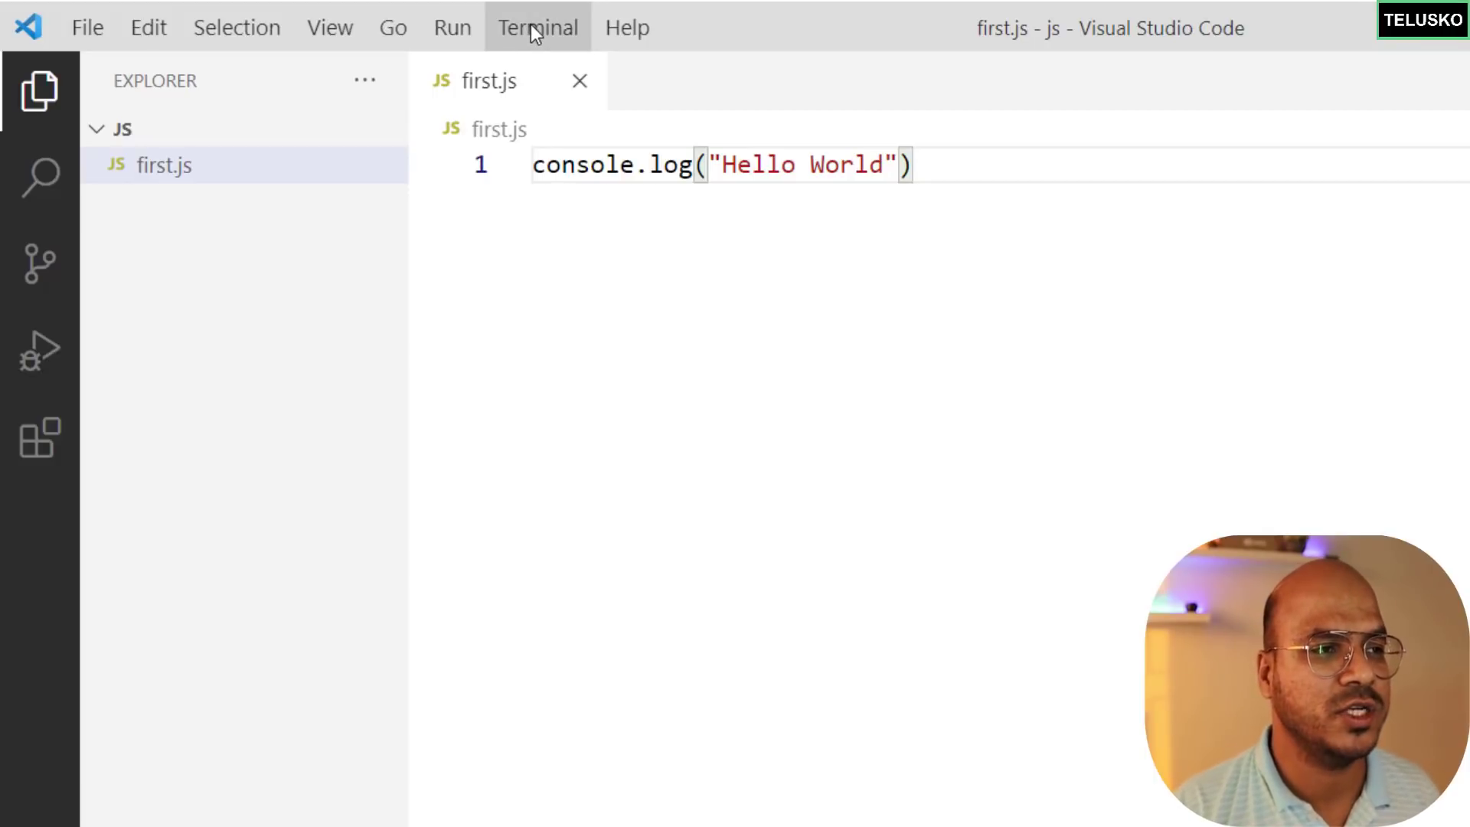
# Open a new terminal, check node --version, then run node first.js.
pyautogui.click(538, 26)
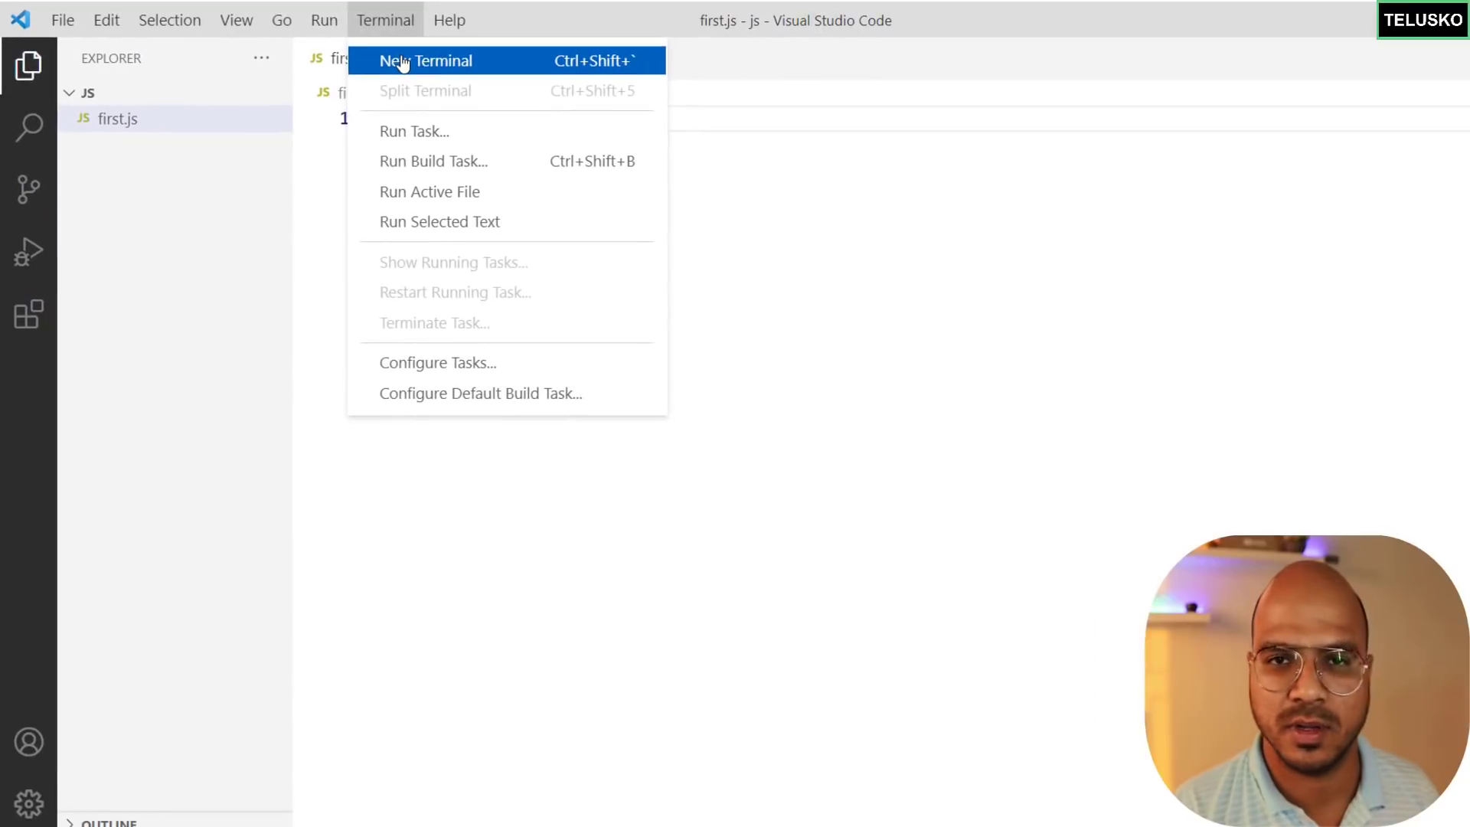
pyautogui.click(425, 59)
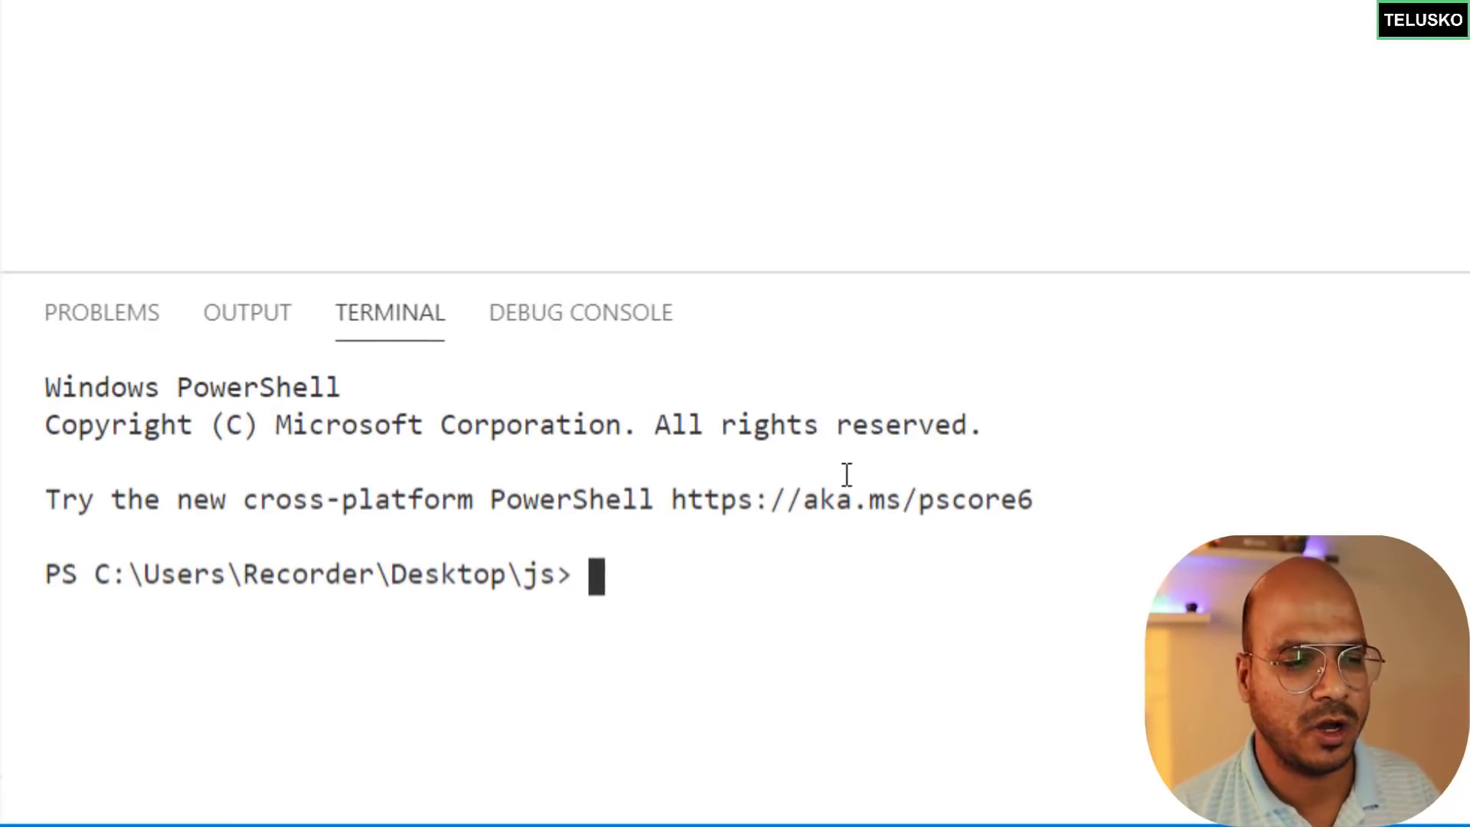
pyautogui.write('nod')
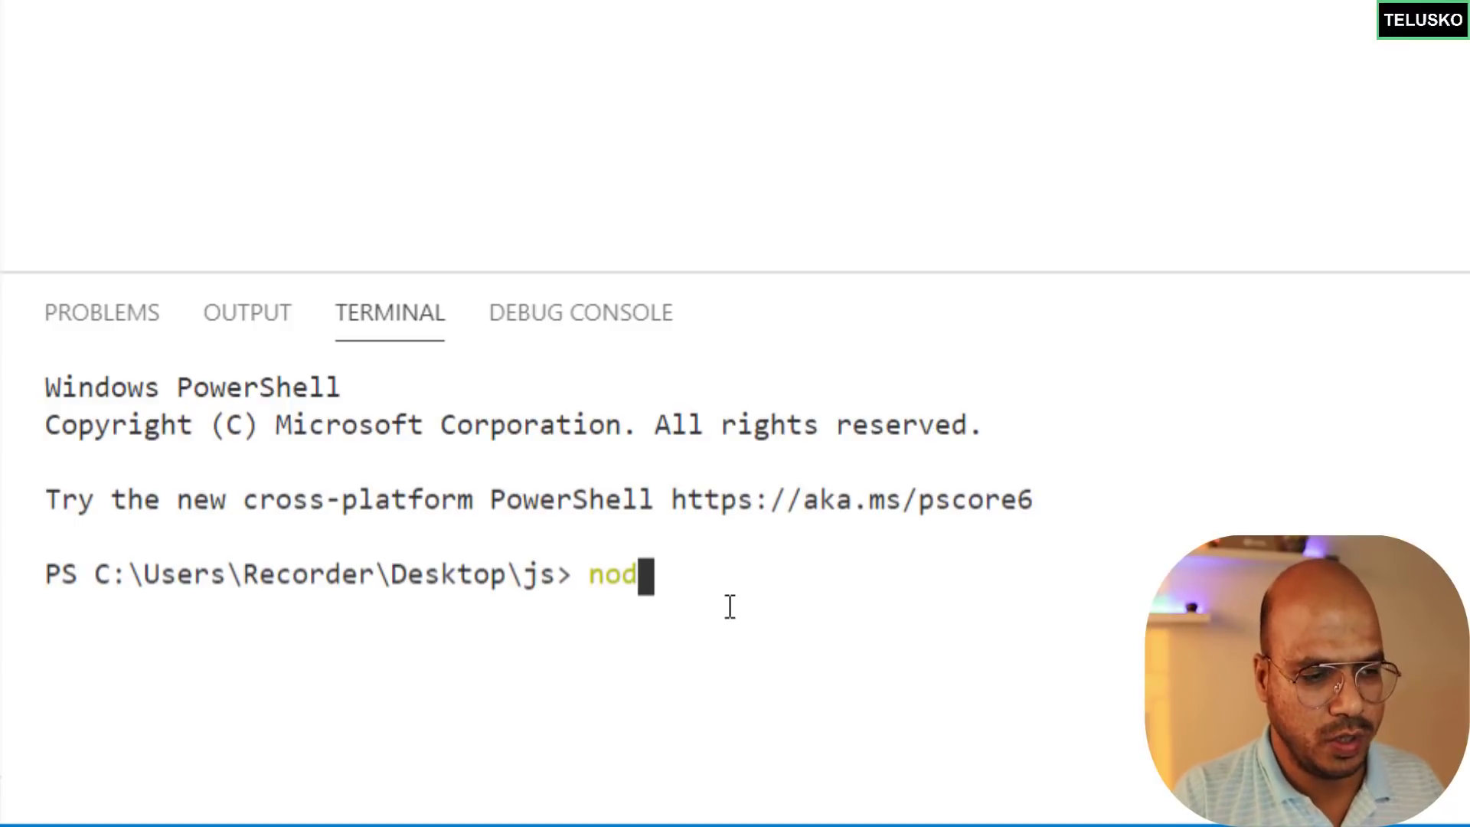
pyautogui.write('e')
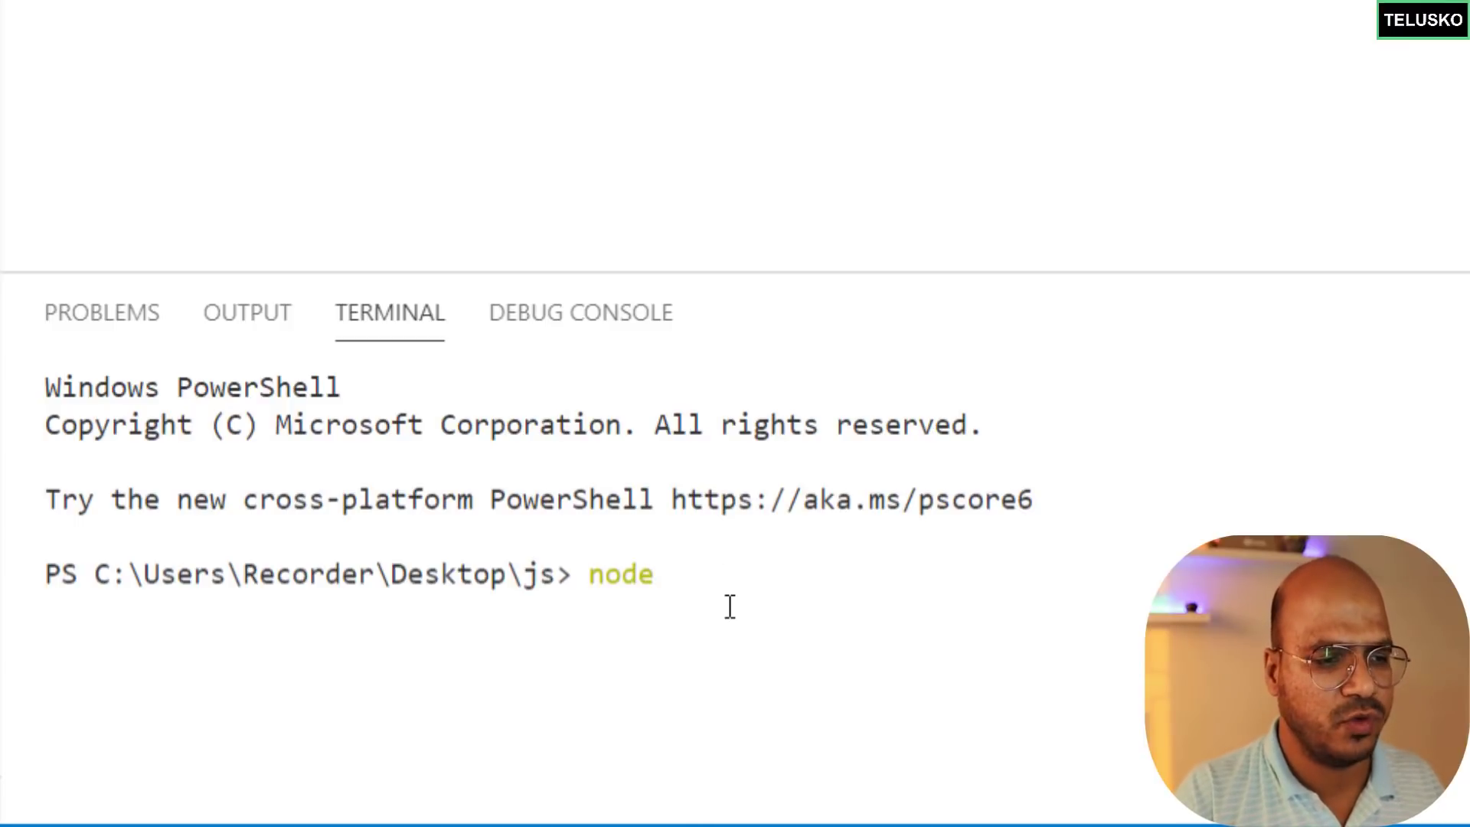
pyautogui.write('--version')
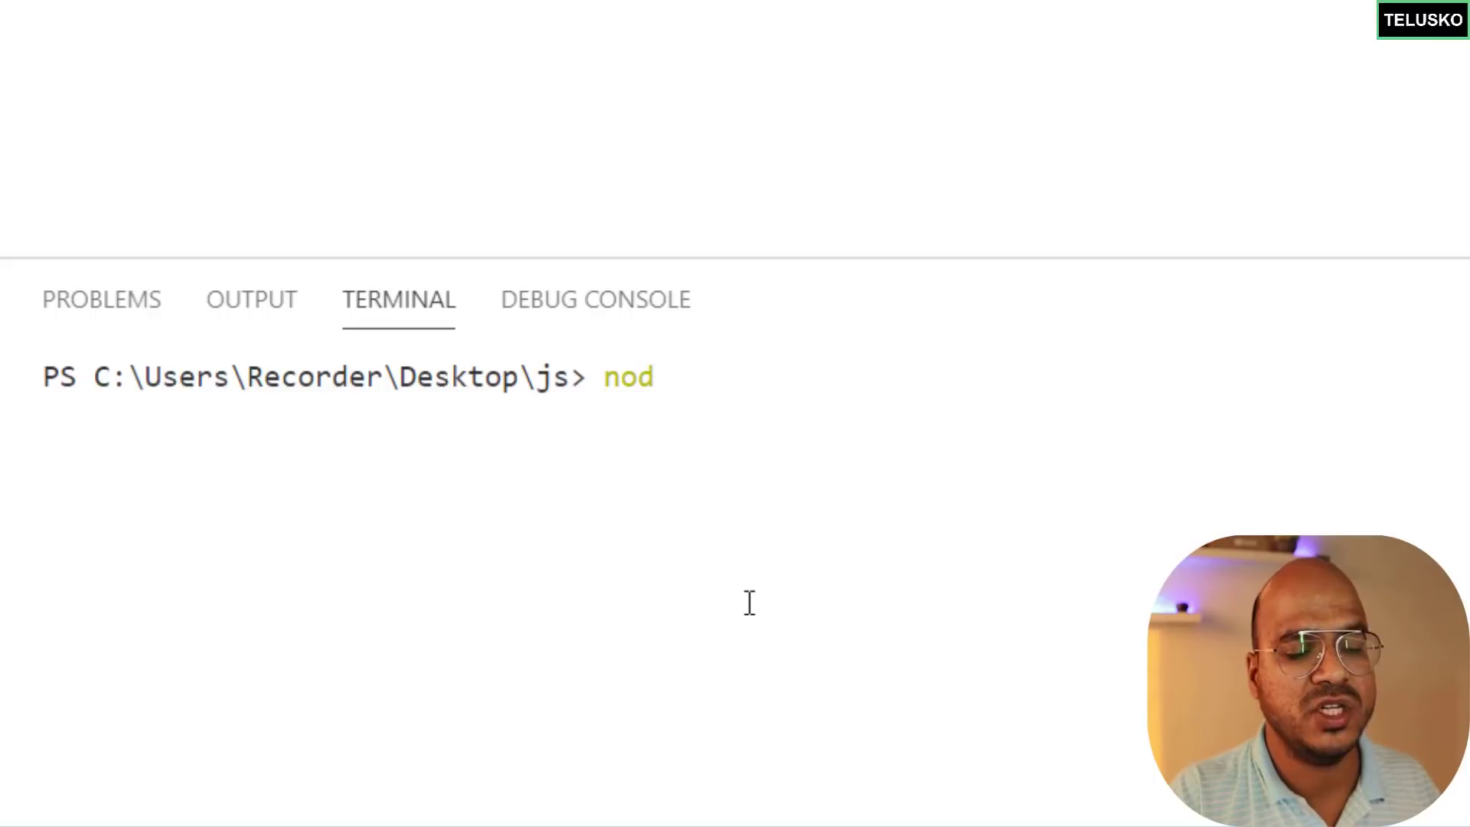
pyautogui.write('e first.')
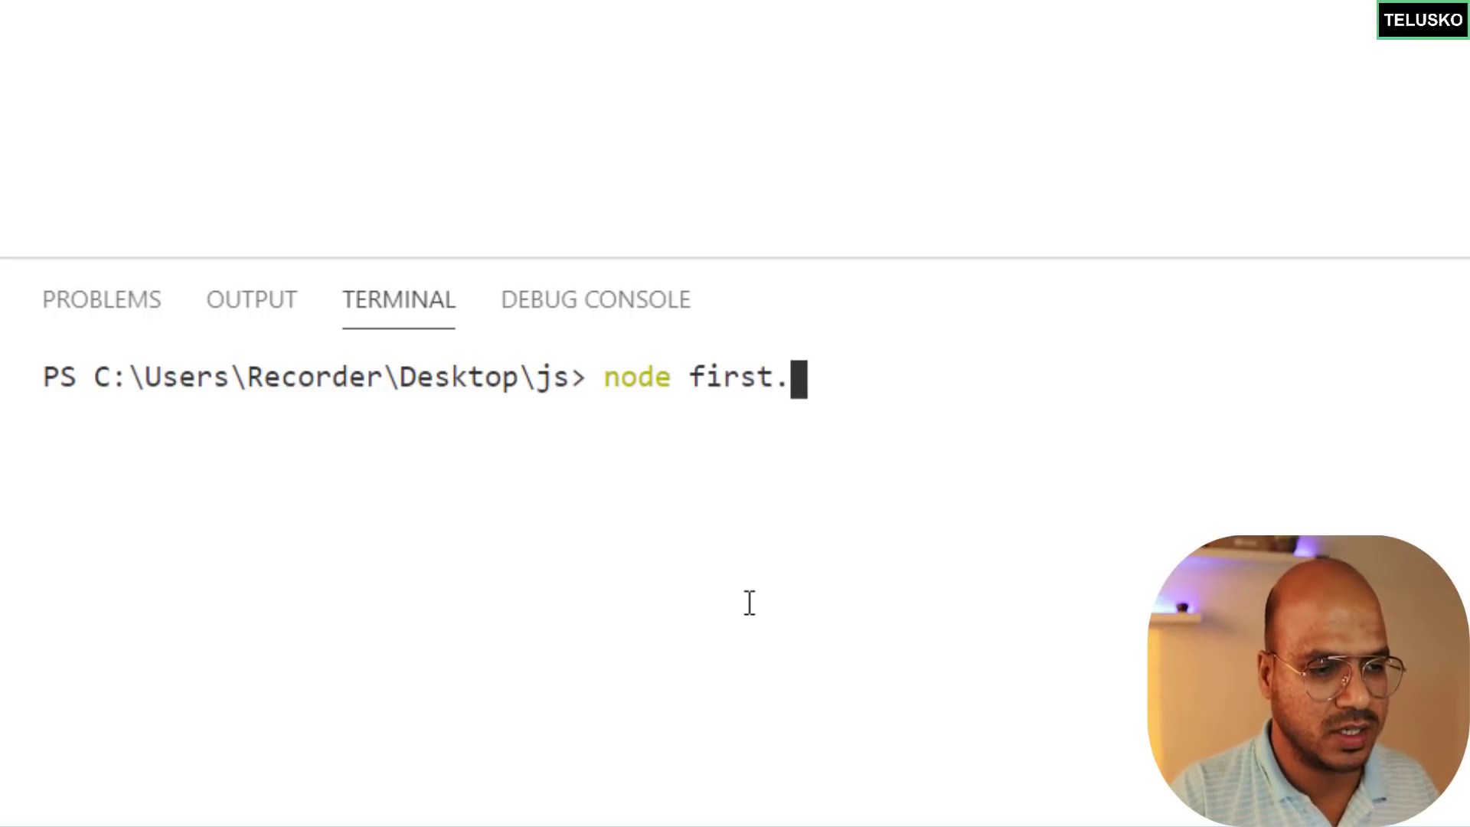
pyautogui.write('js')
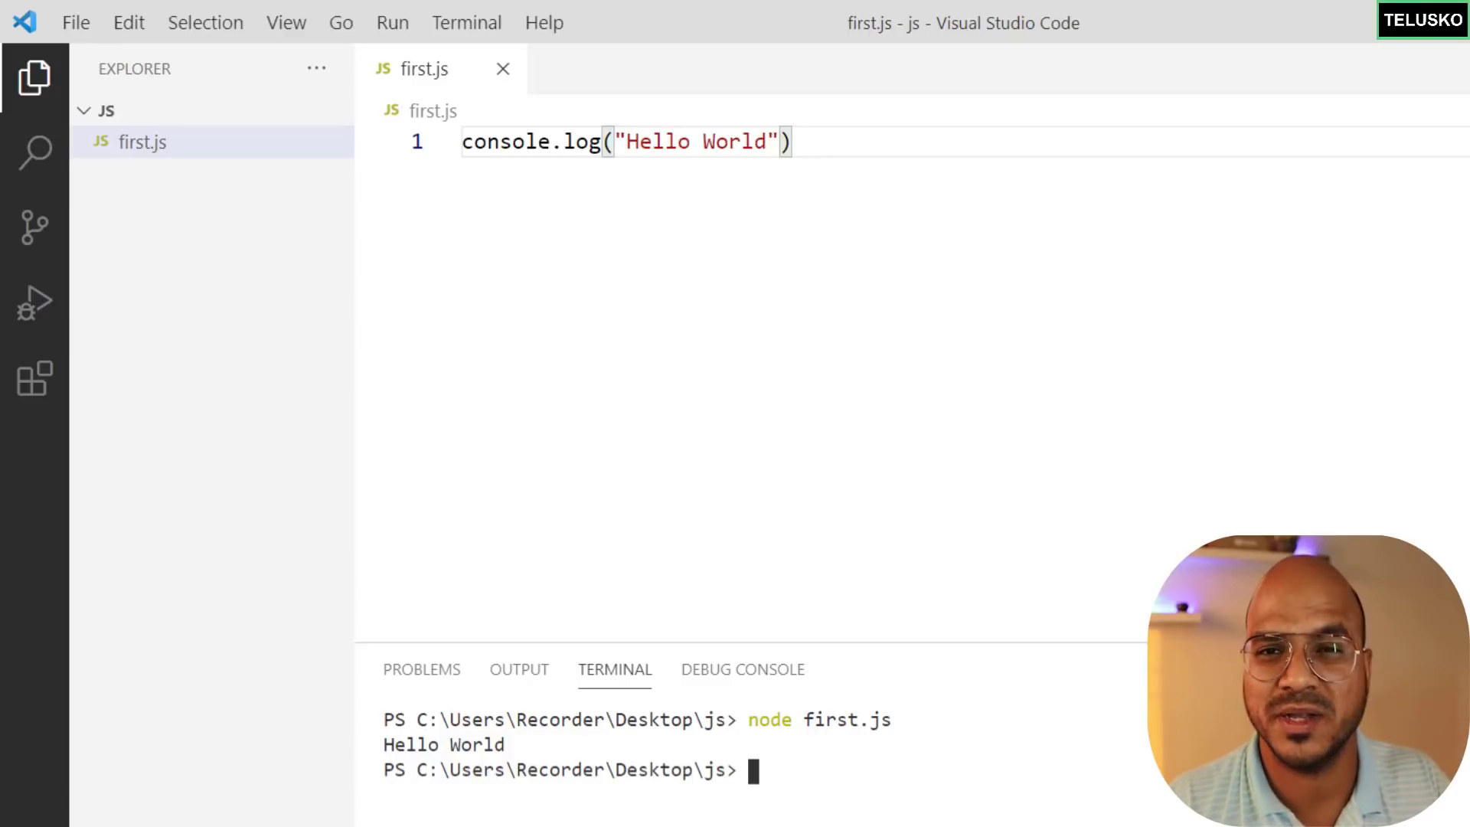
pyautogui.moveTo(297, 323)
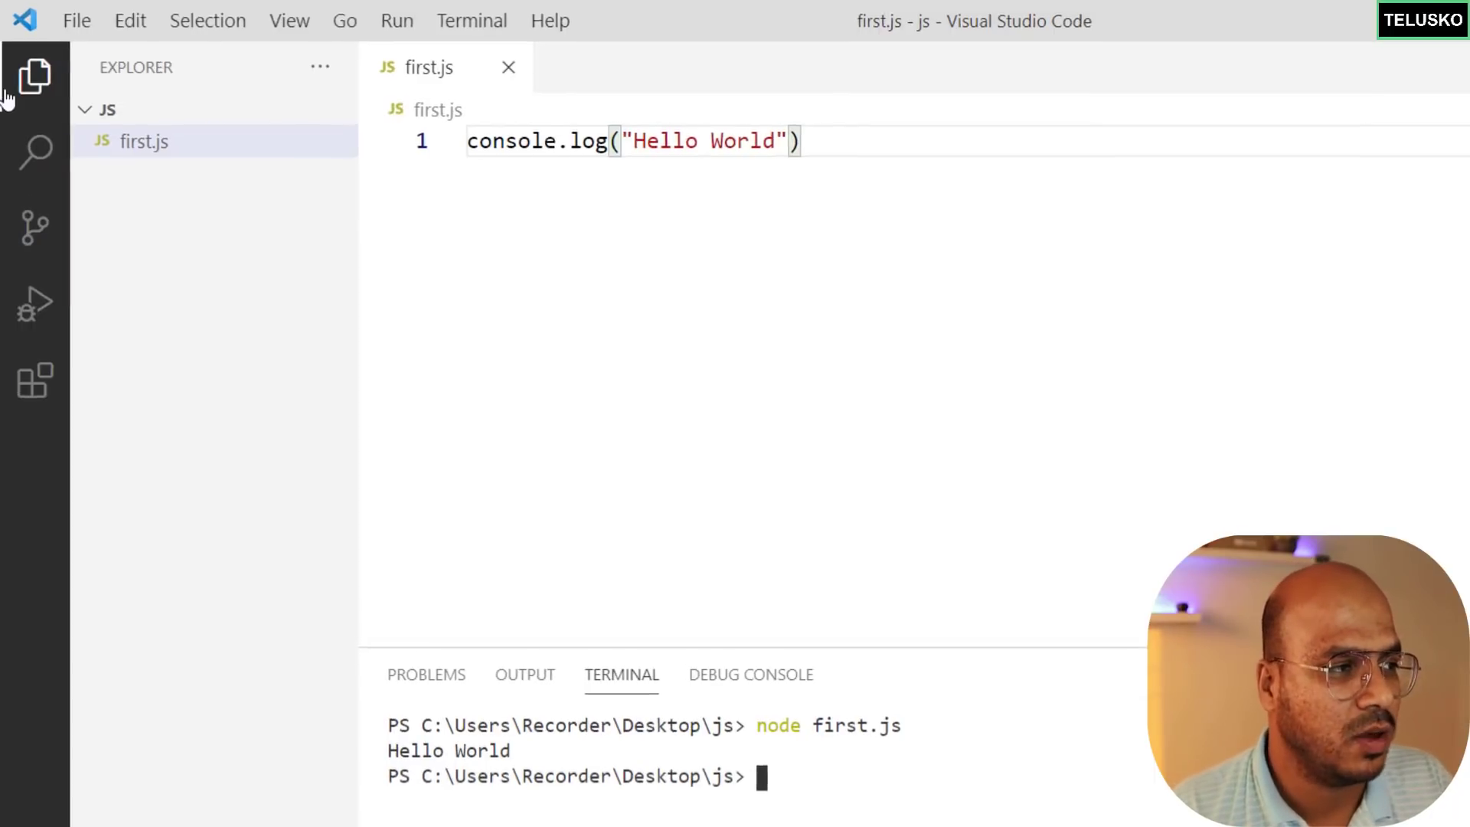
# Search the Extensions view for 'code runner' and install the Code Runner extension.
pyautogui.click(34, 380)
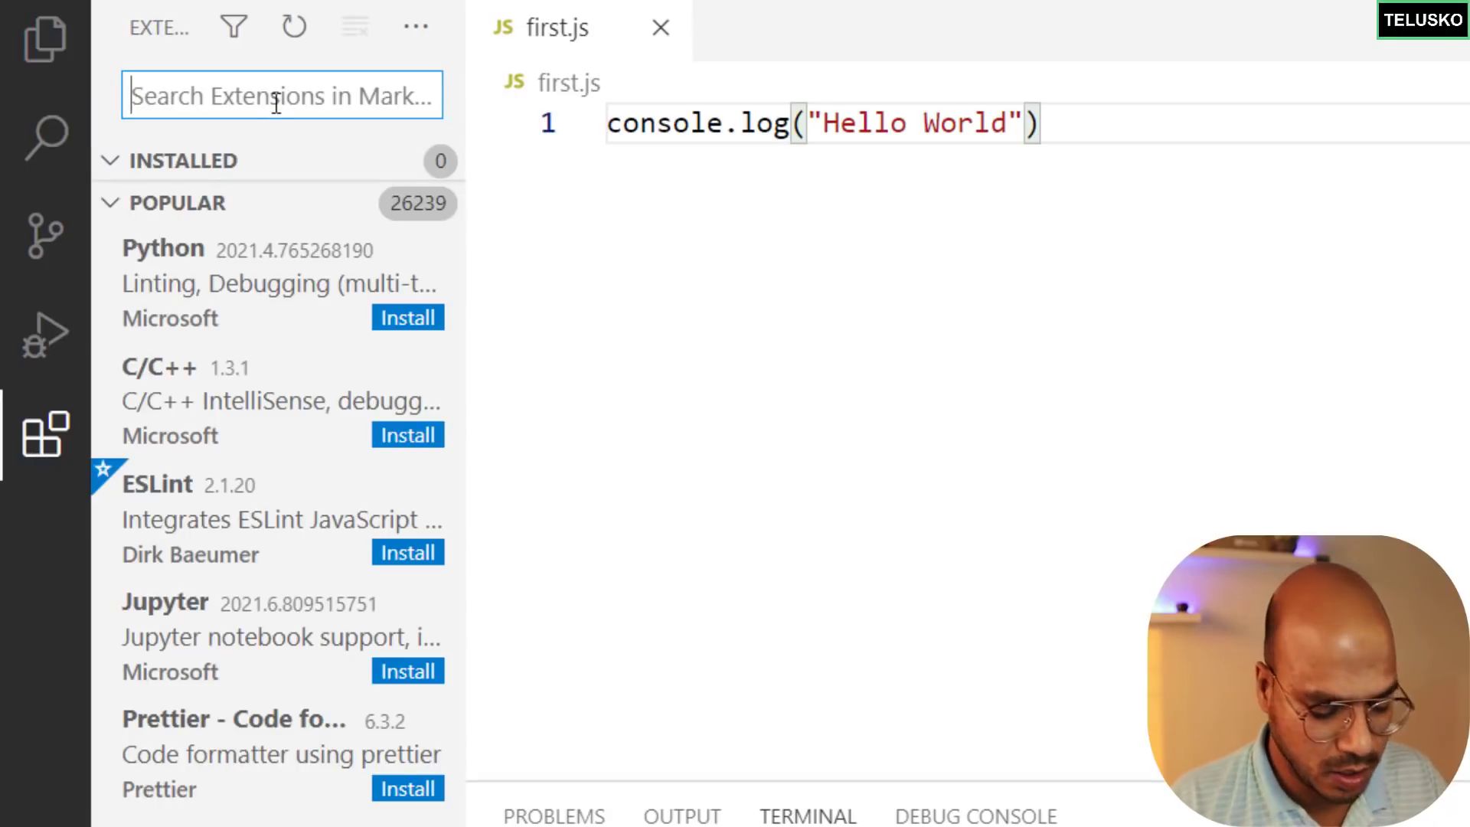
pyautogui.write('code runner')
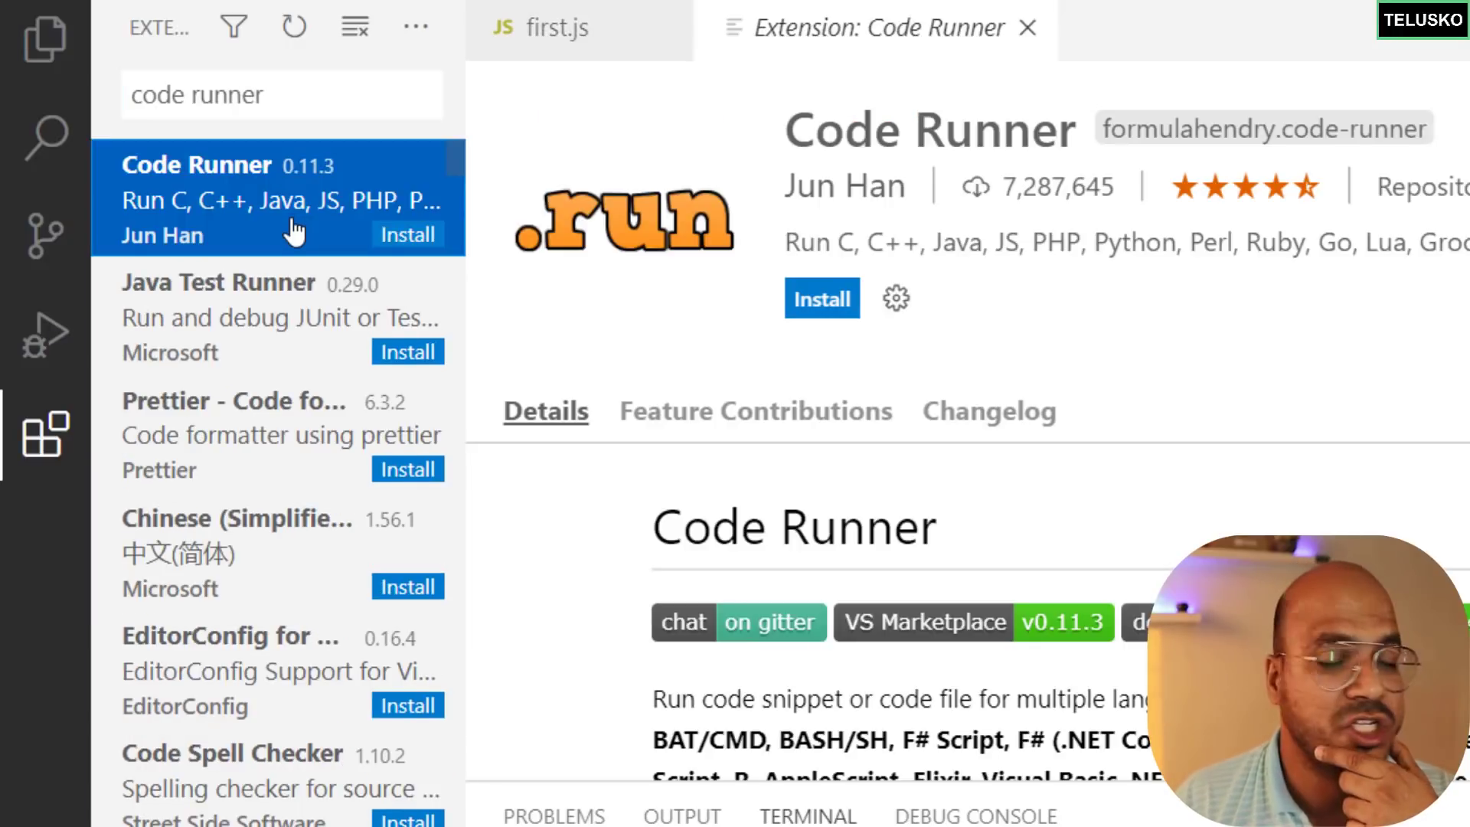
pyautogui.moveTo(744, 389)
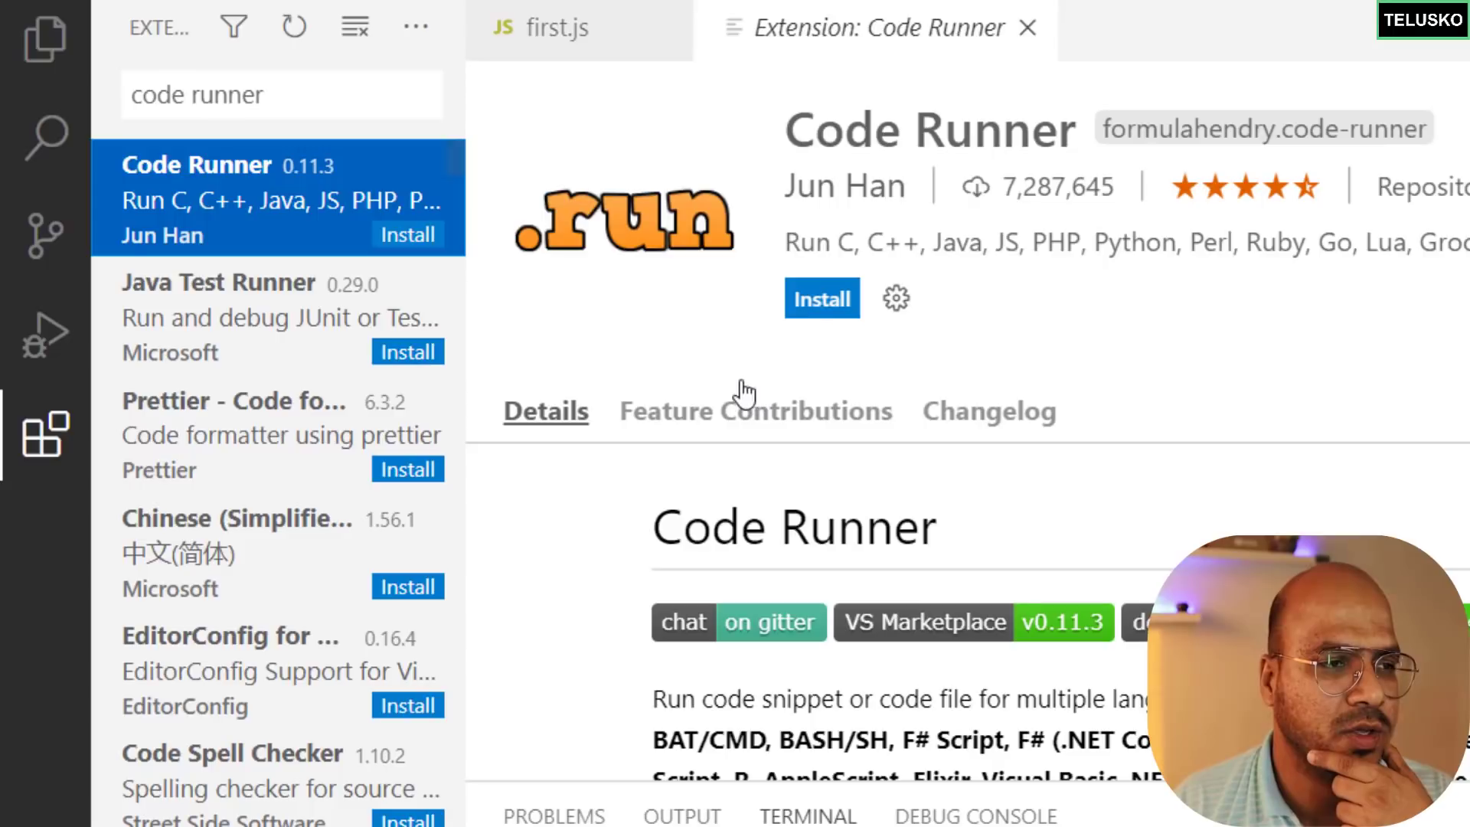
pyautogui.click(822, 298)
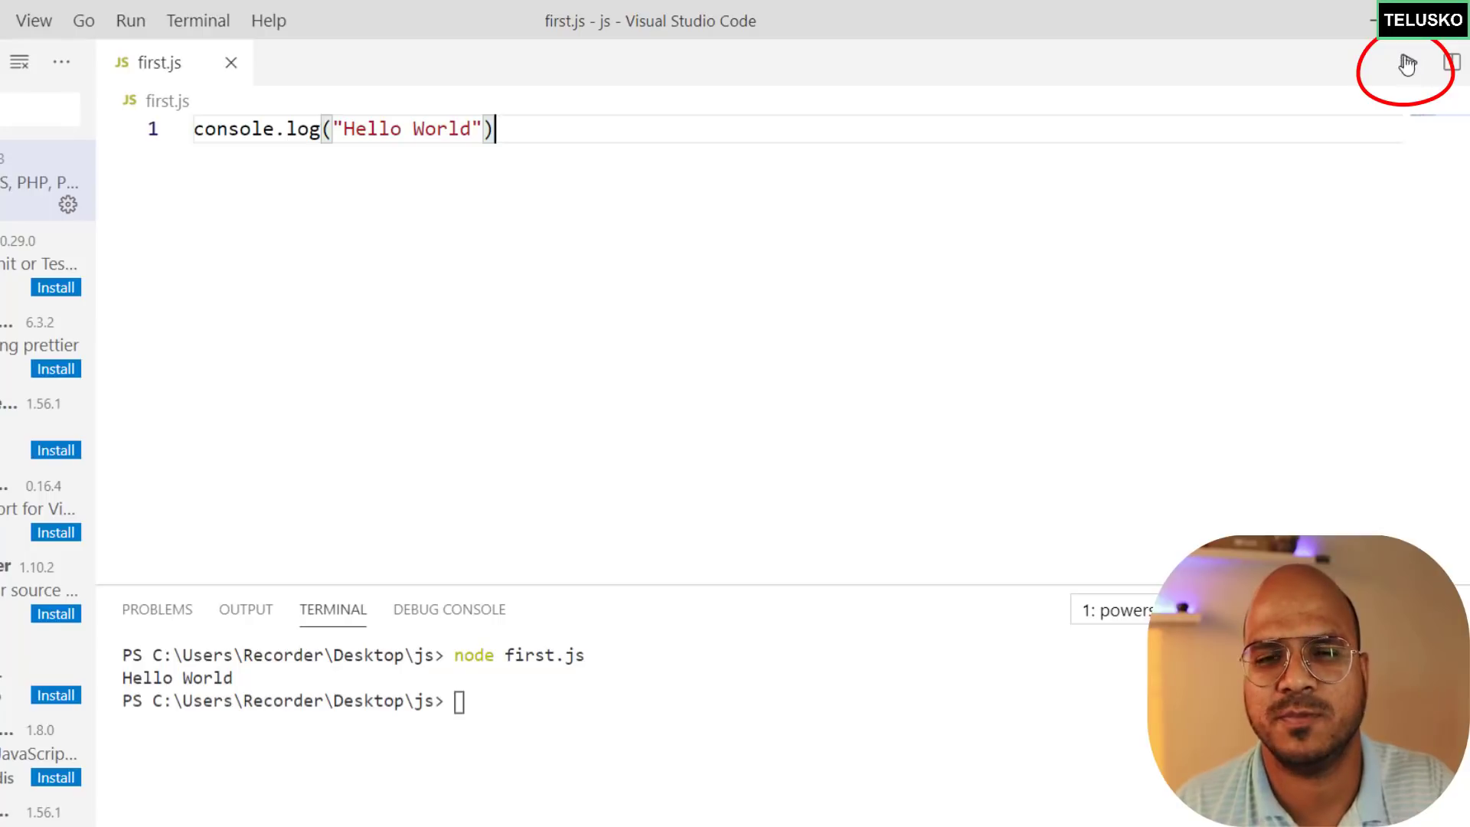
pyautogui.moveTo(644, 200)
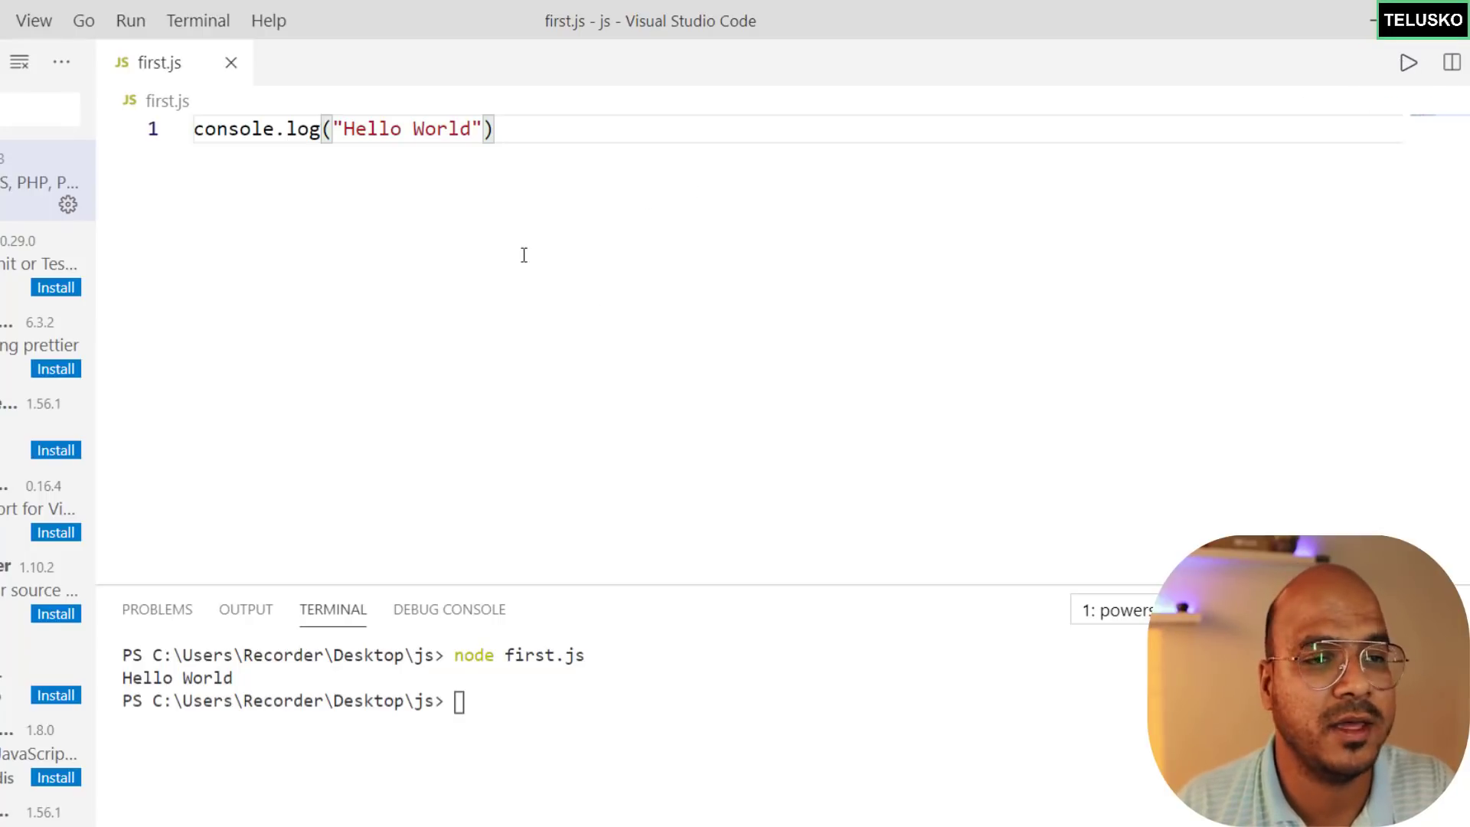
# Run first.js with Code Runner and view 'Hello World' in the Output tab.
pyautogui.click(1407, 63)
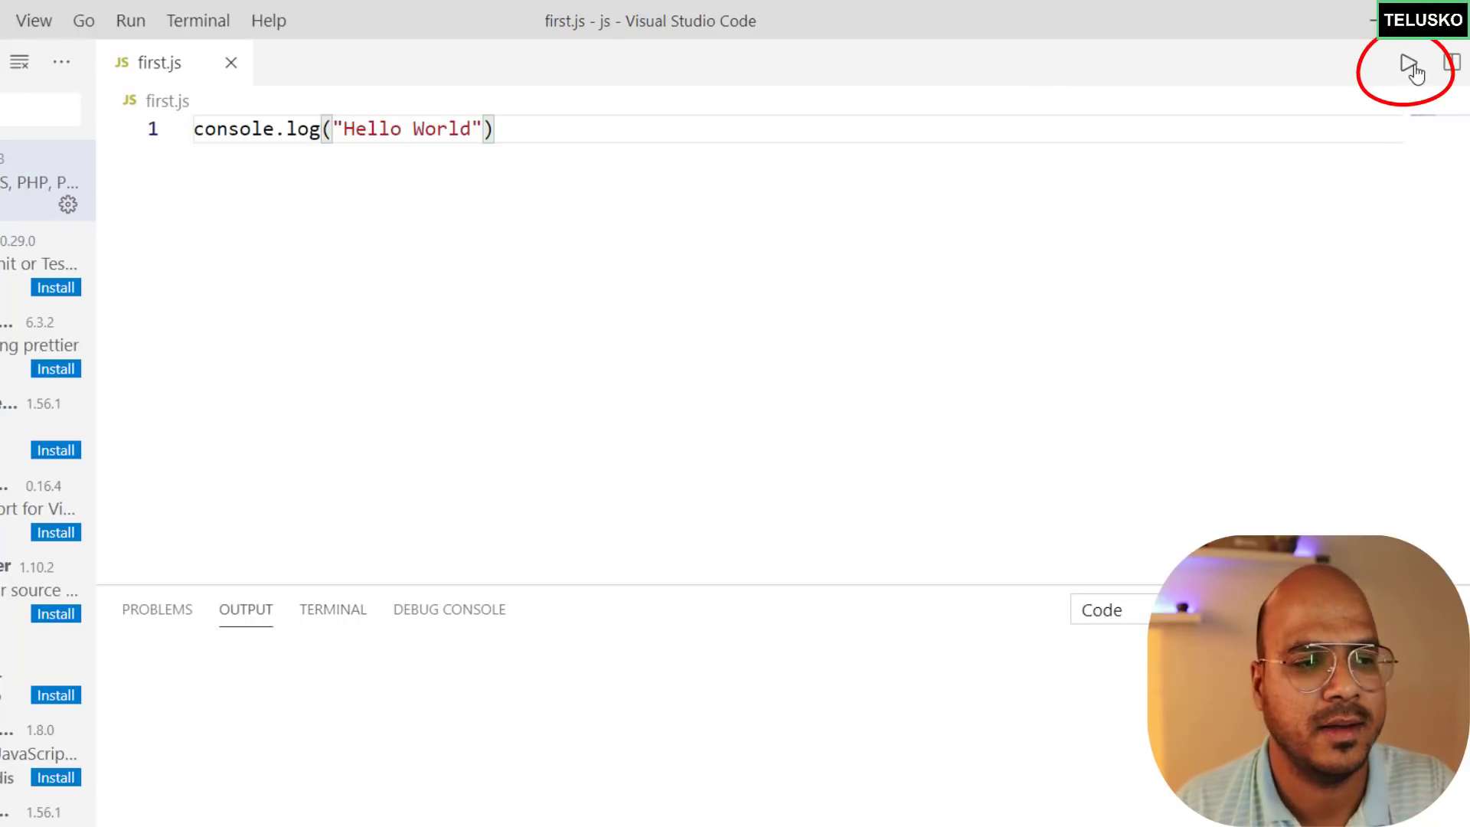
pyautogui.click(1406, 66)
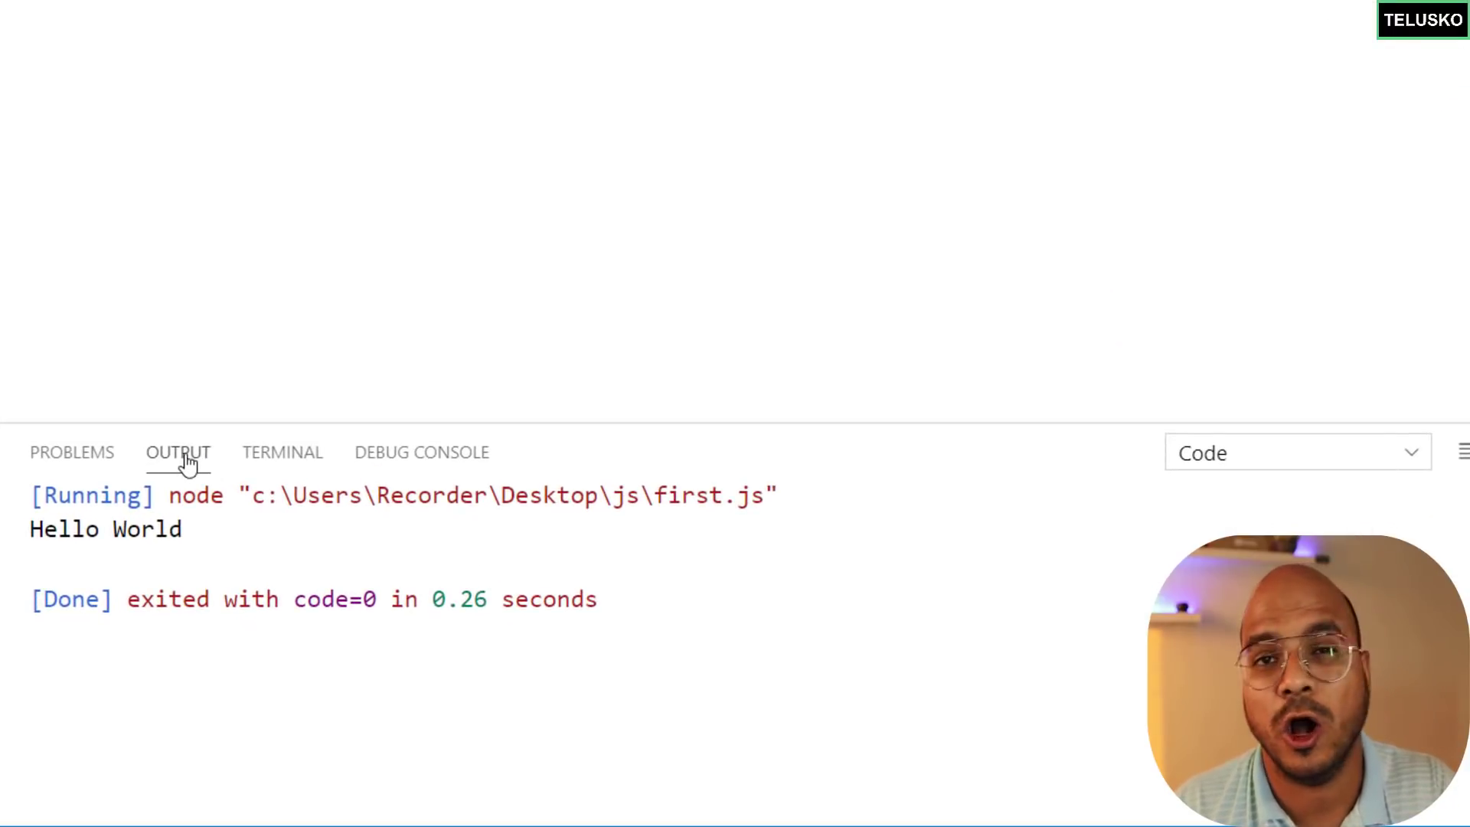
pyautogui.moveTo(283, 463)
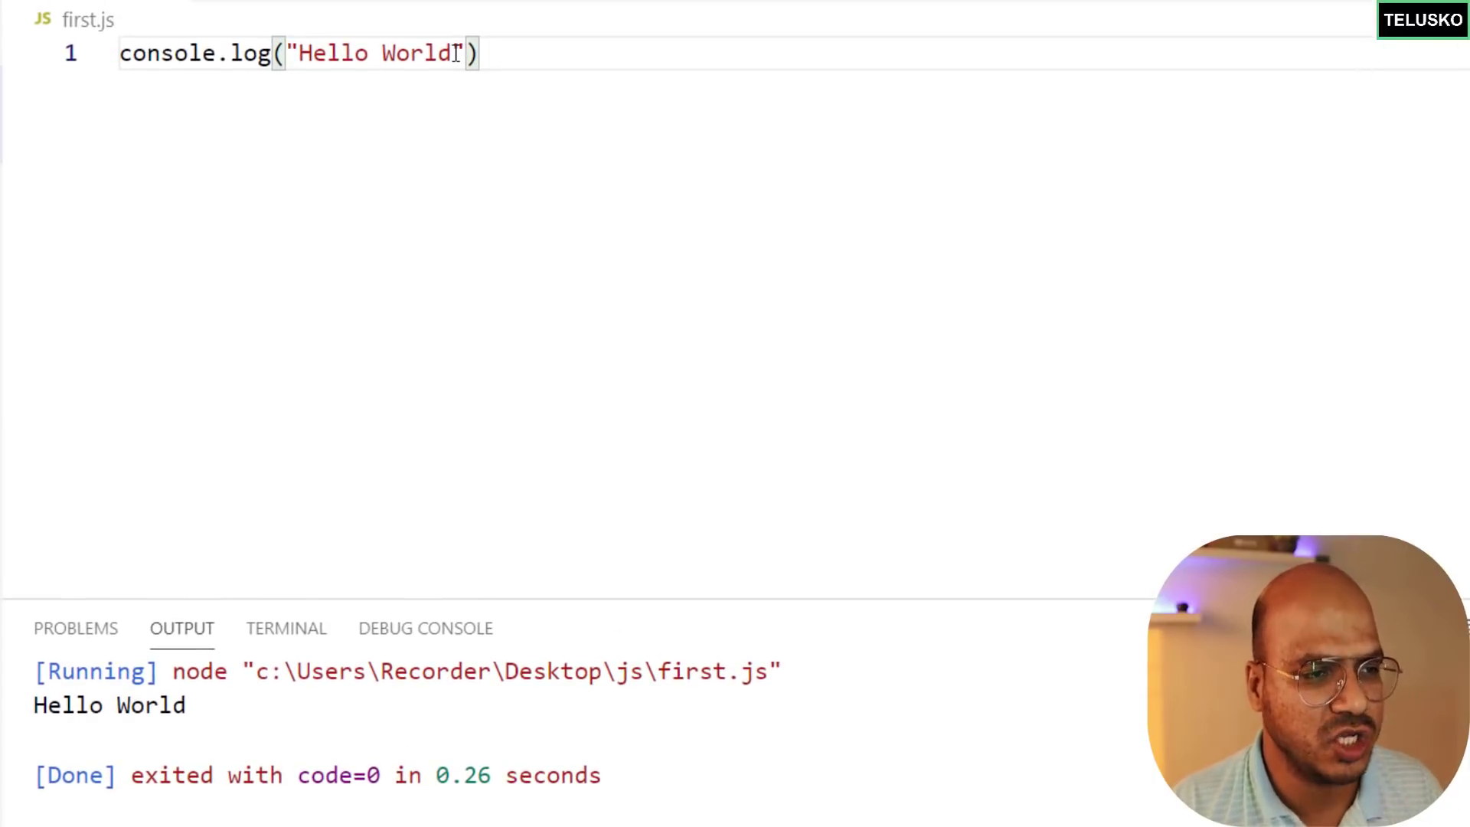
# Append '!!' after World in the message so it reads Hello World!!
pyautogui.write('!!')
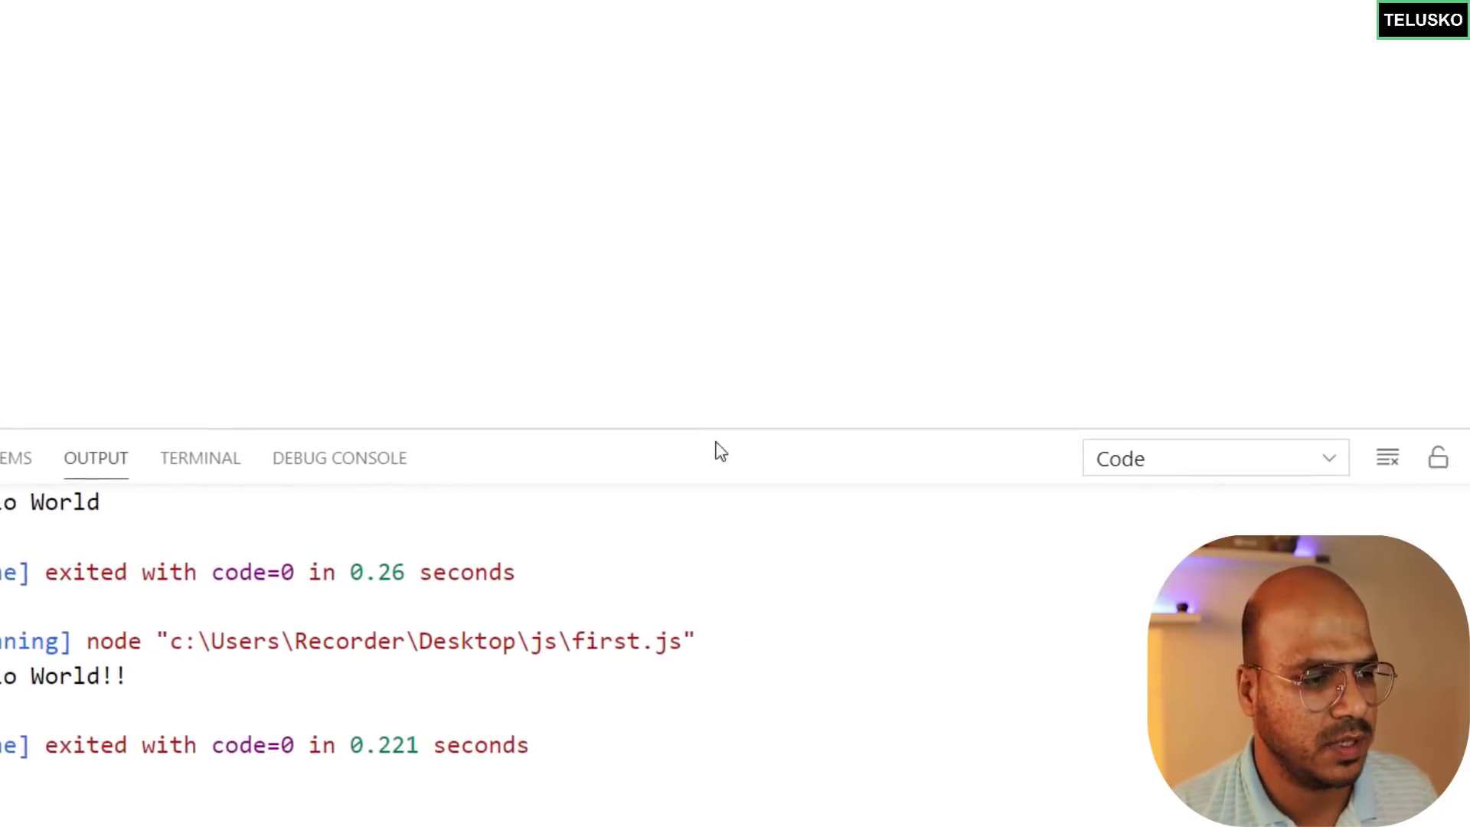
# Dock the output panel to the right of first.js using Move Panel Right.
pyautogui.click(1388, 458)
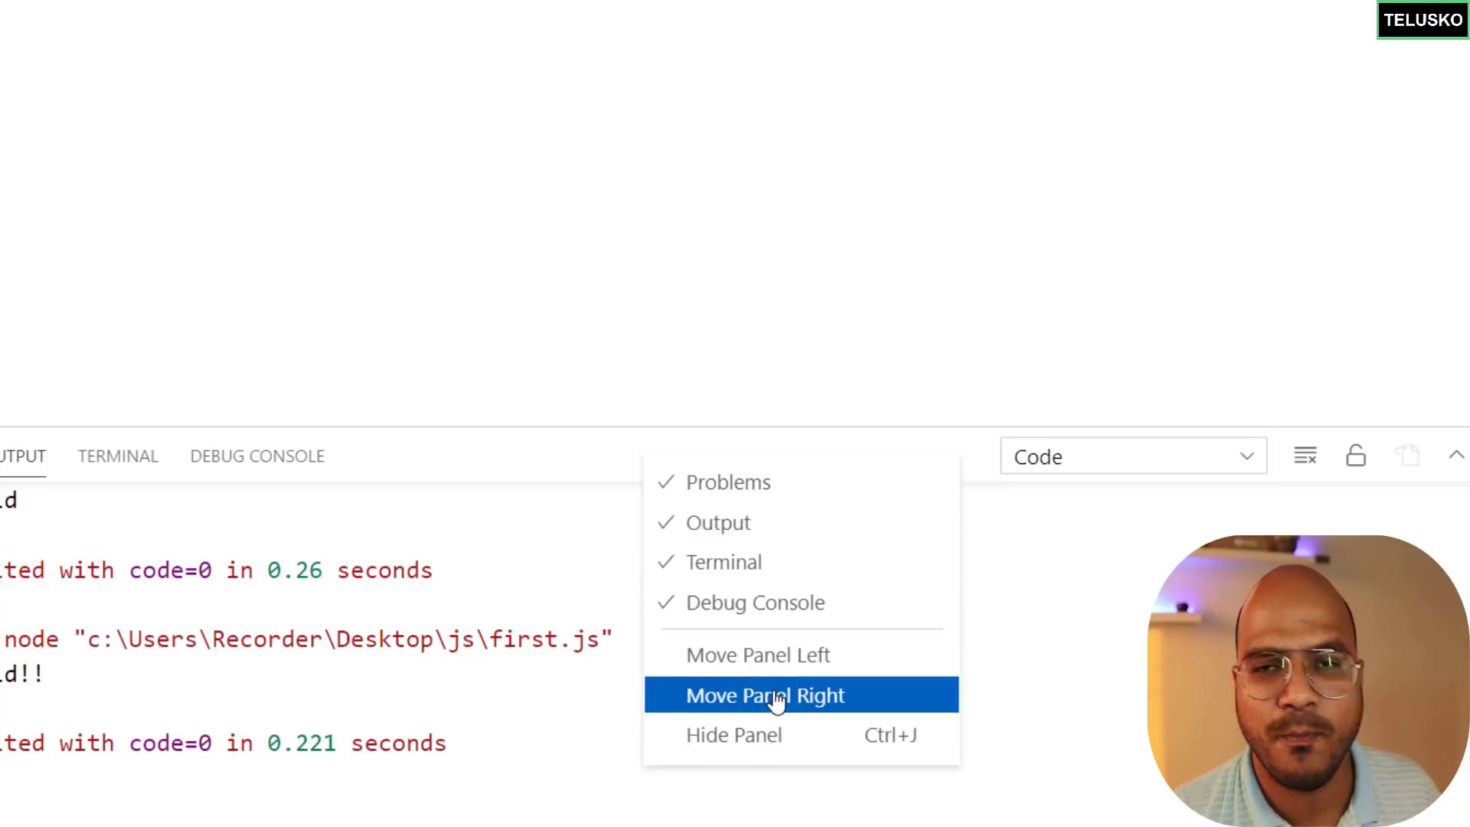
pyautogui.click(766, 694)
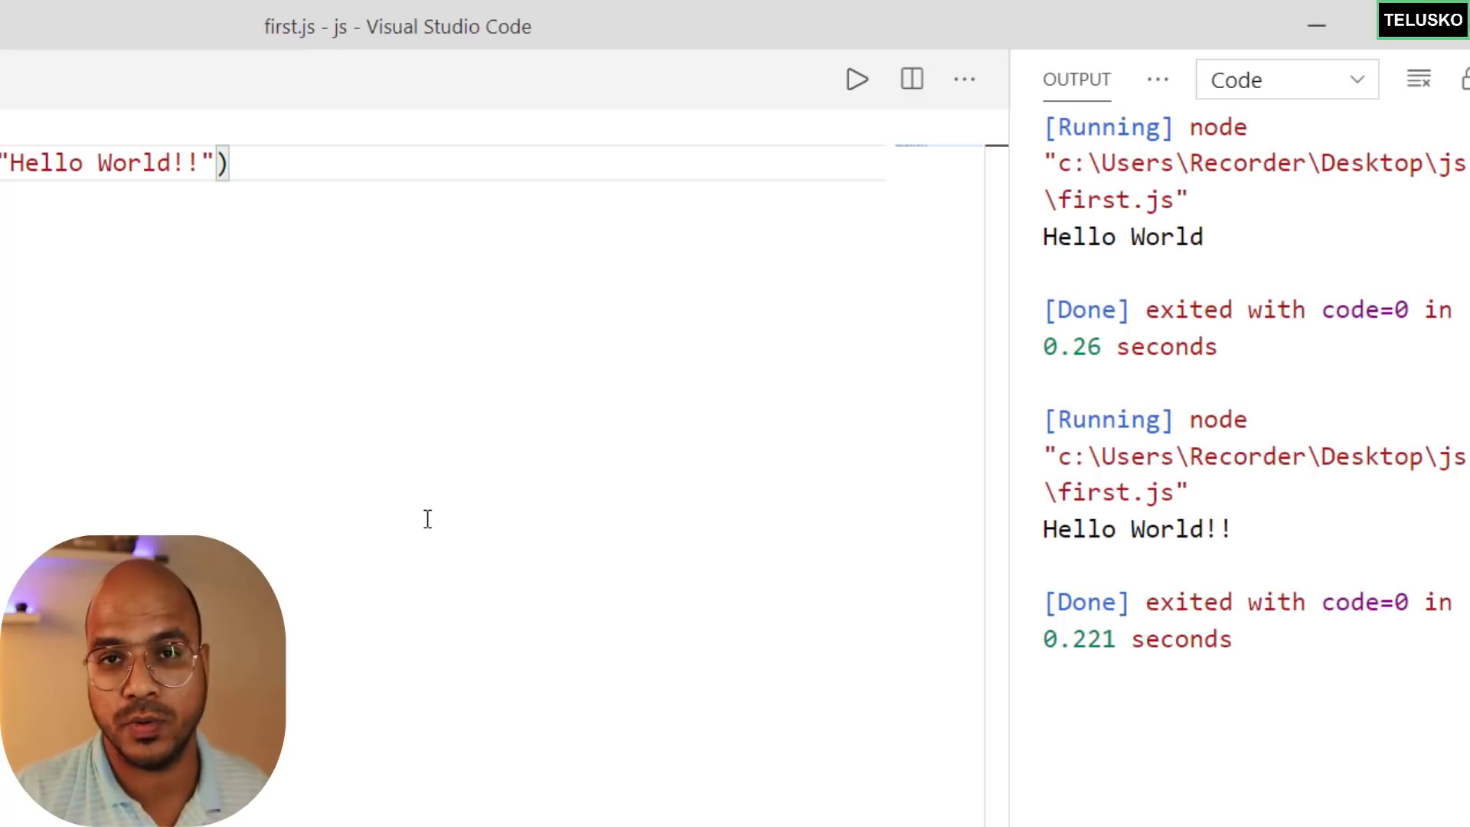
pyautogui.click(29, 303)
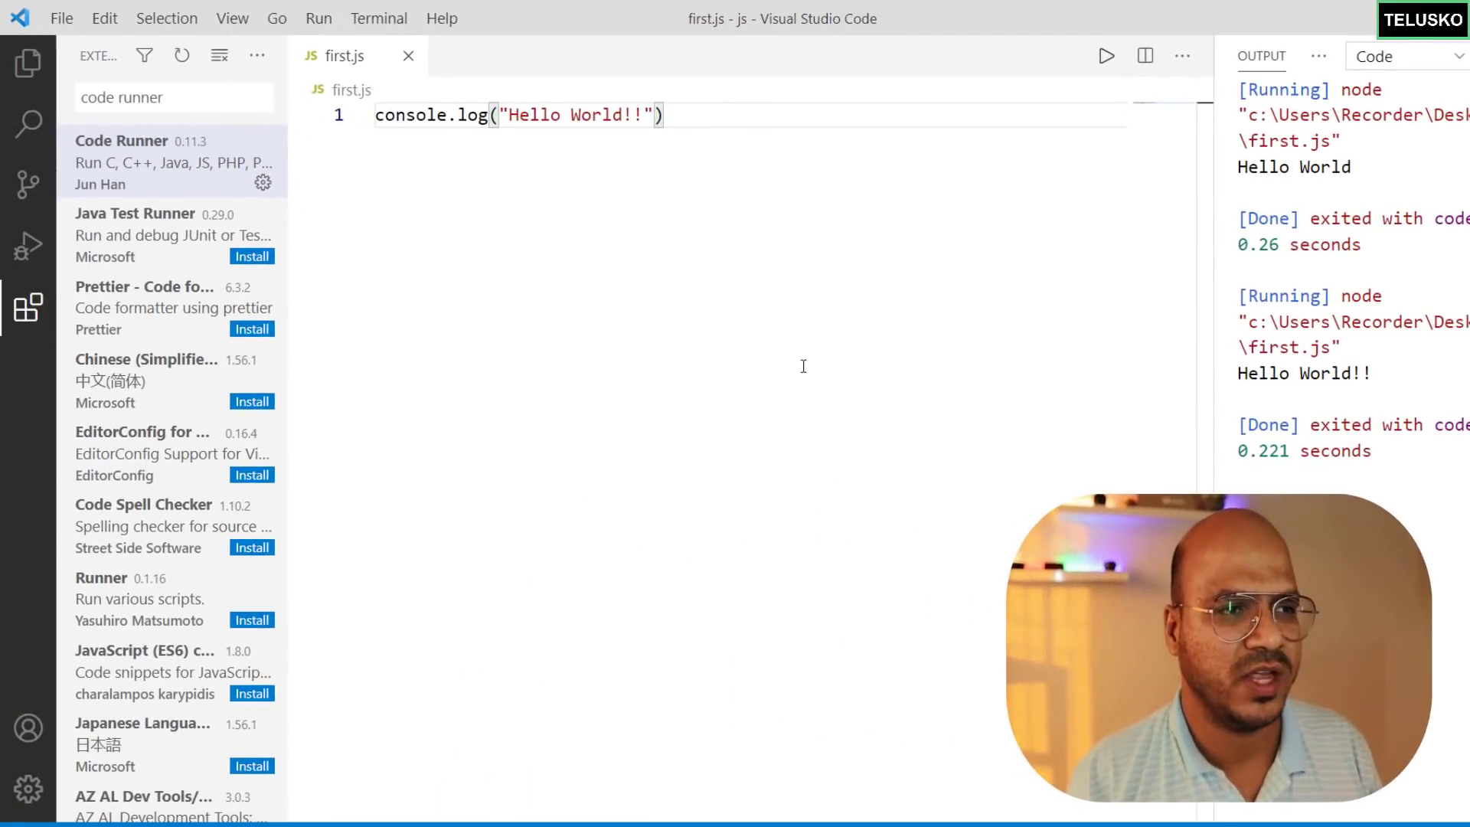